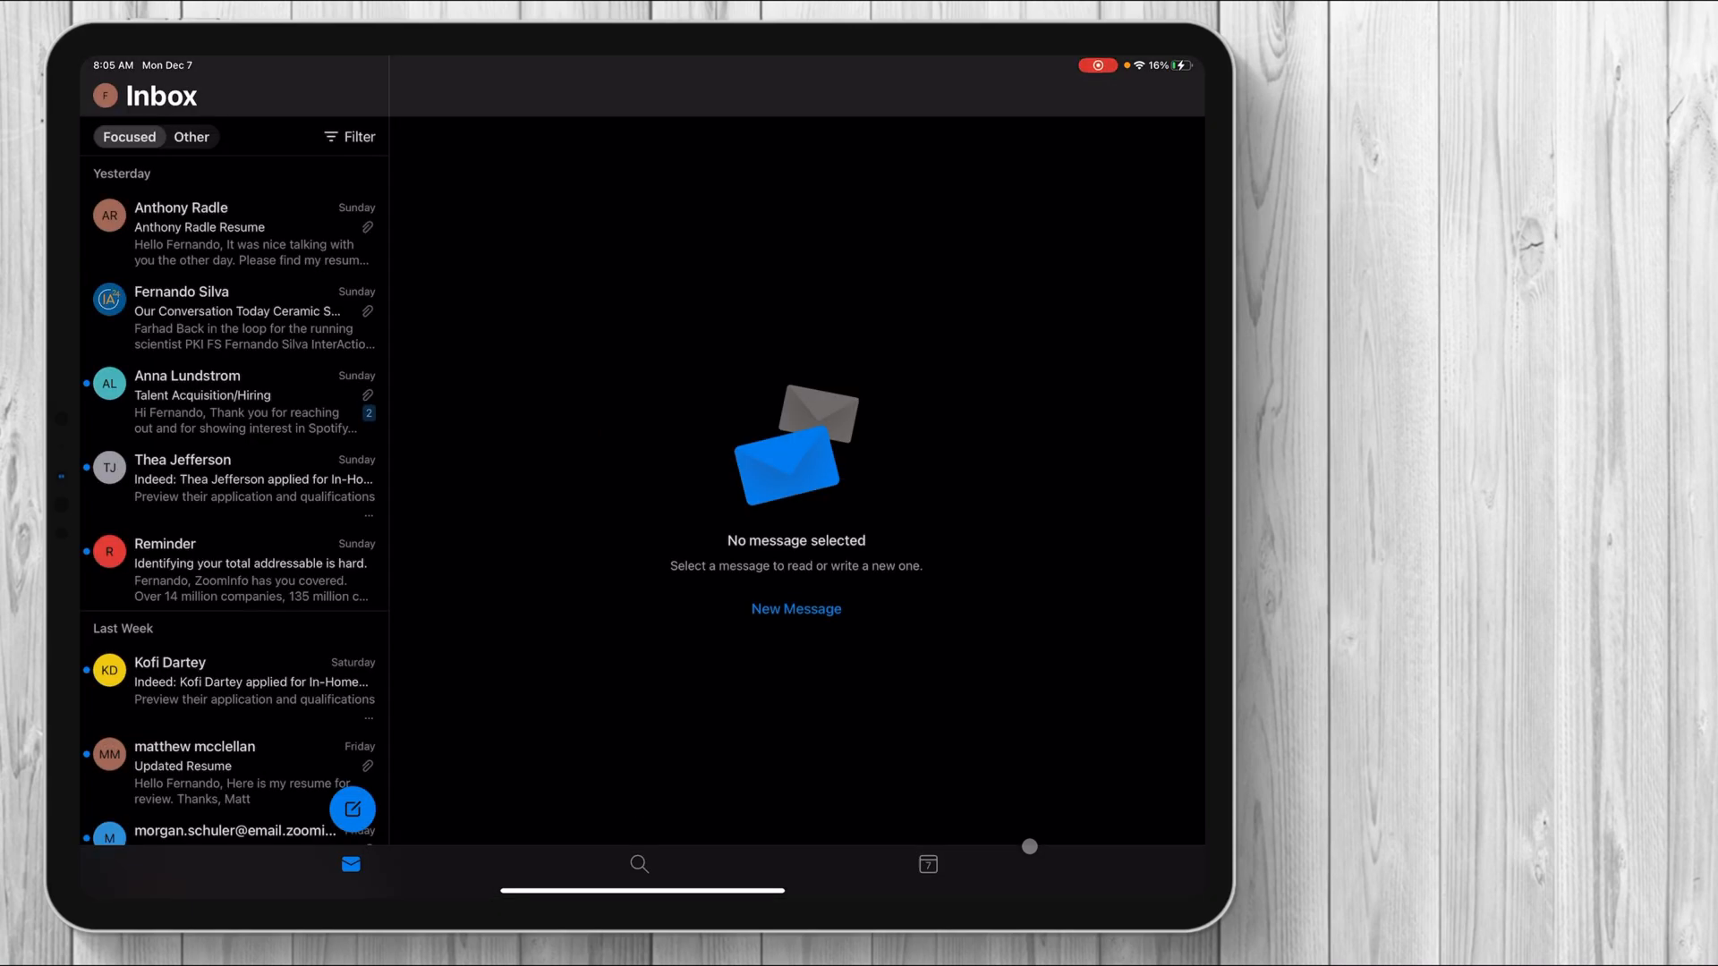
pyautogui.moveTo(845, 512)
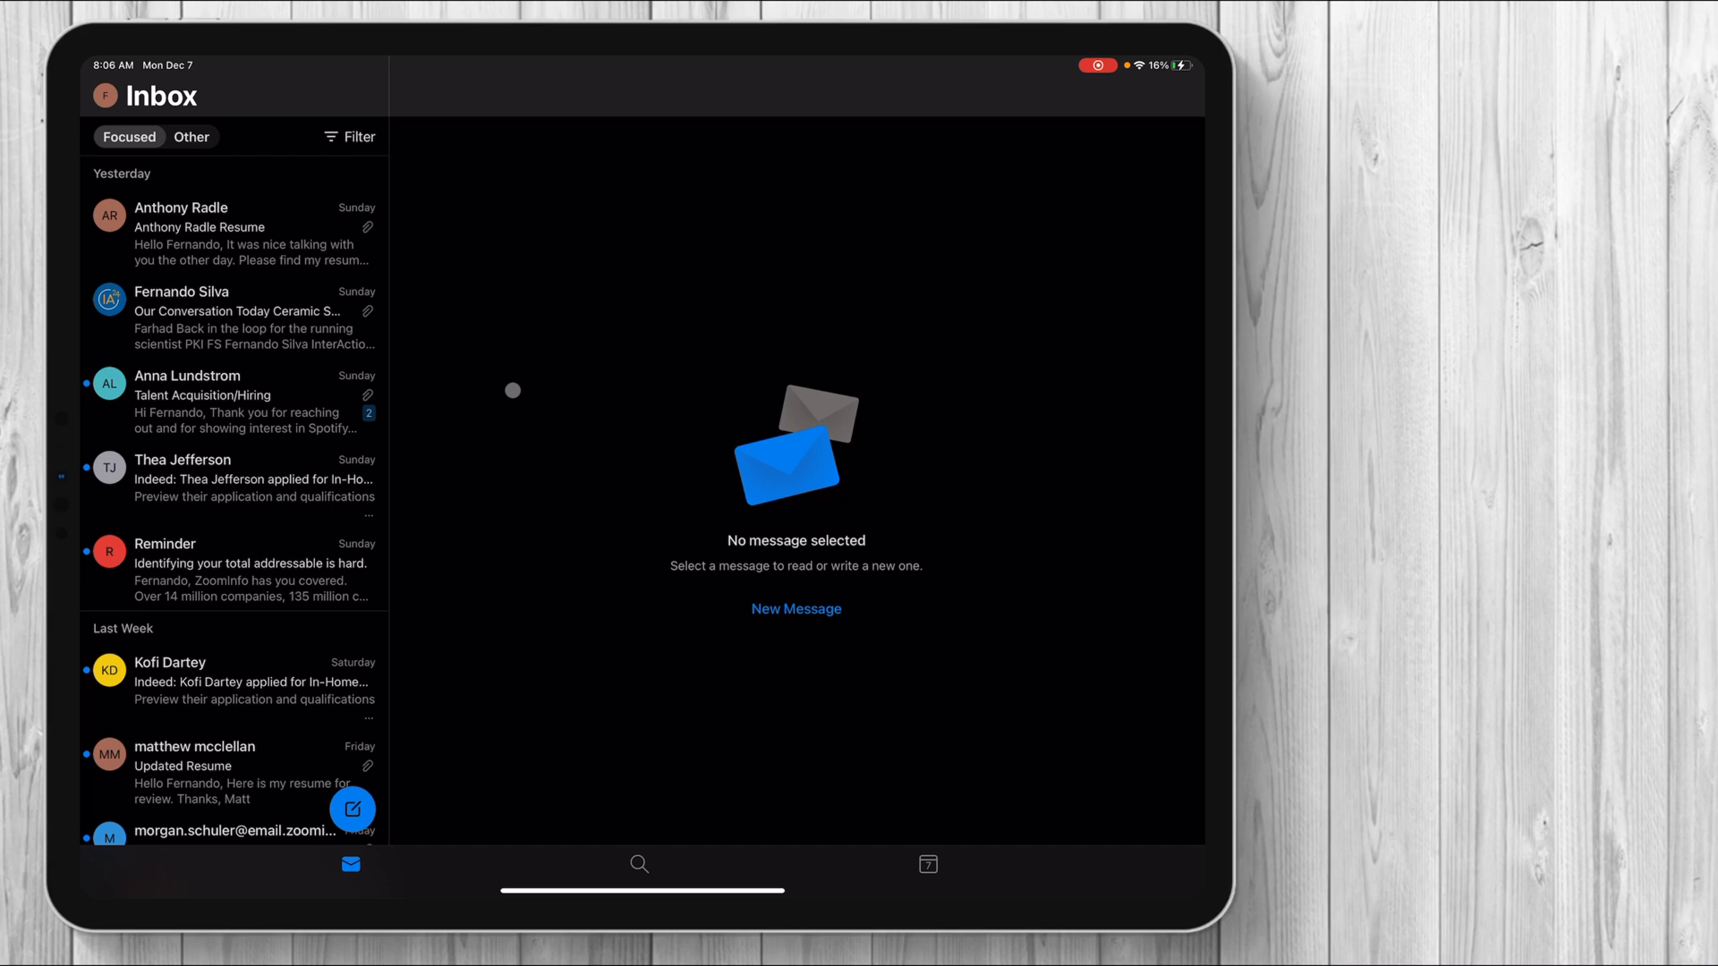
pyautogui.moveTo(474, 402)
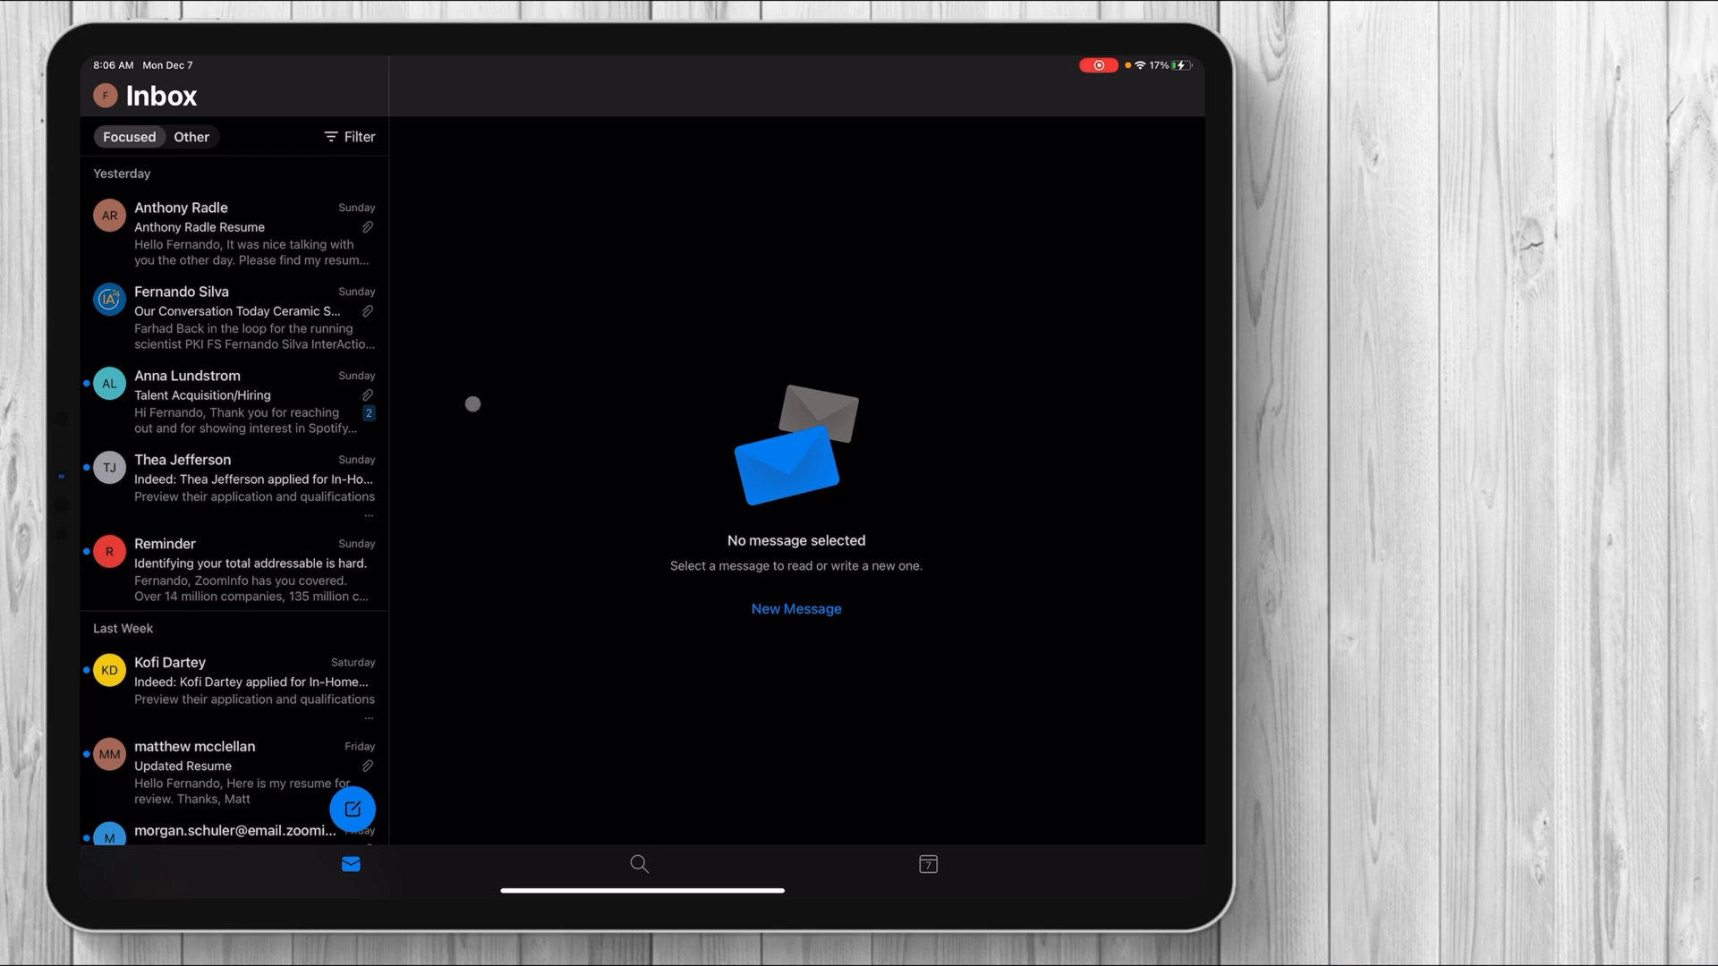
pyautogui.moveTo(593, 475)
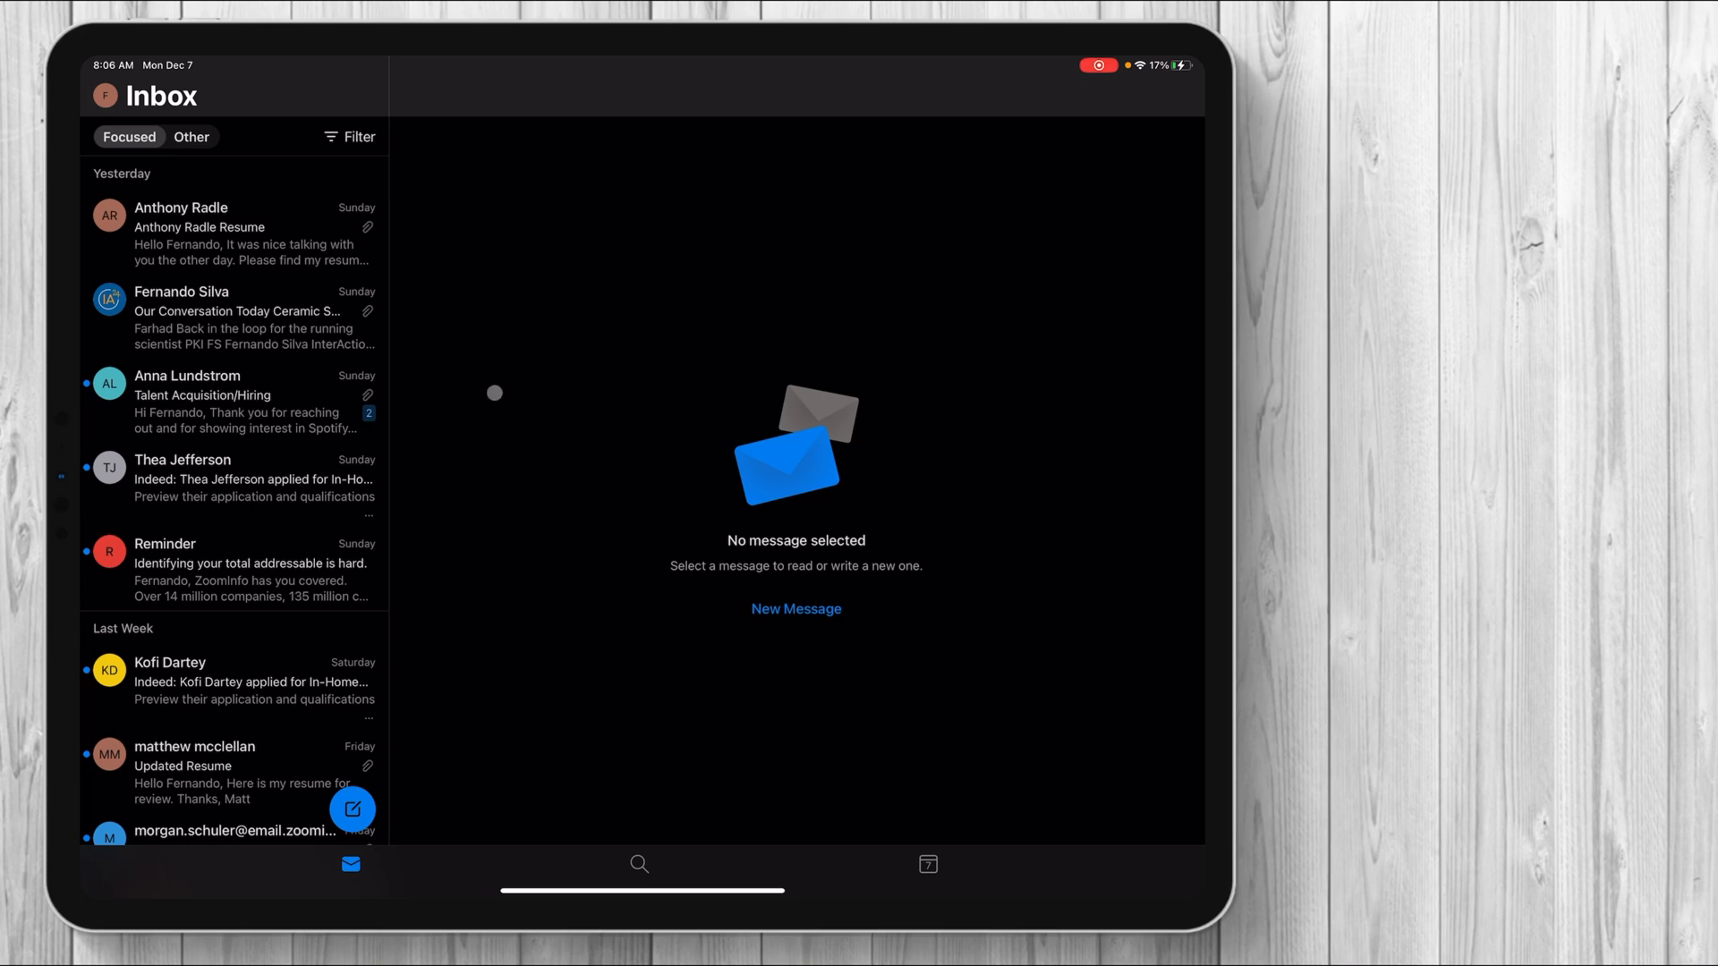
# - Open the Weekly digest message from the Other inbox
pyautogui.scroll(-3)
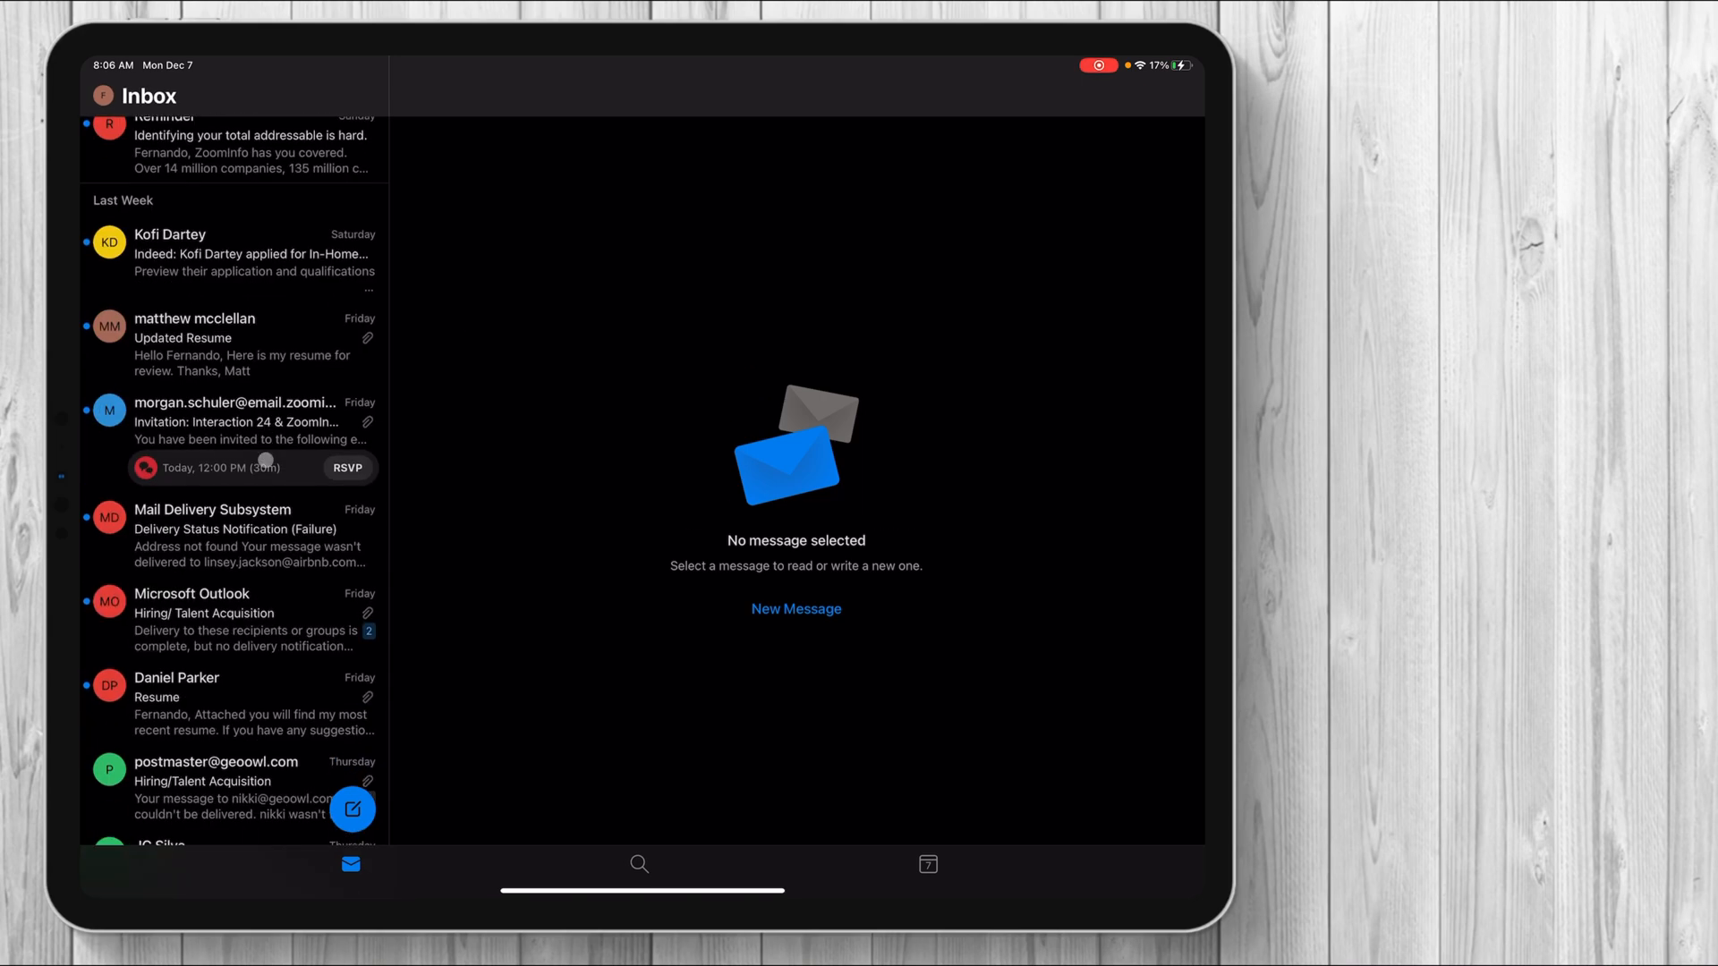
pyautogui.scroll(-3)
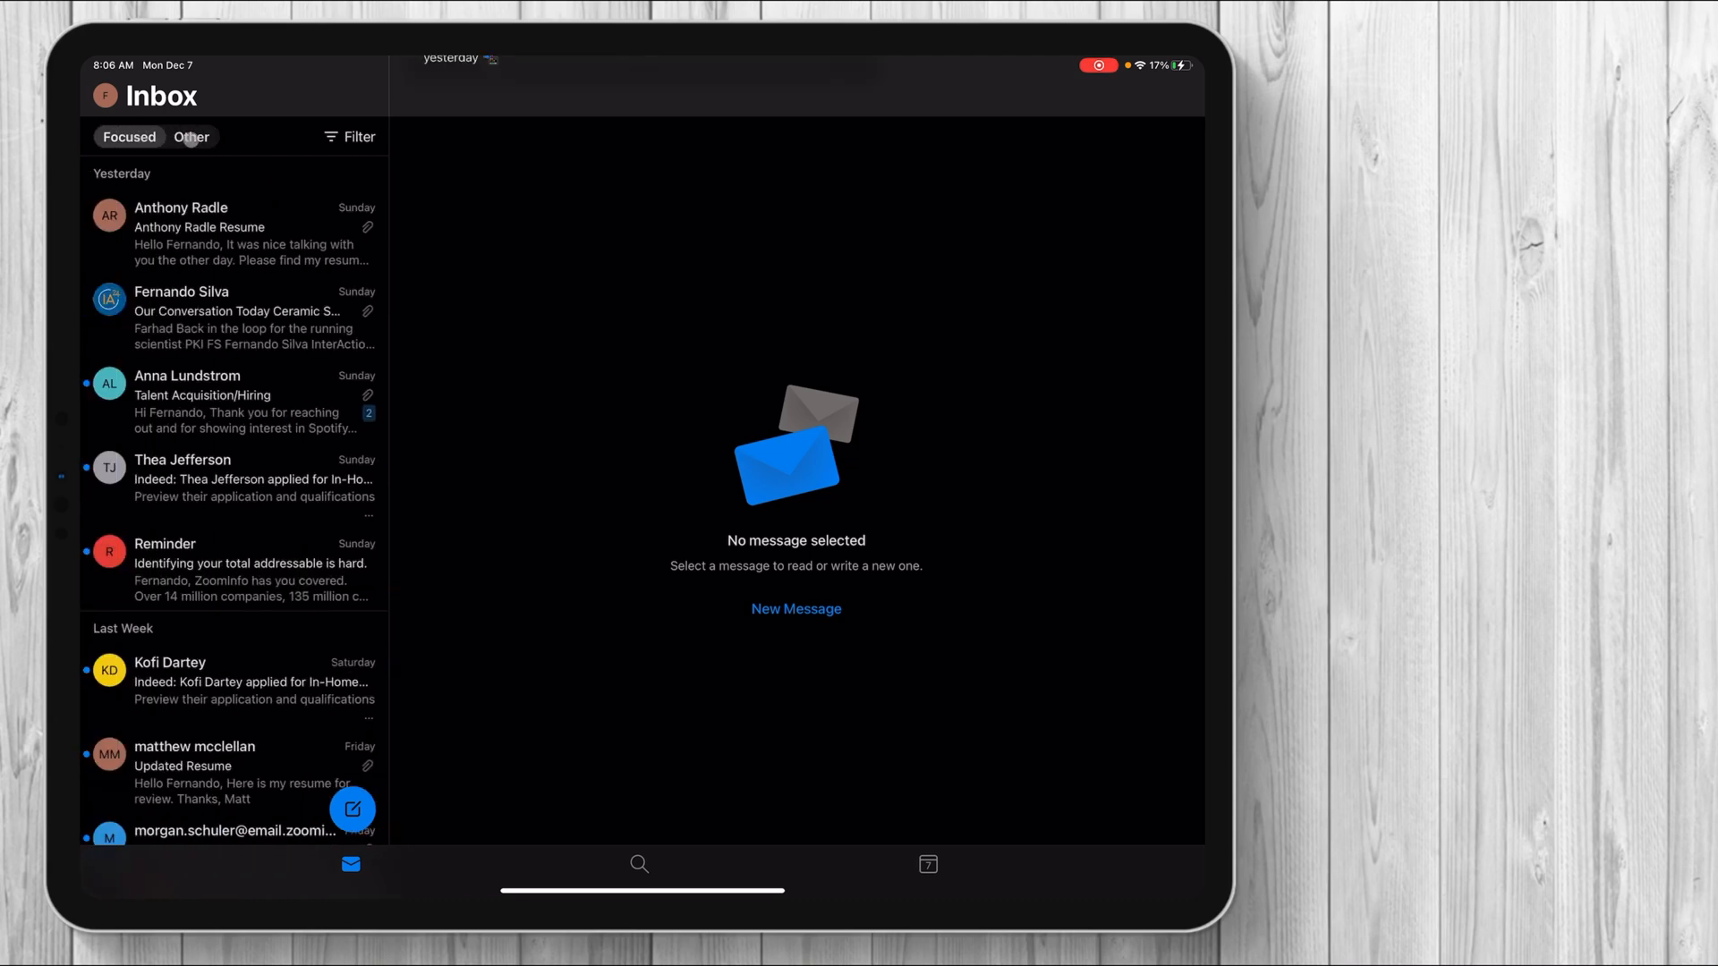
pyautogui.click(190, 137)
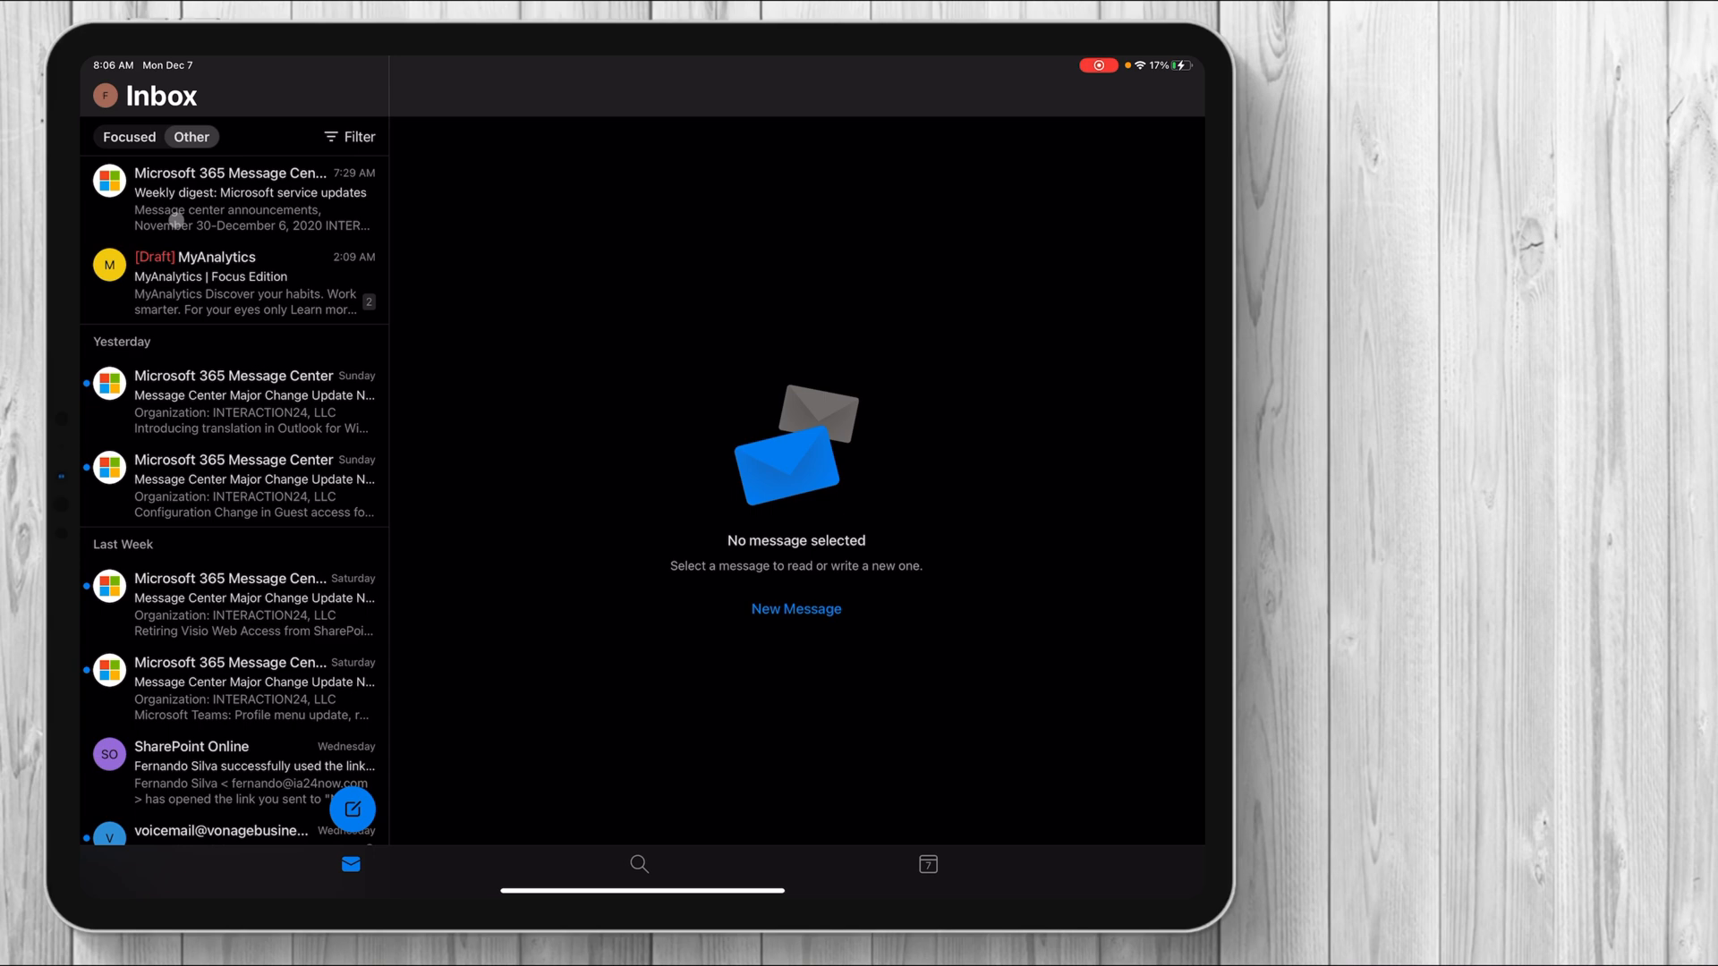
pyautogui.click(233, 199)
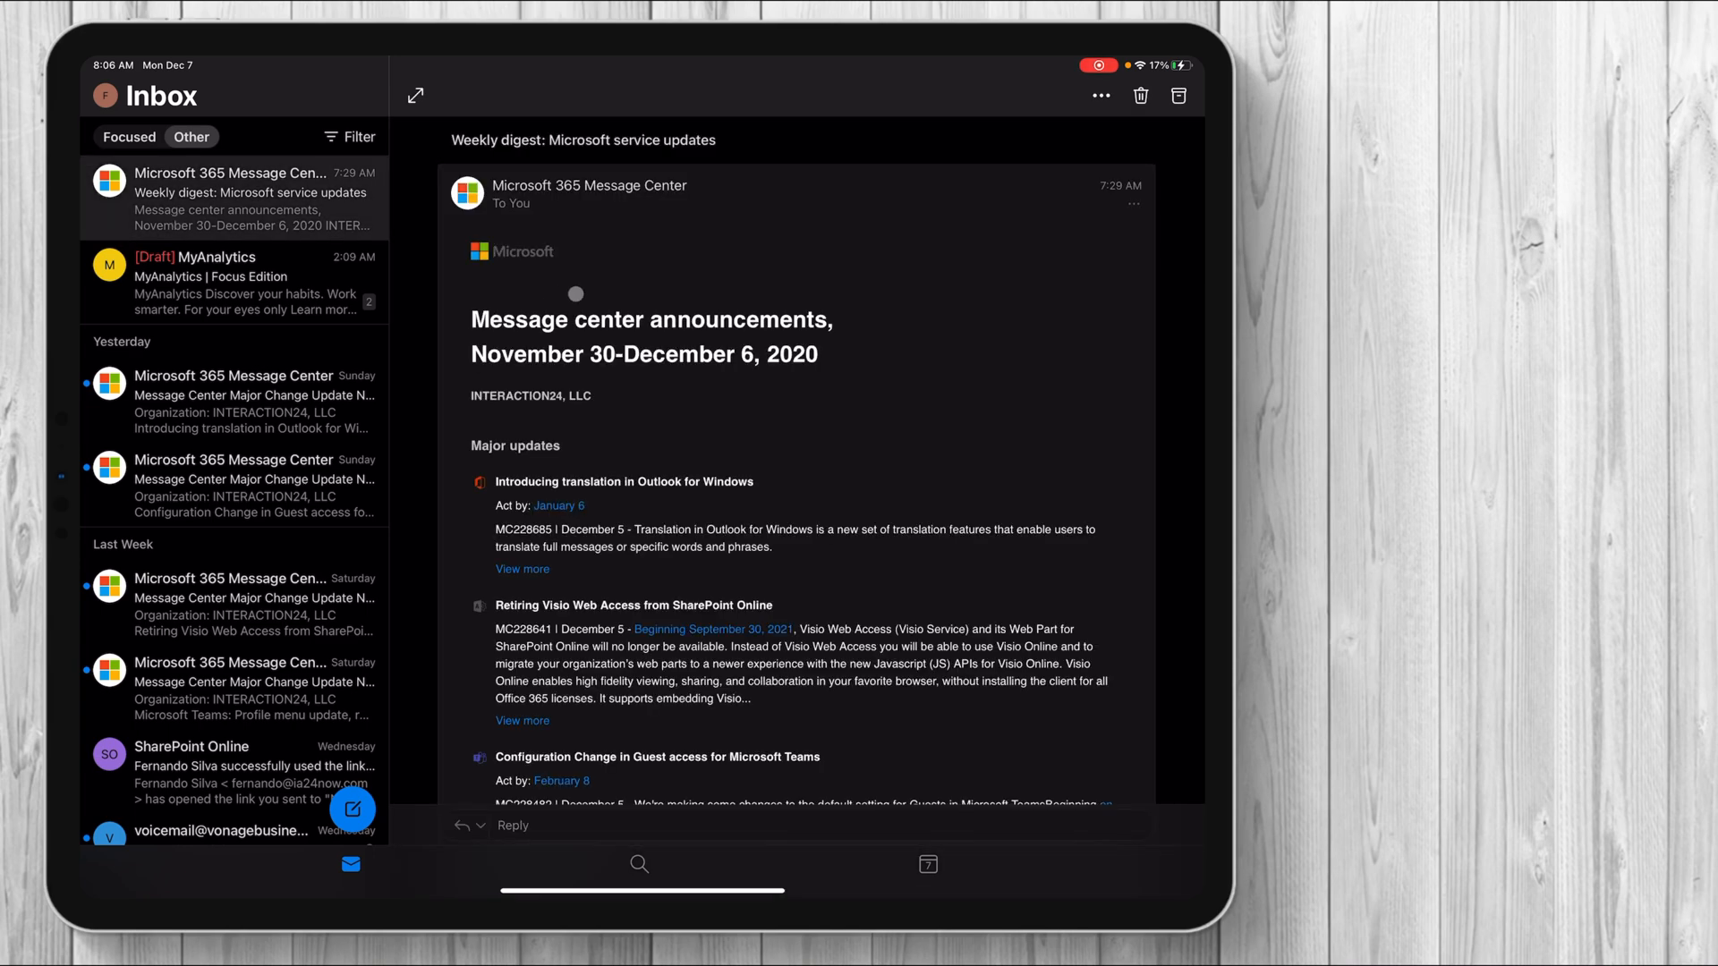
# - Expand the digest to full screen, collapse it, and show the account folder list
pyautogui.click(415, 95)
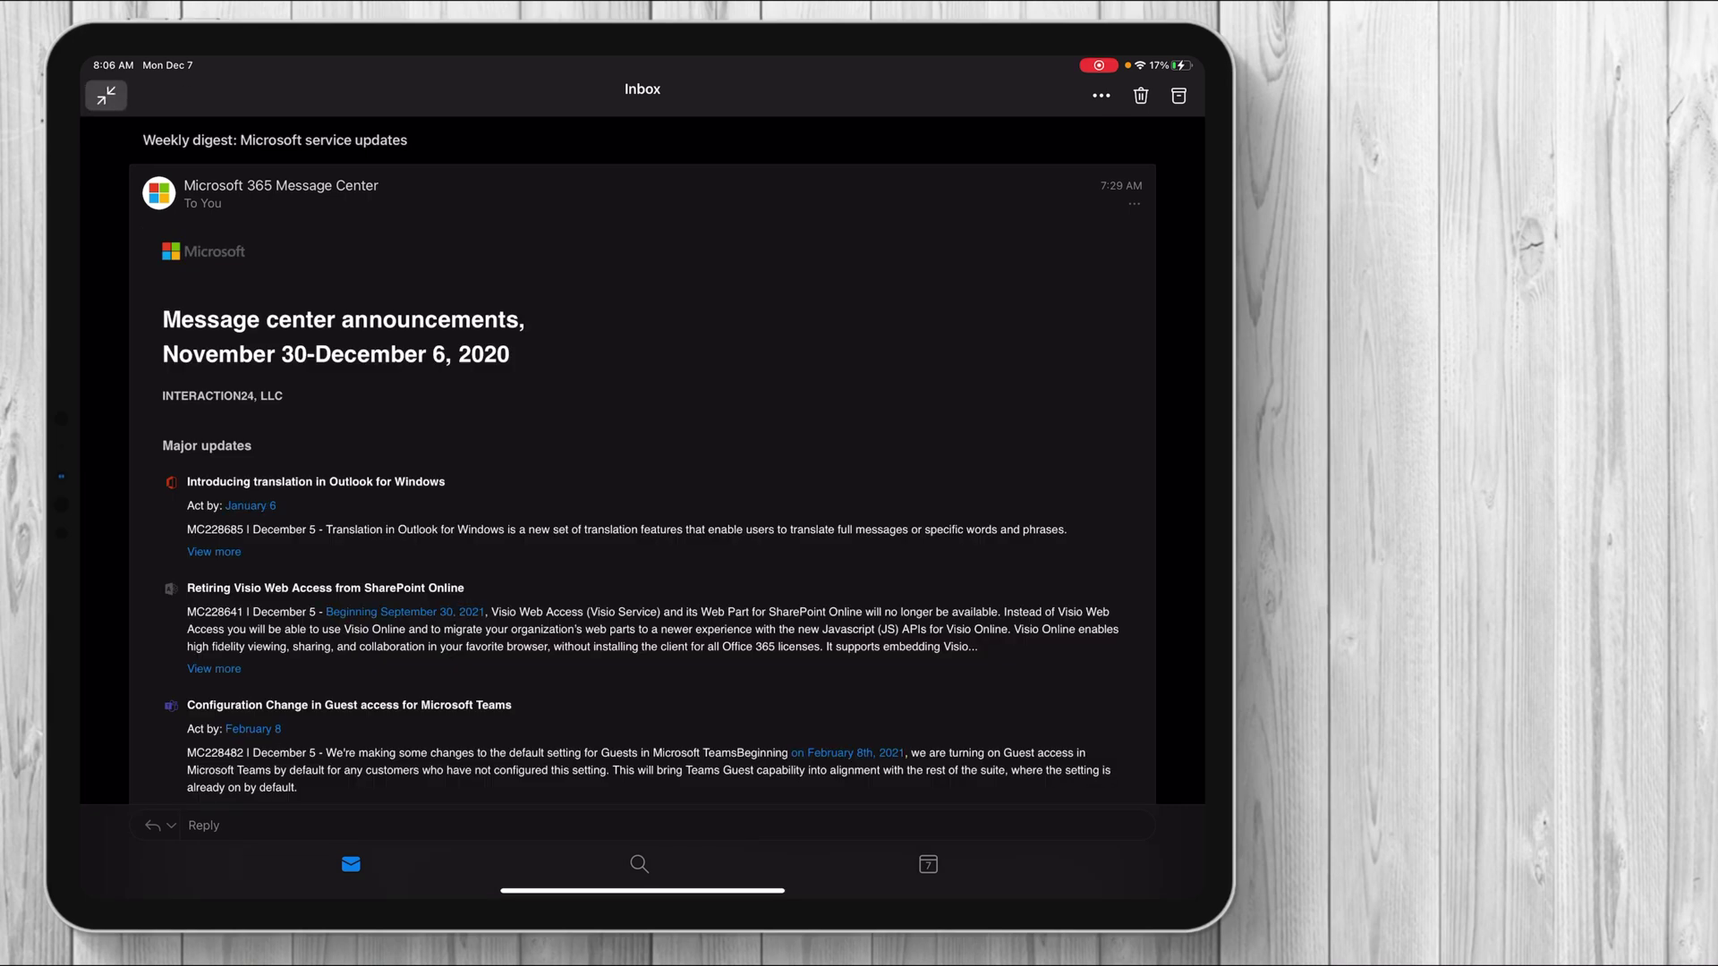
pyautogui.click(104, 93)
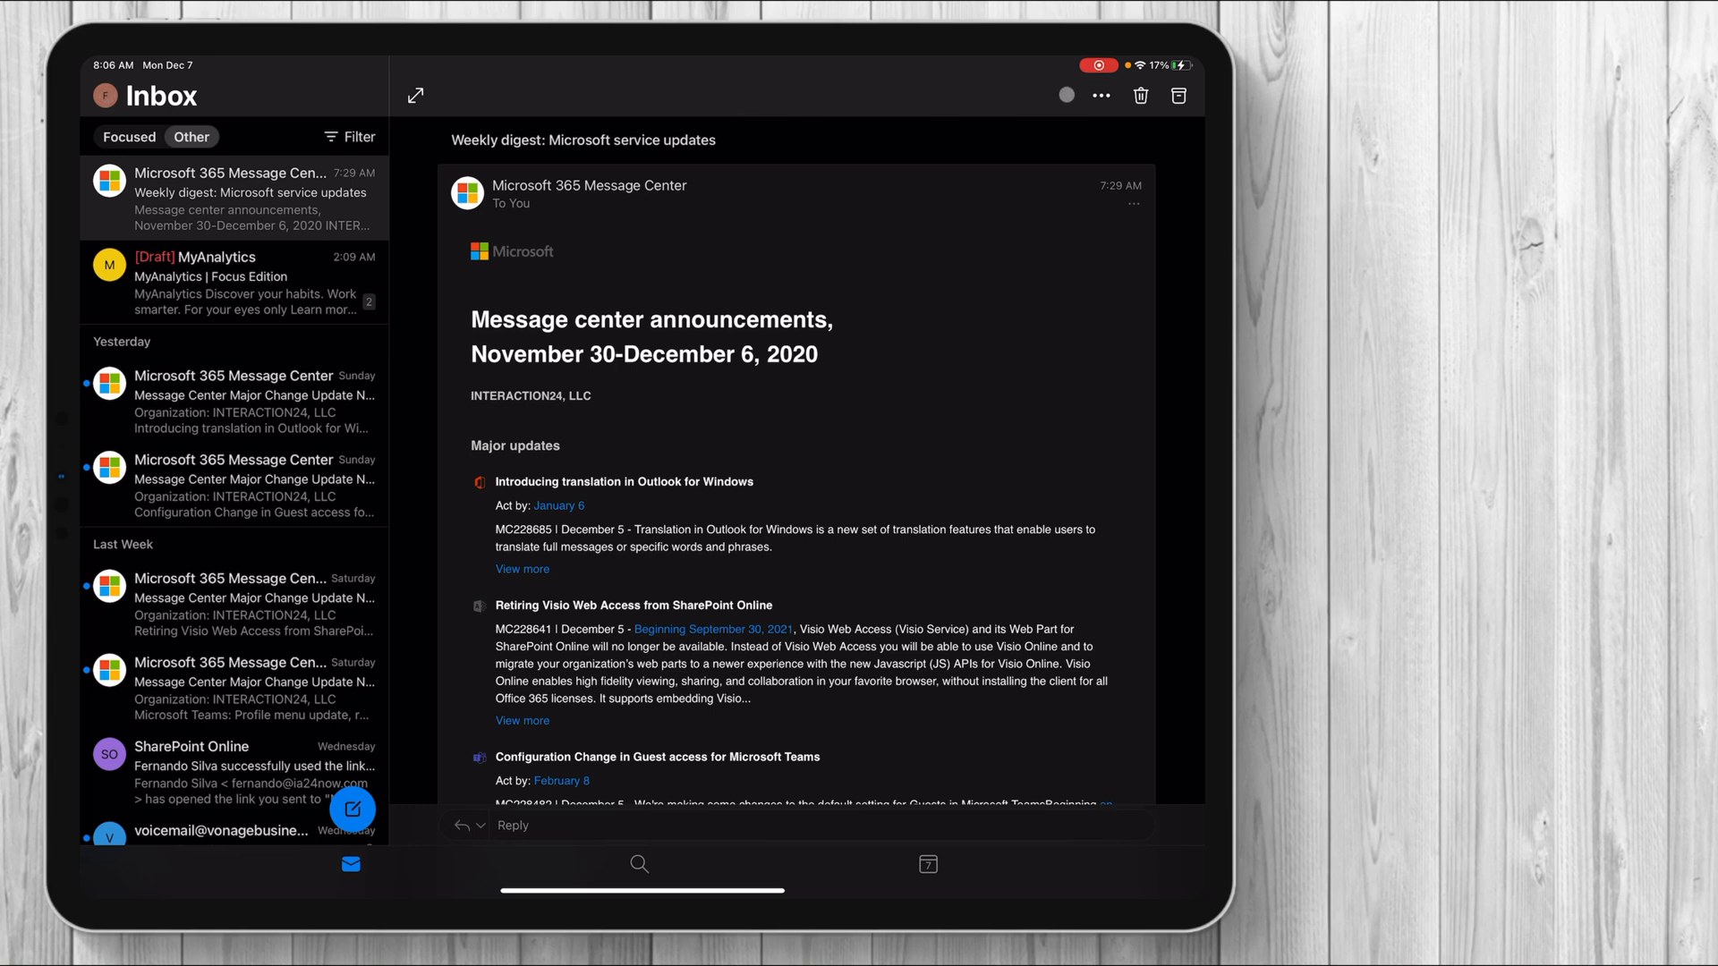
pyautogui.click(1098, 96)
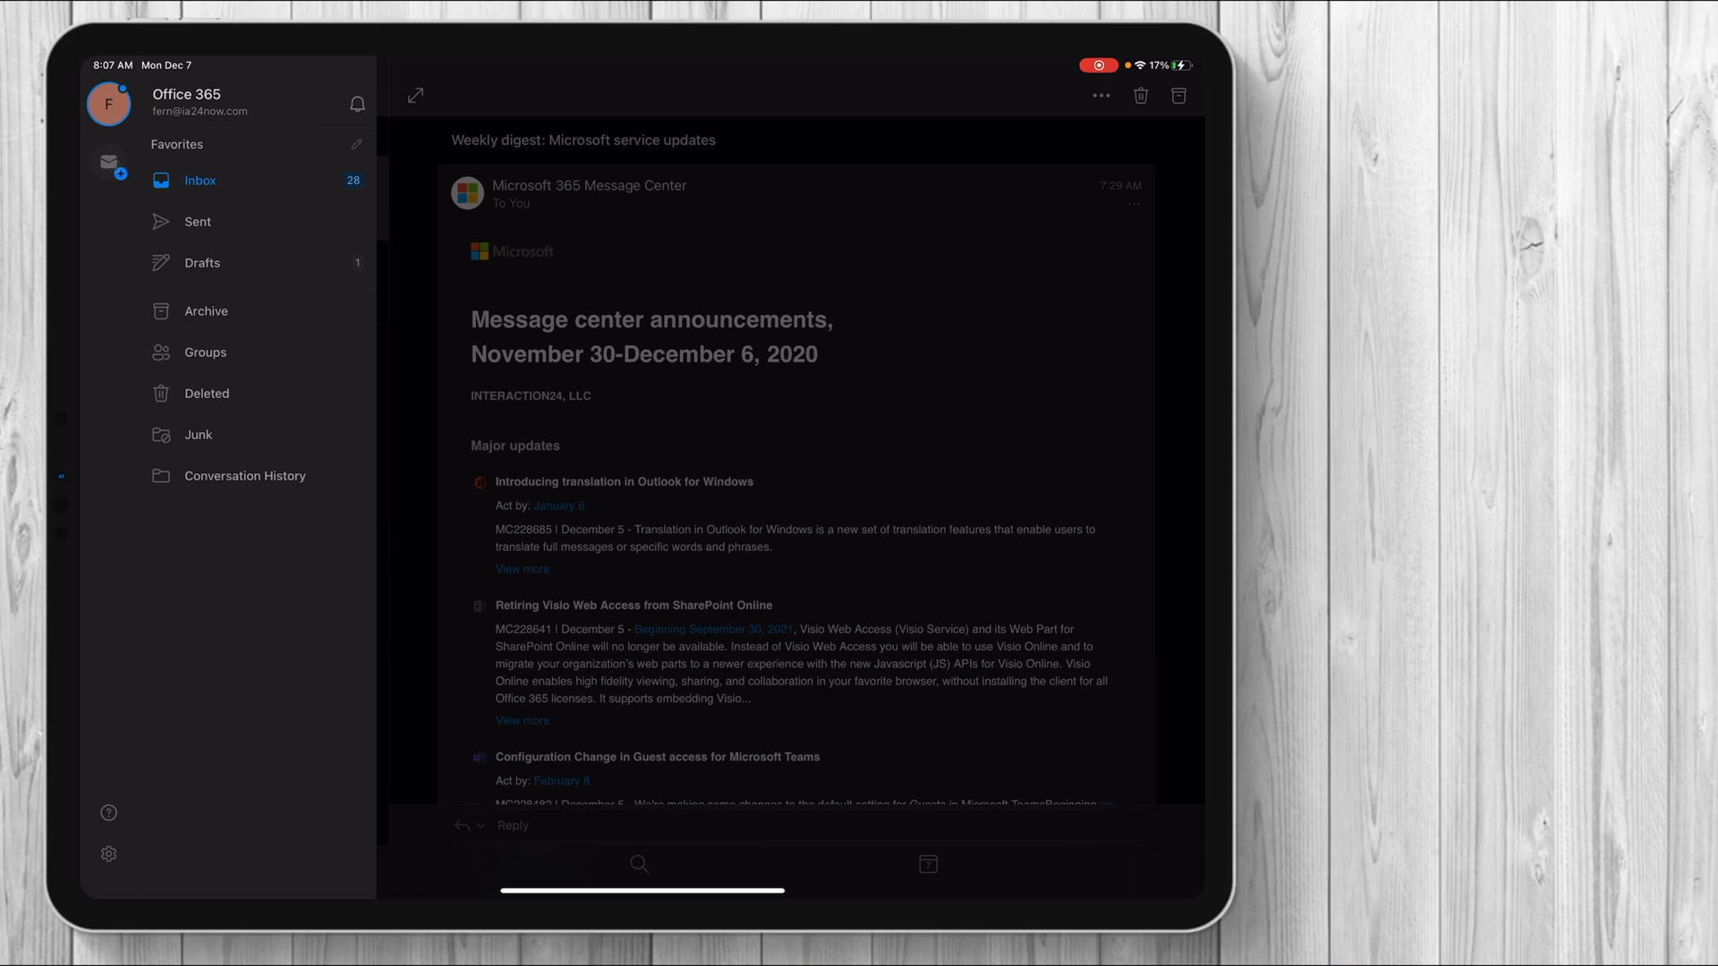
pyautogui.click(107, 163)
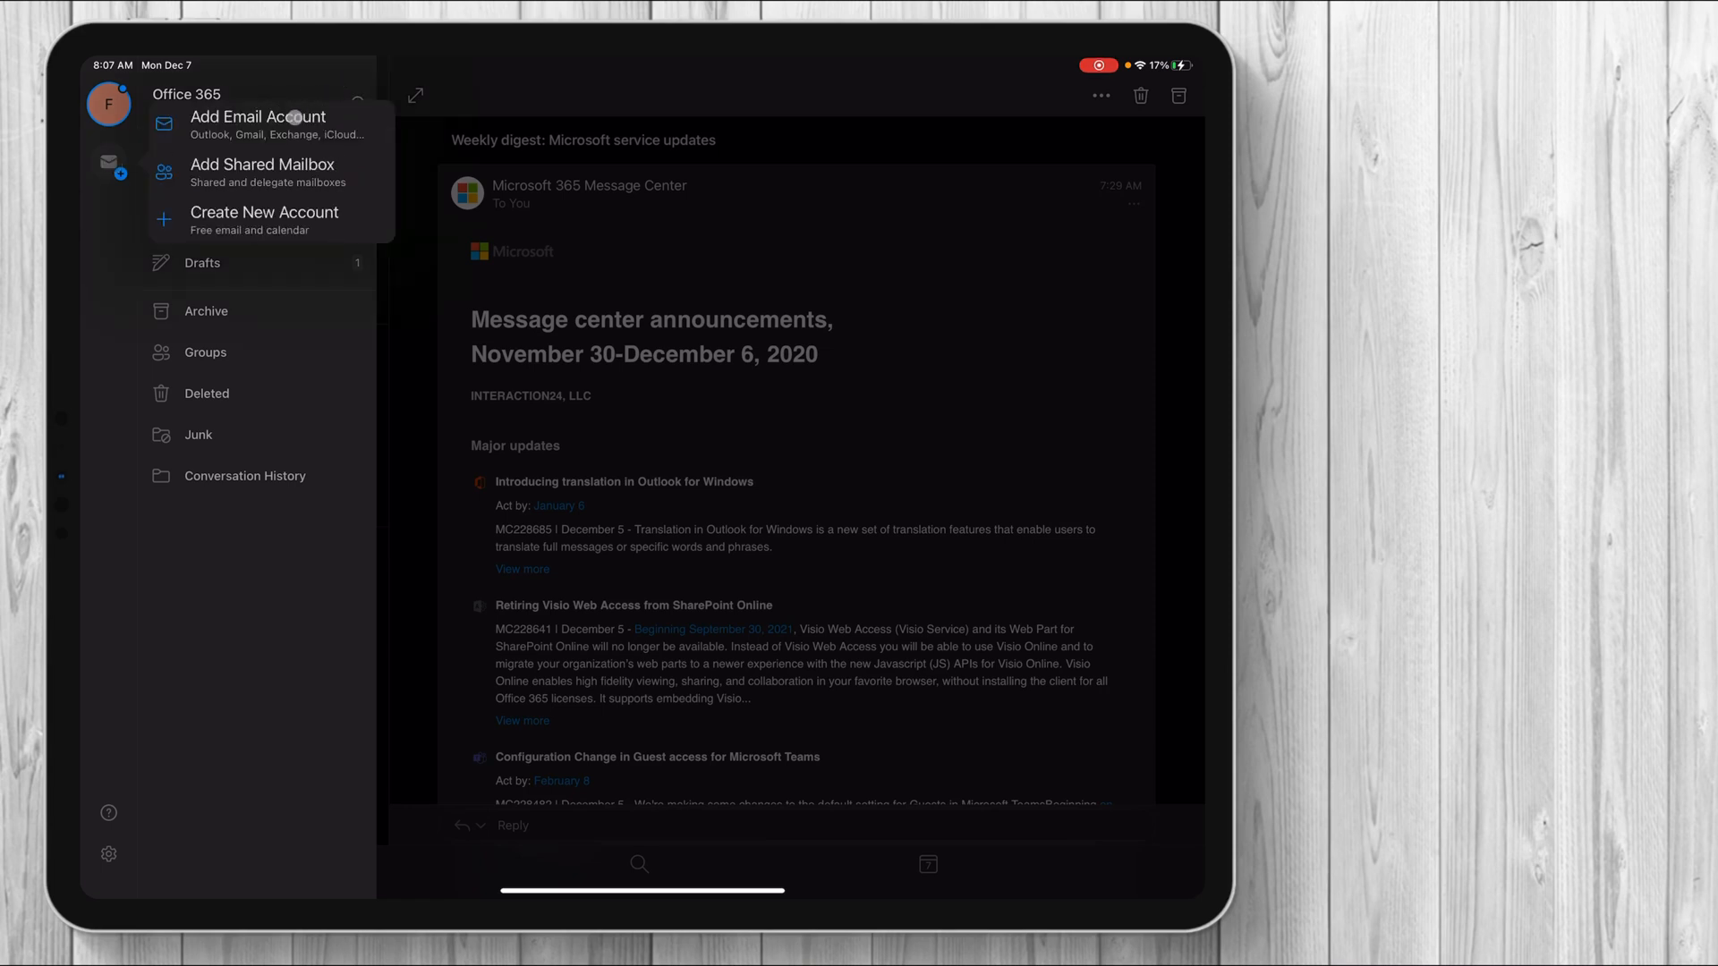
pyautogui.click(257, 117)
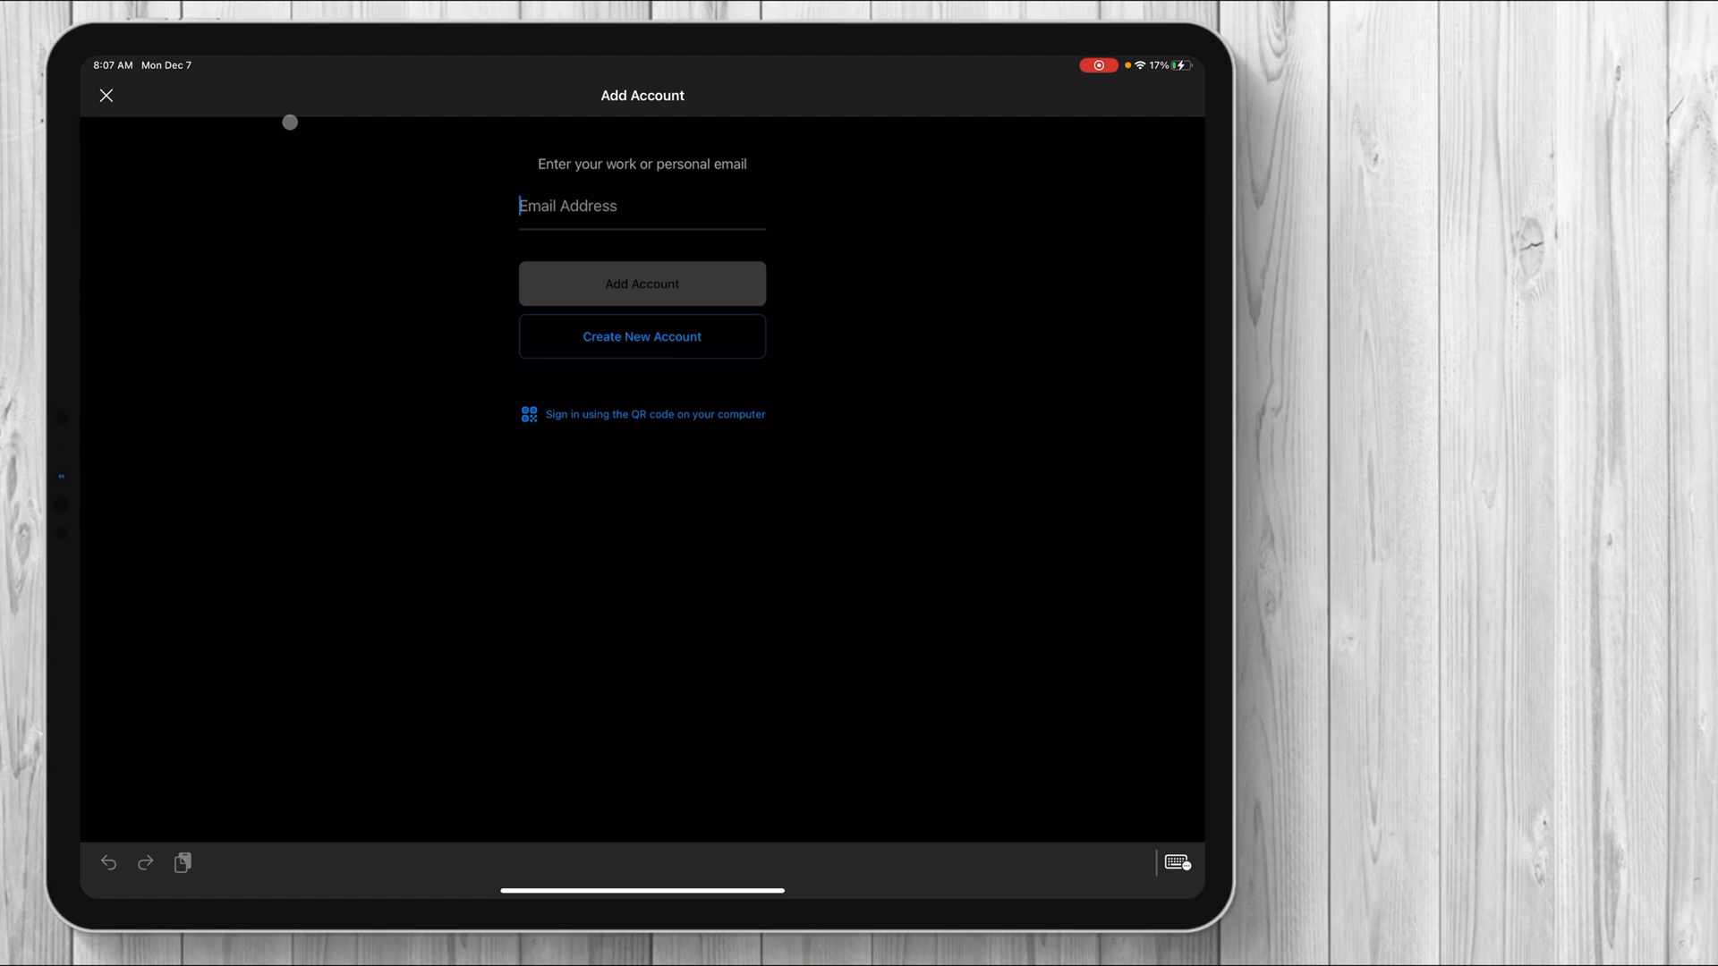
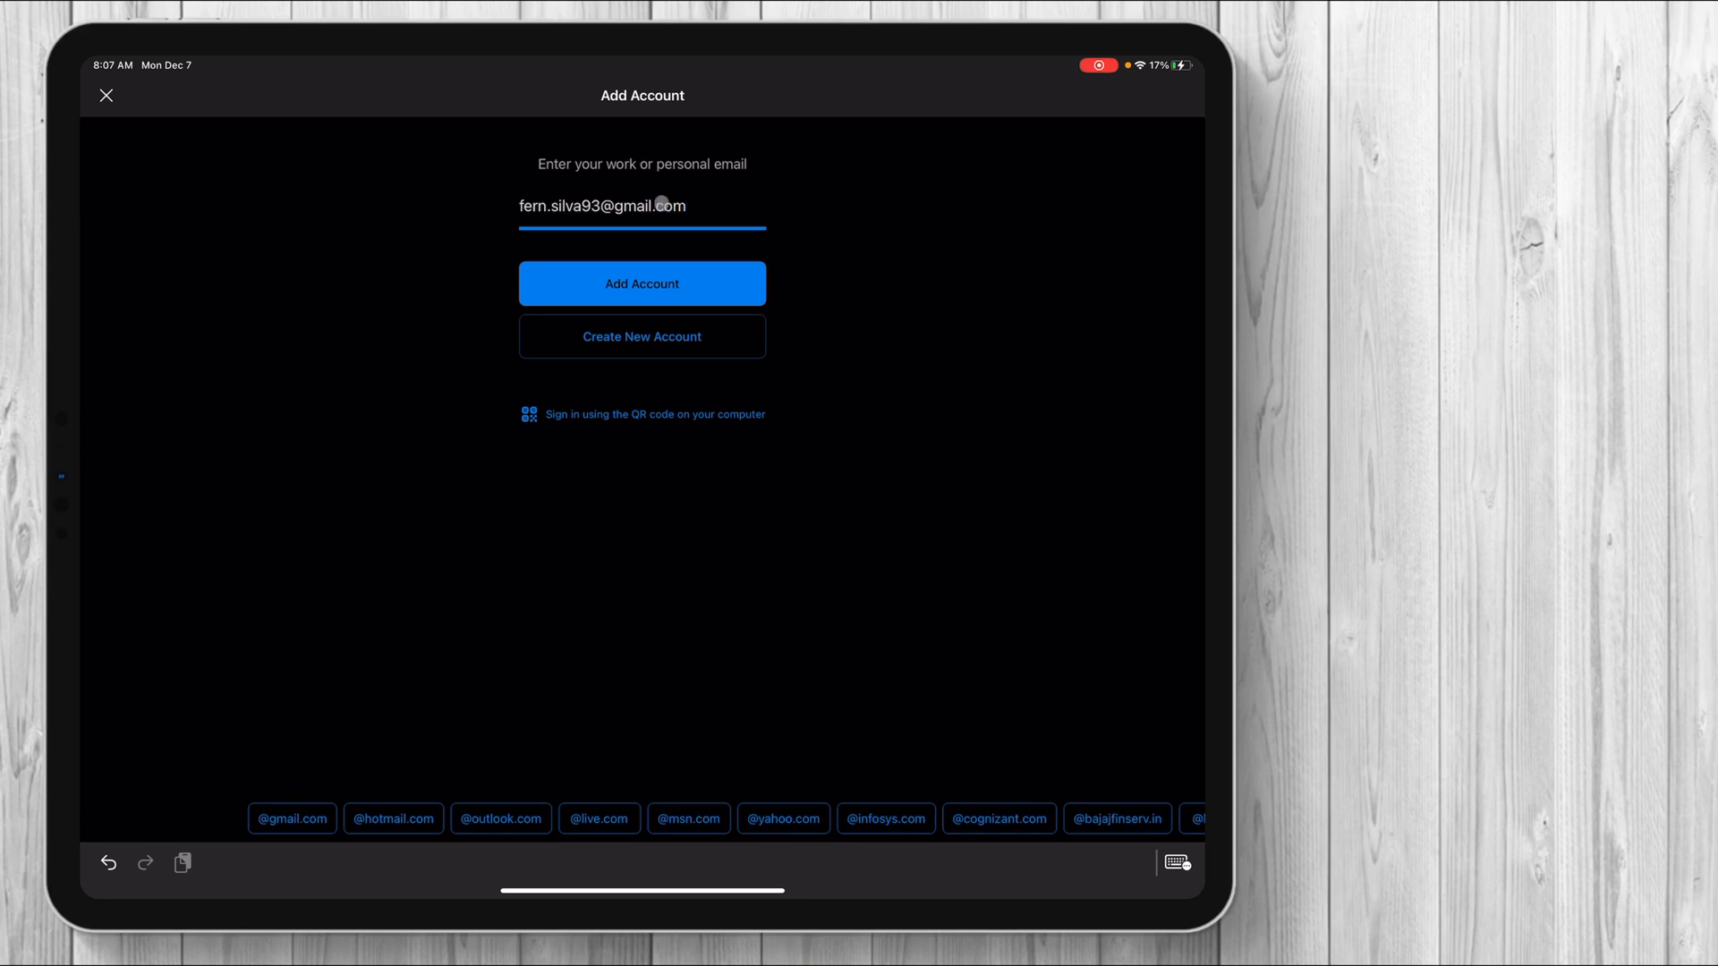
pyautogui.click(642, 283)
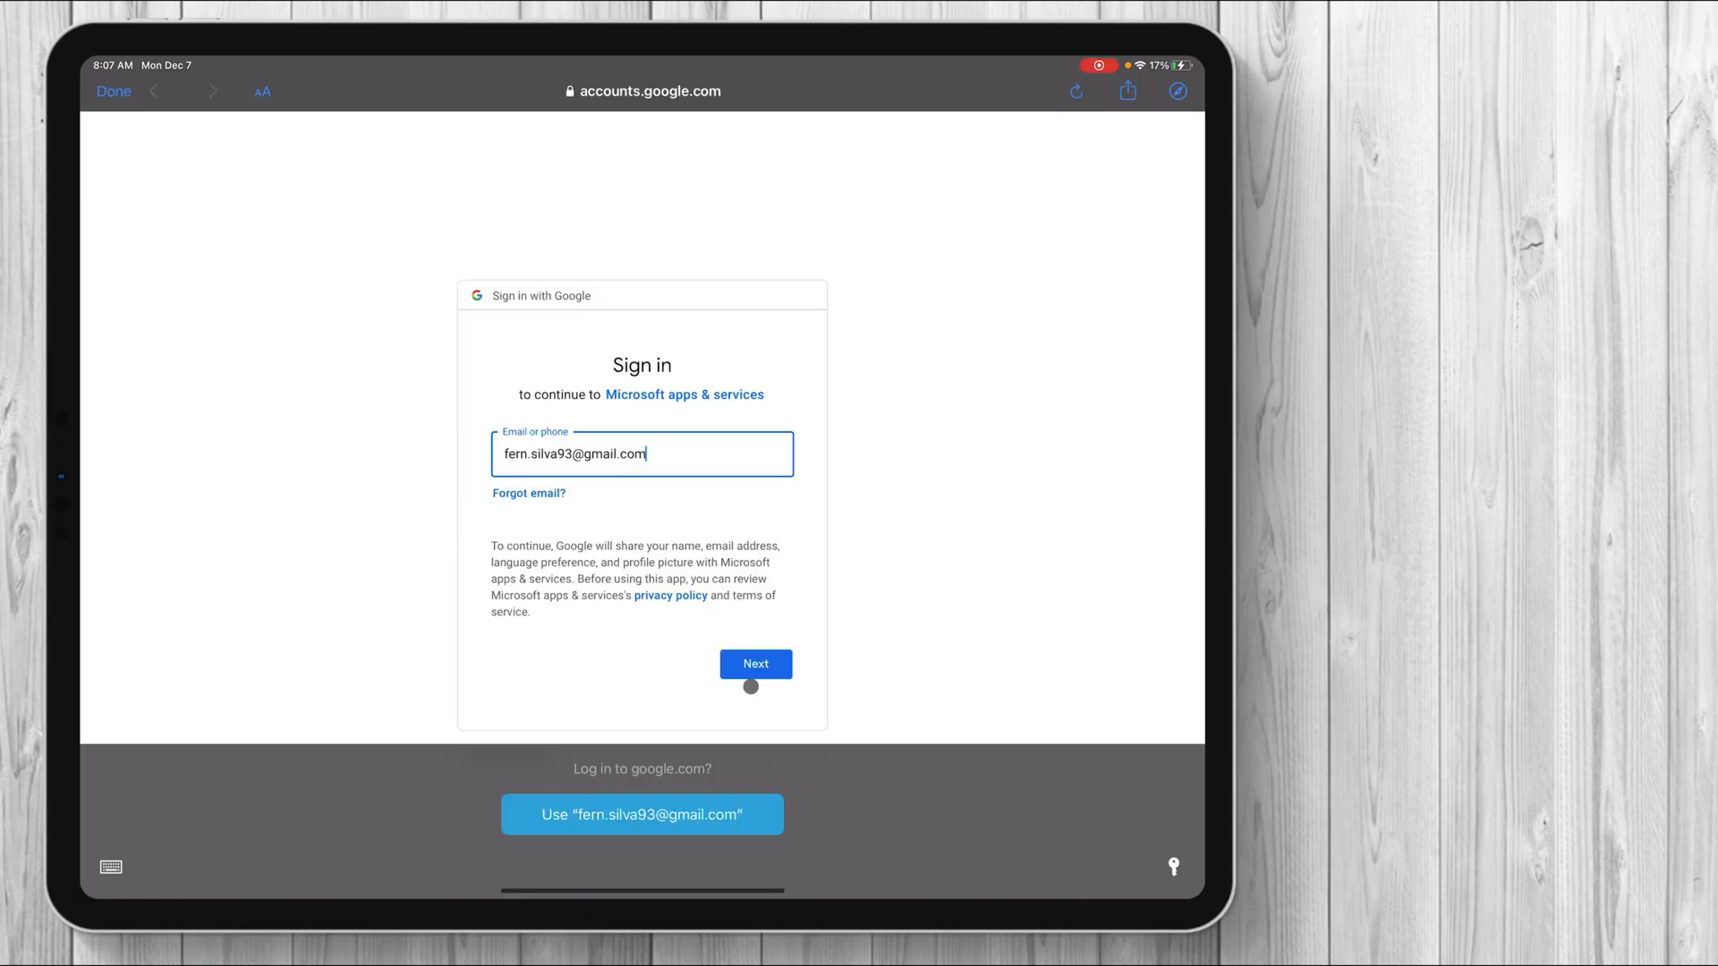
pyautogui.click(756, 664)
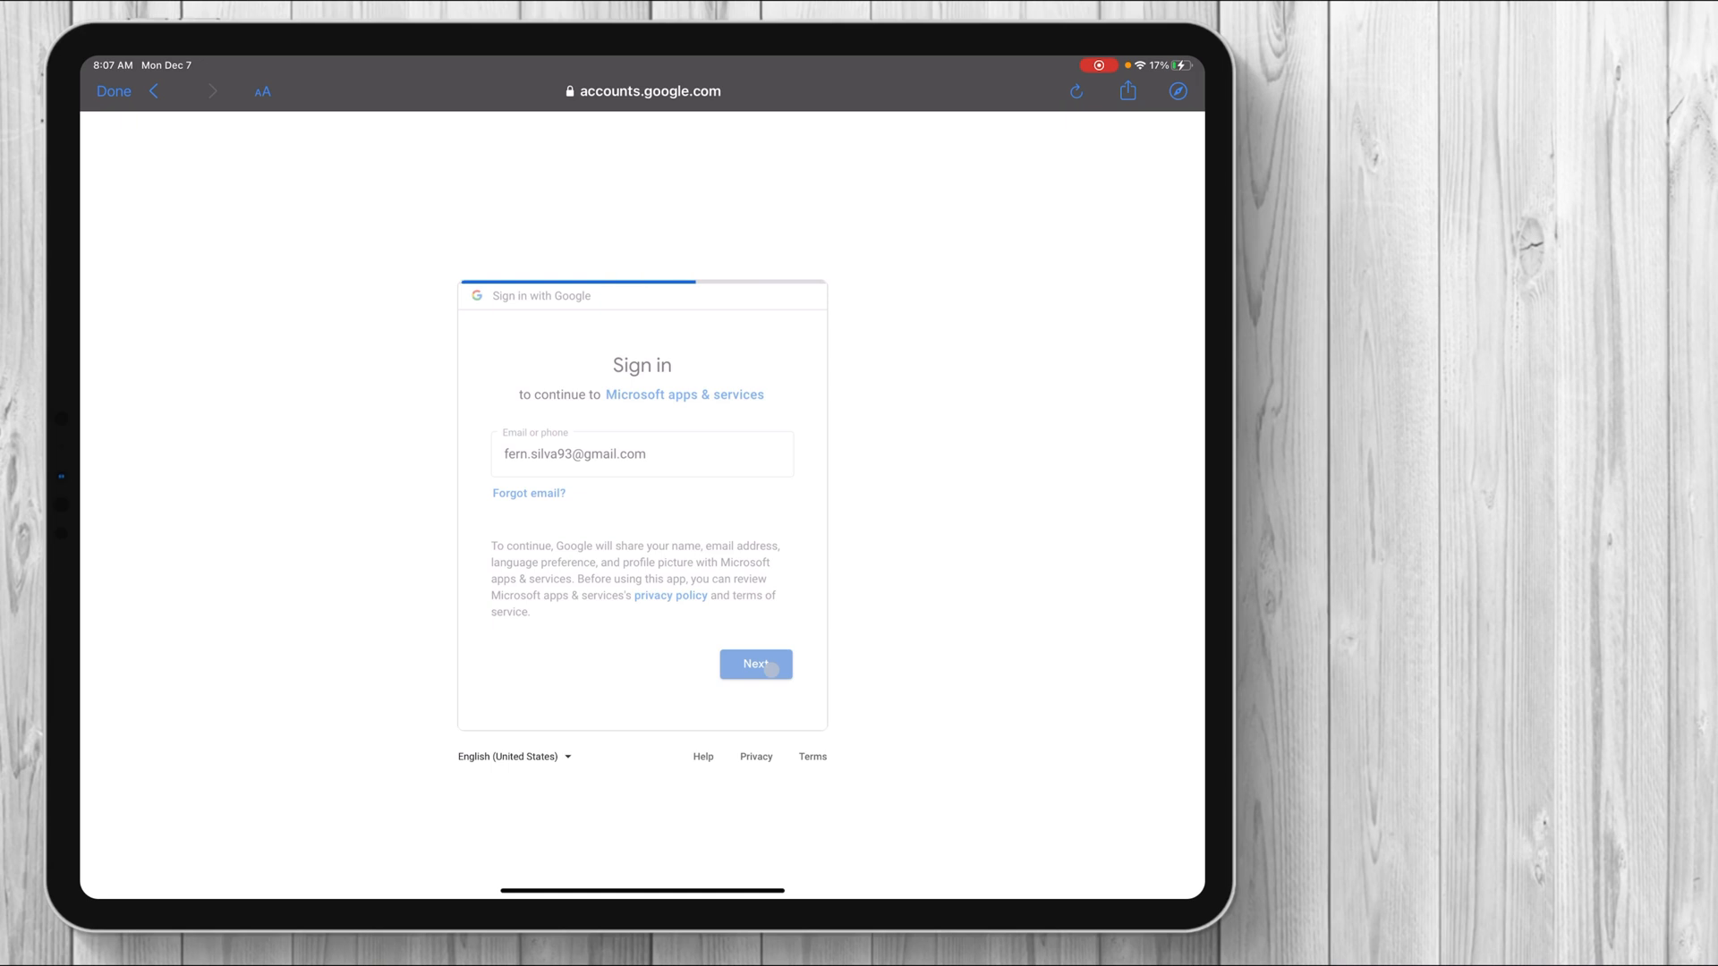
pyautogui.click(755, 664)
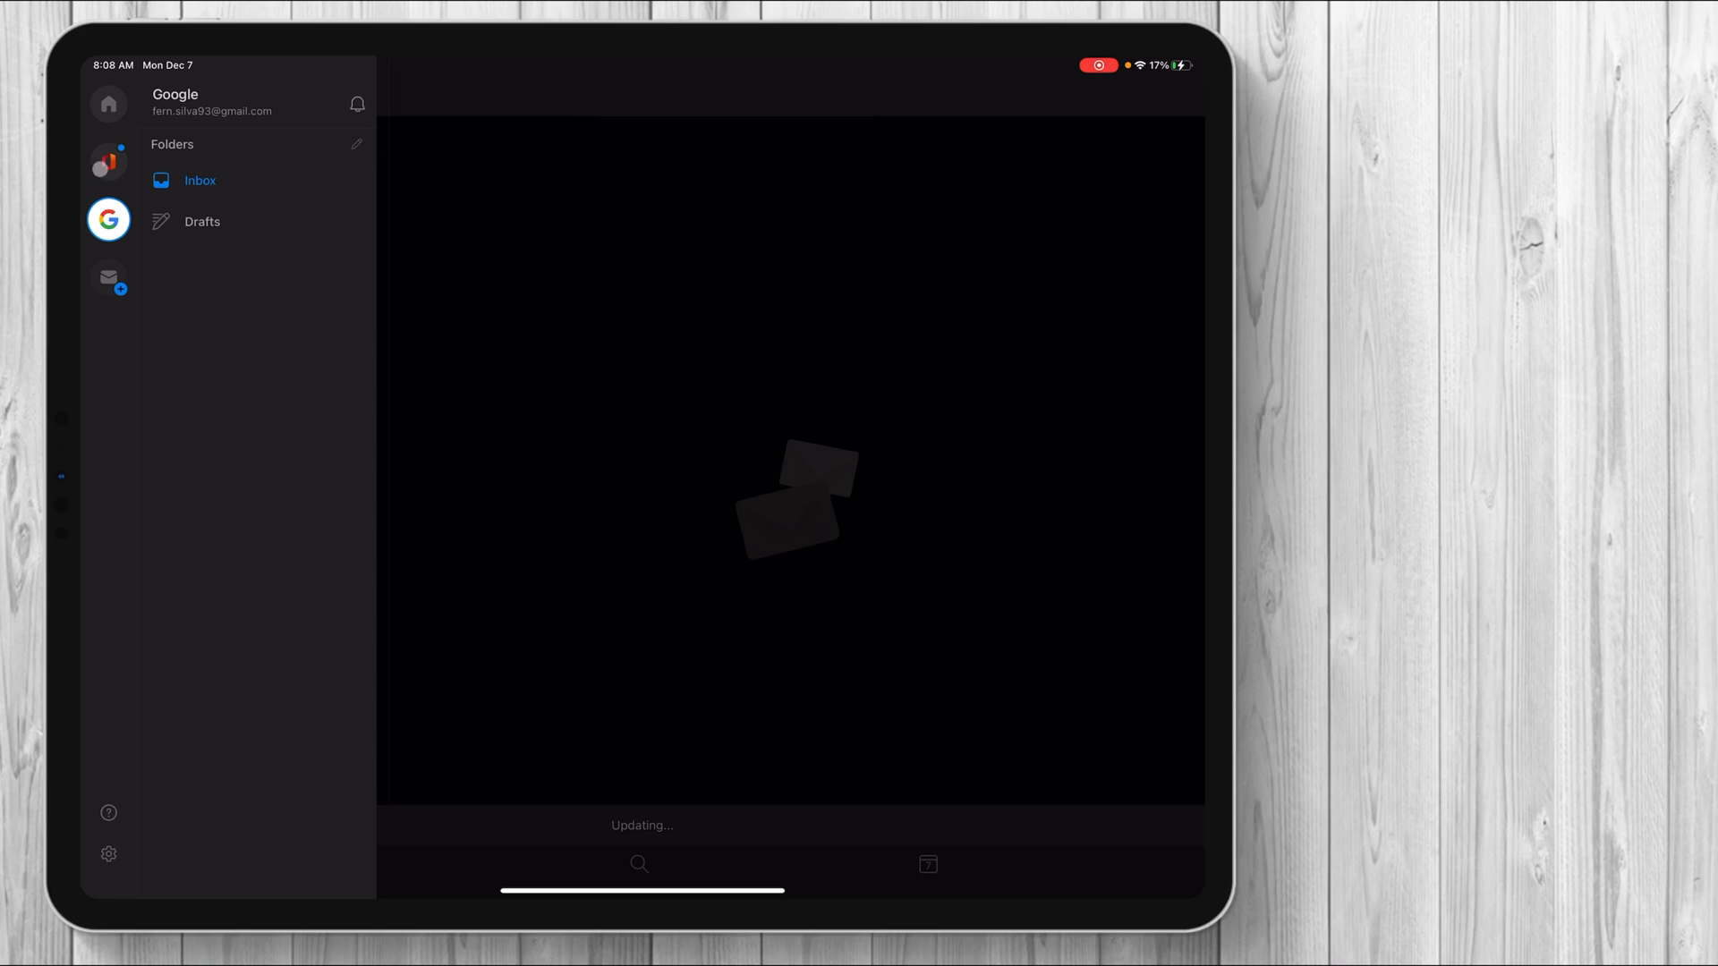
# - Switch to the Office 365 account and open its Inbox
pyautogui.click(109, 179)
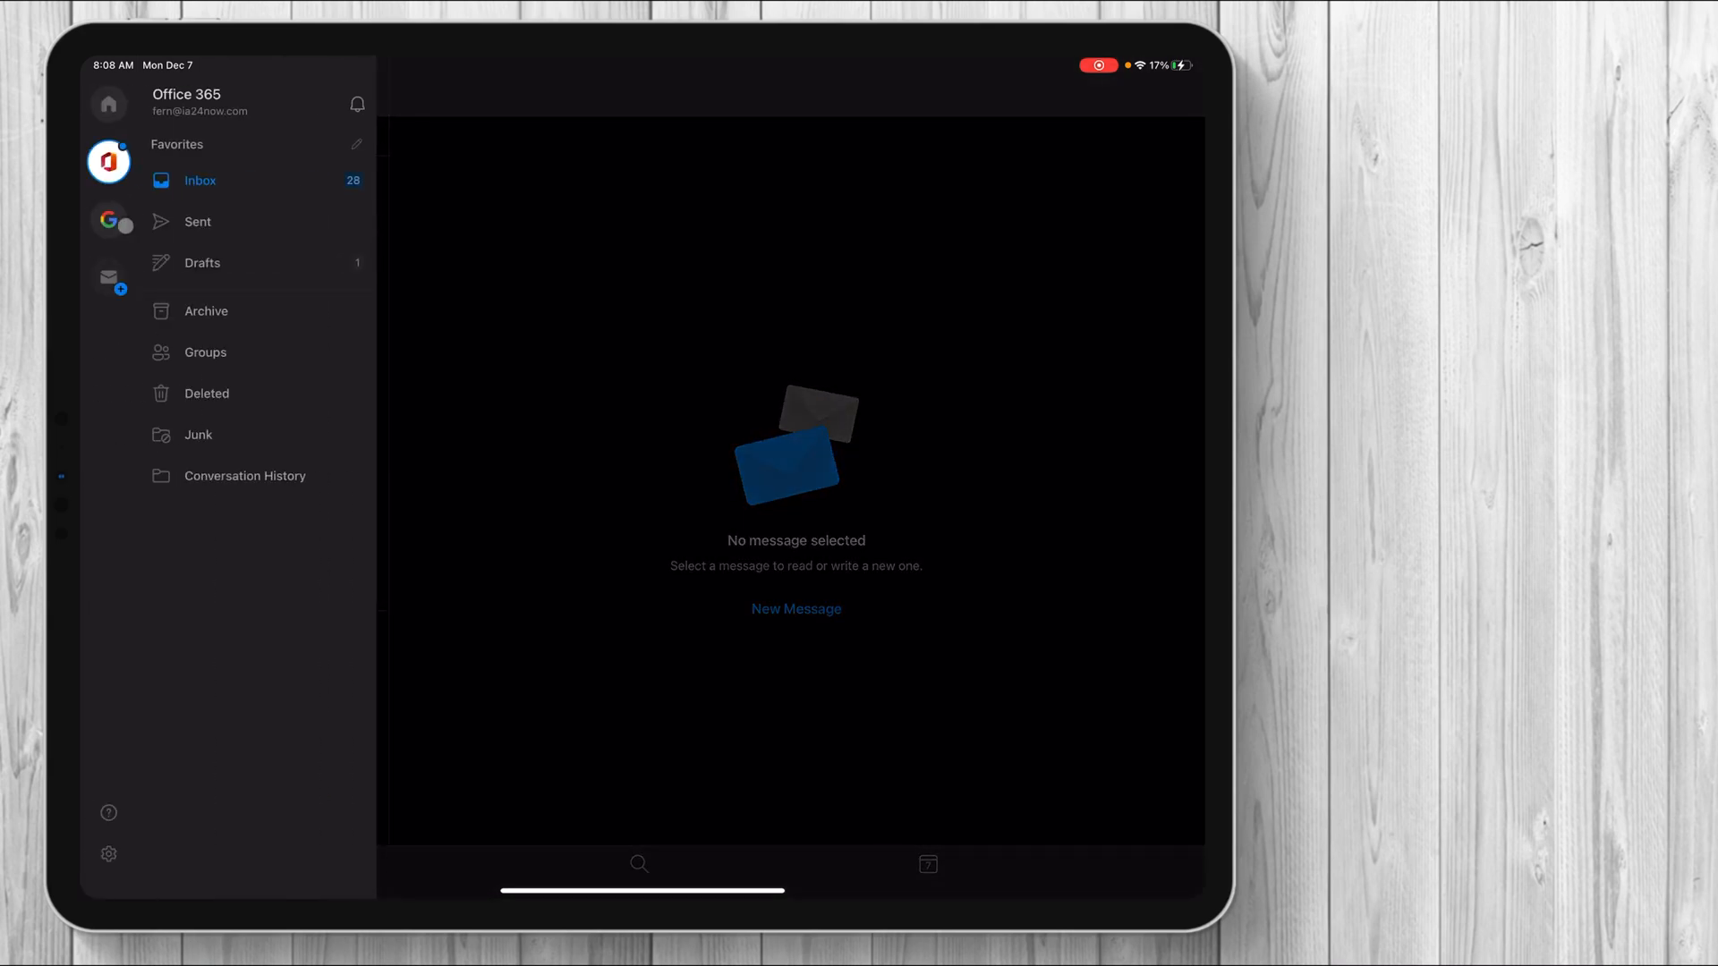
pyautogui.click(111, 222)
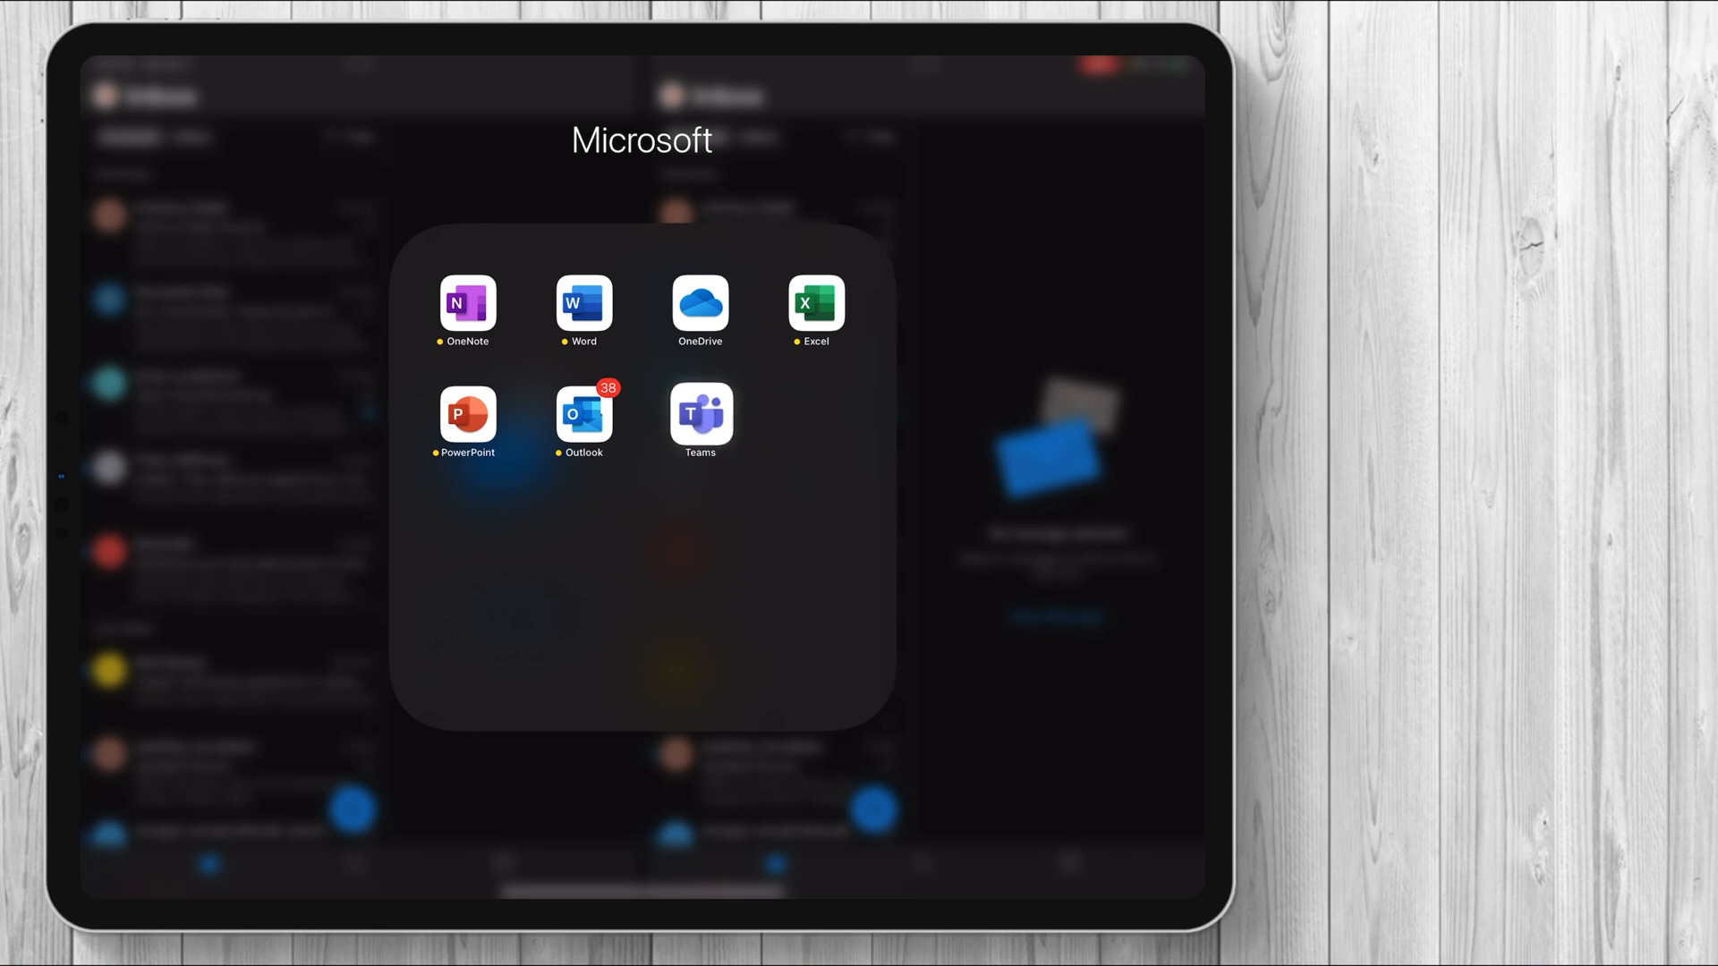
# - Reopen Outlook from the Microsoft folder to the Office 365 Focused inbox
pyautogui.click(701, 415)
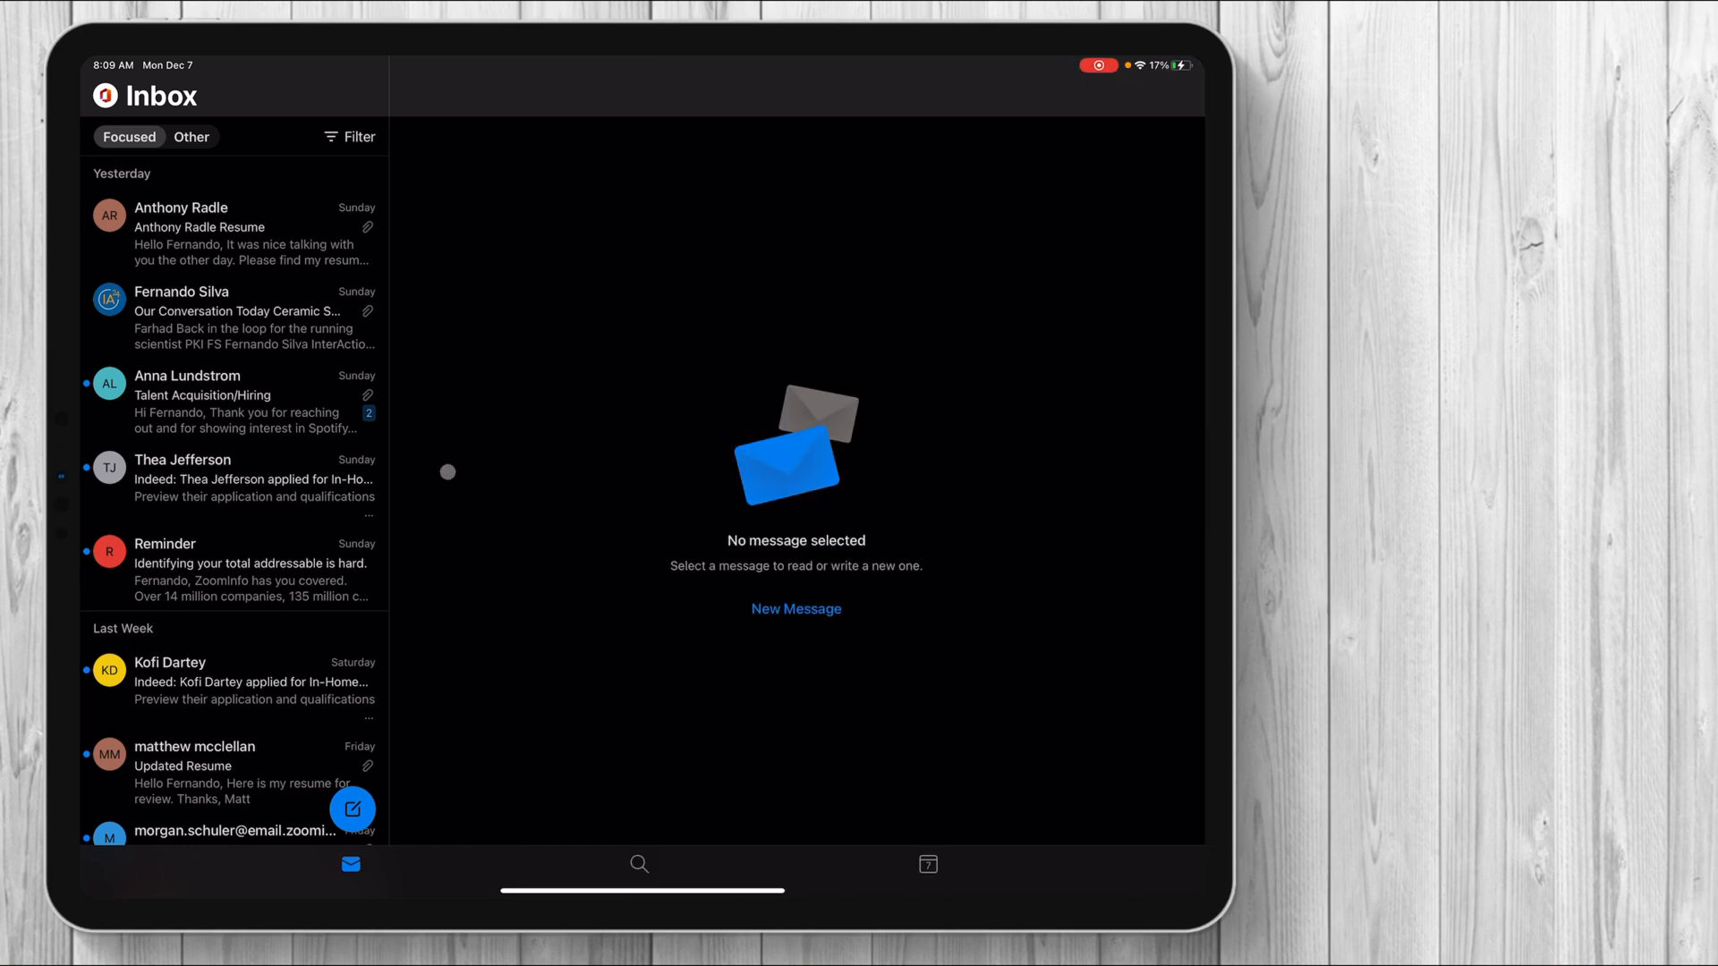
# - Open the Other inbox's Weekly digest and reply to Microsoft 365 Message Center from the ••• menu
pyautogui.click(191, 136)
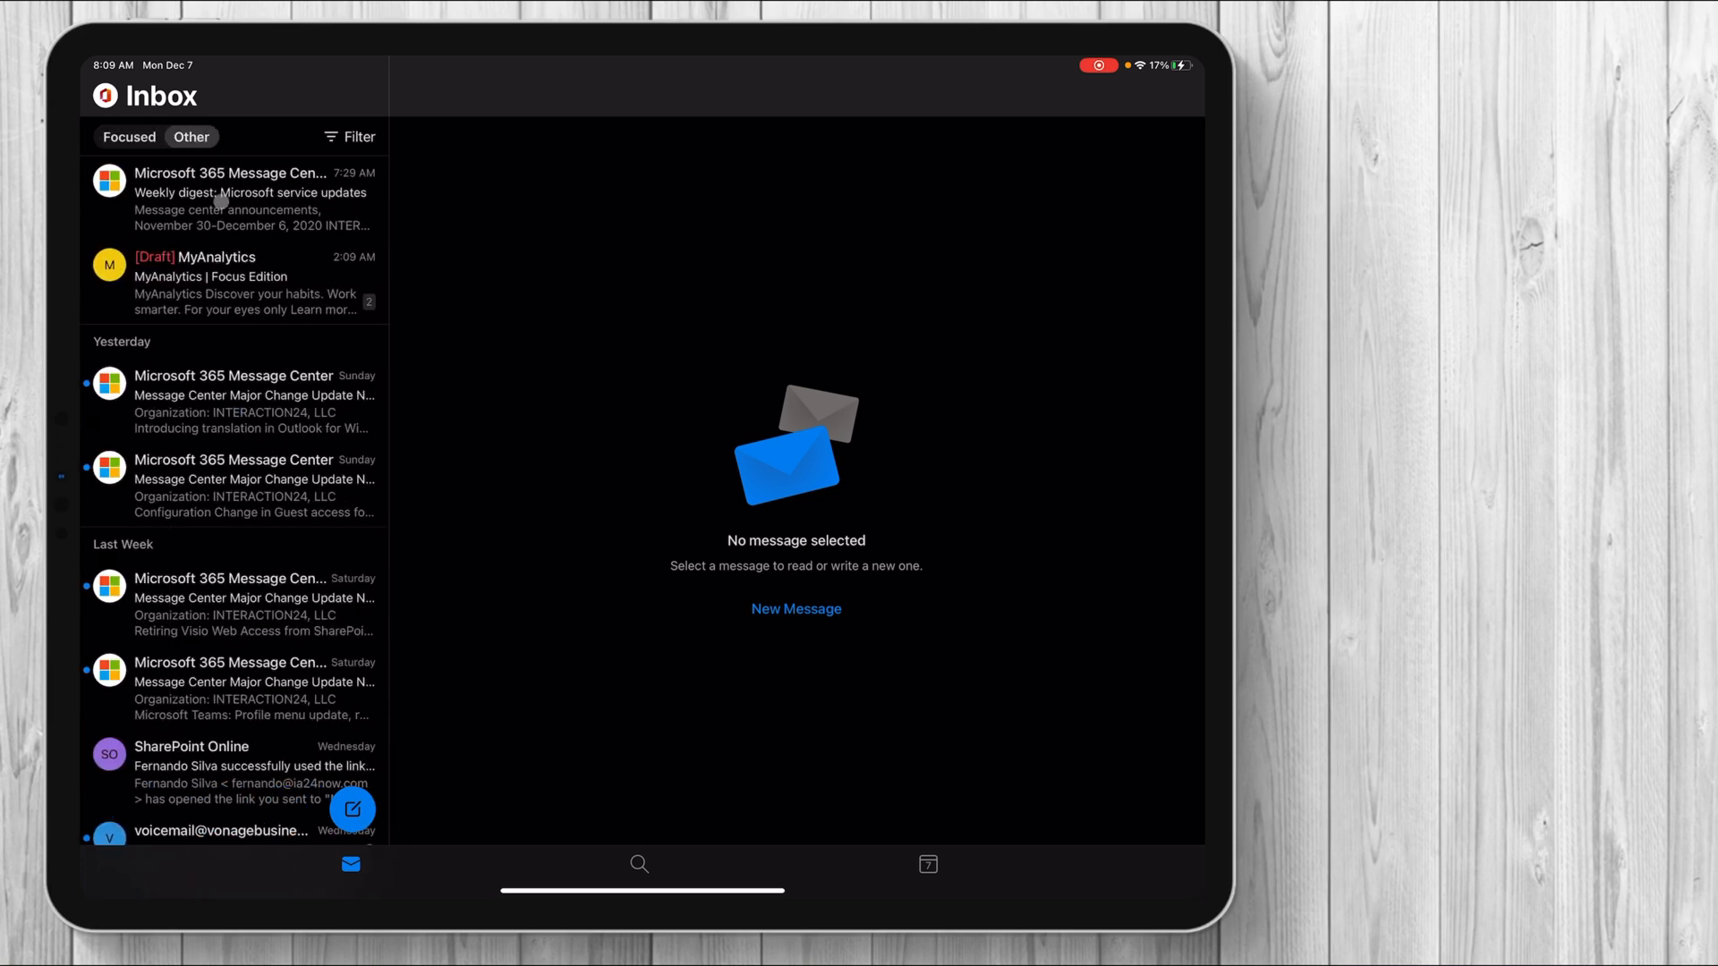
pyautogui.click(233, 196)
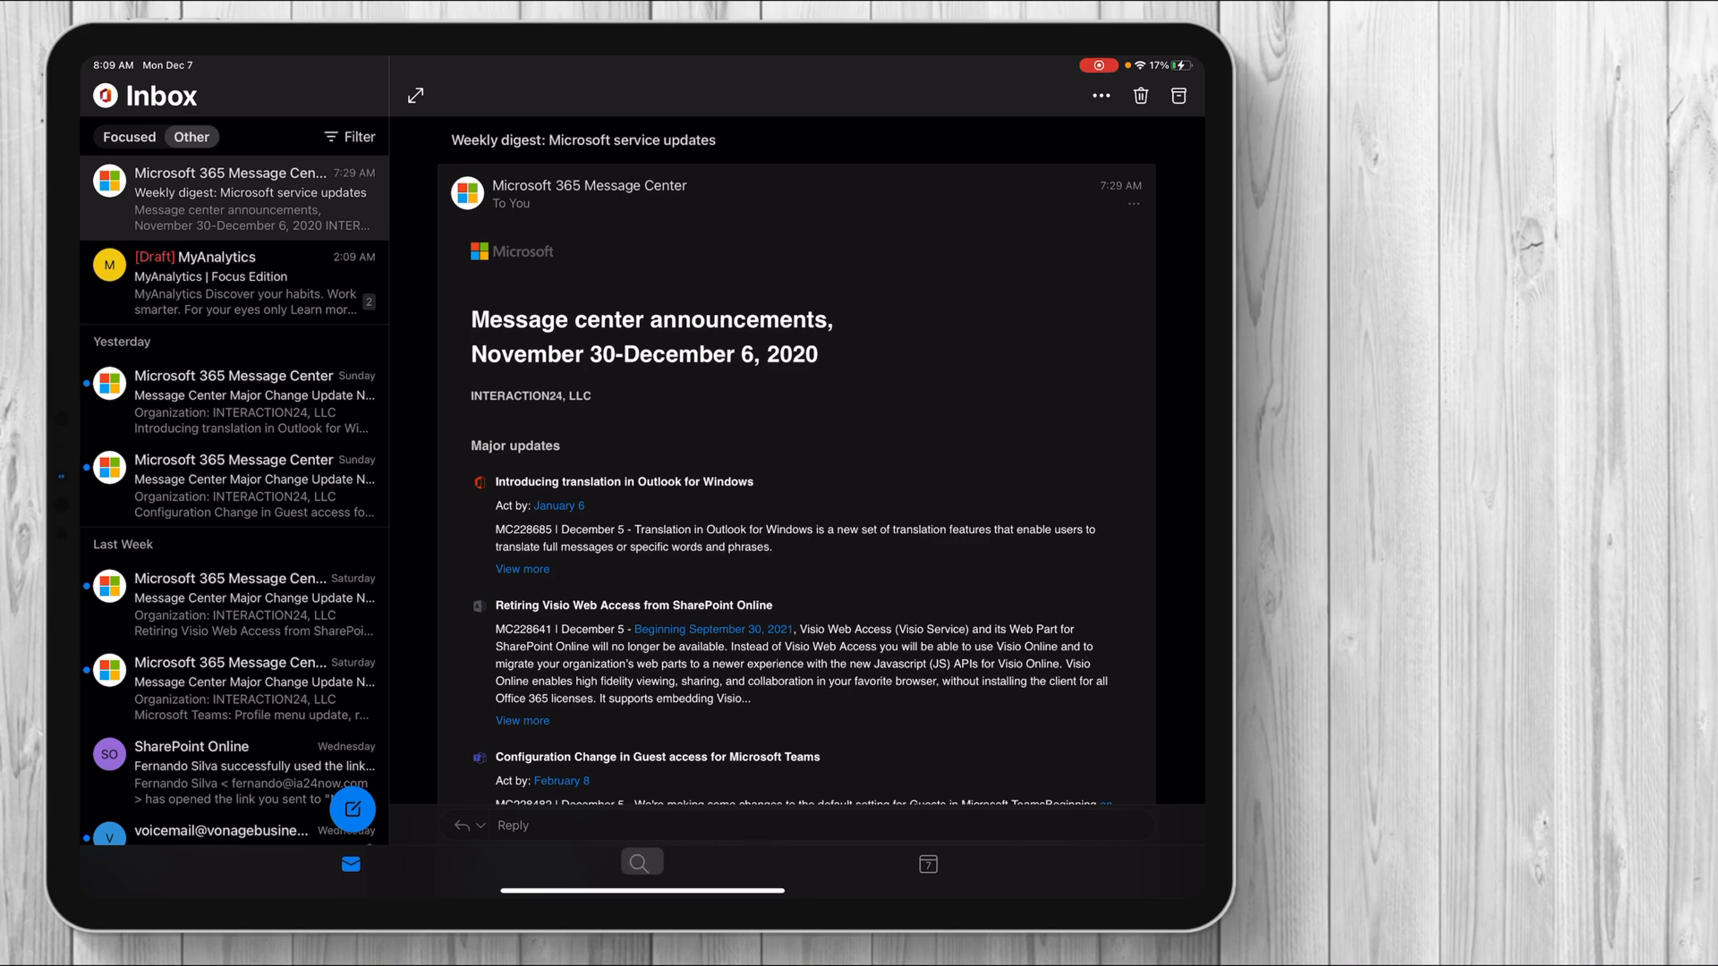
pyautogui.click(1097, 98)
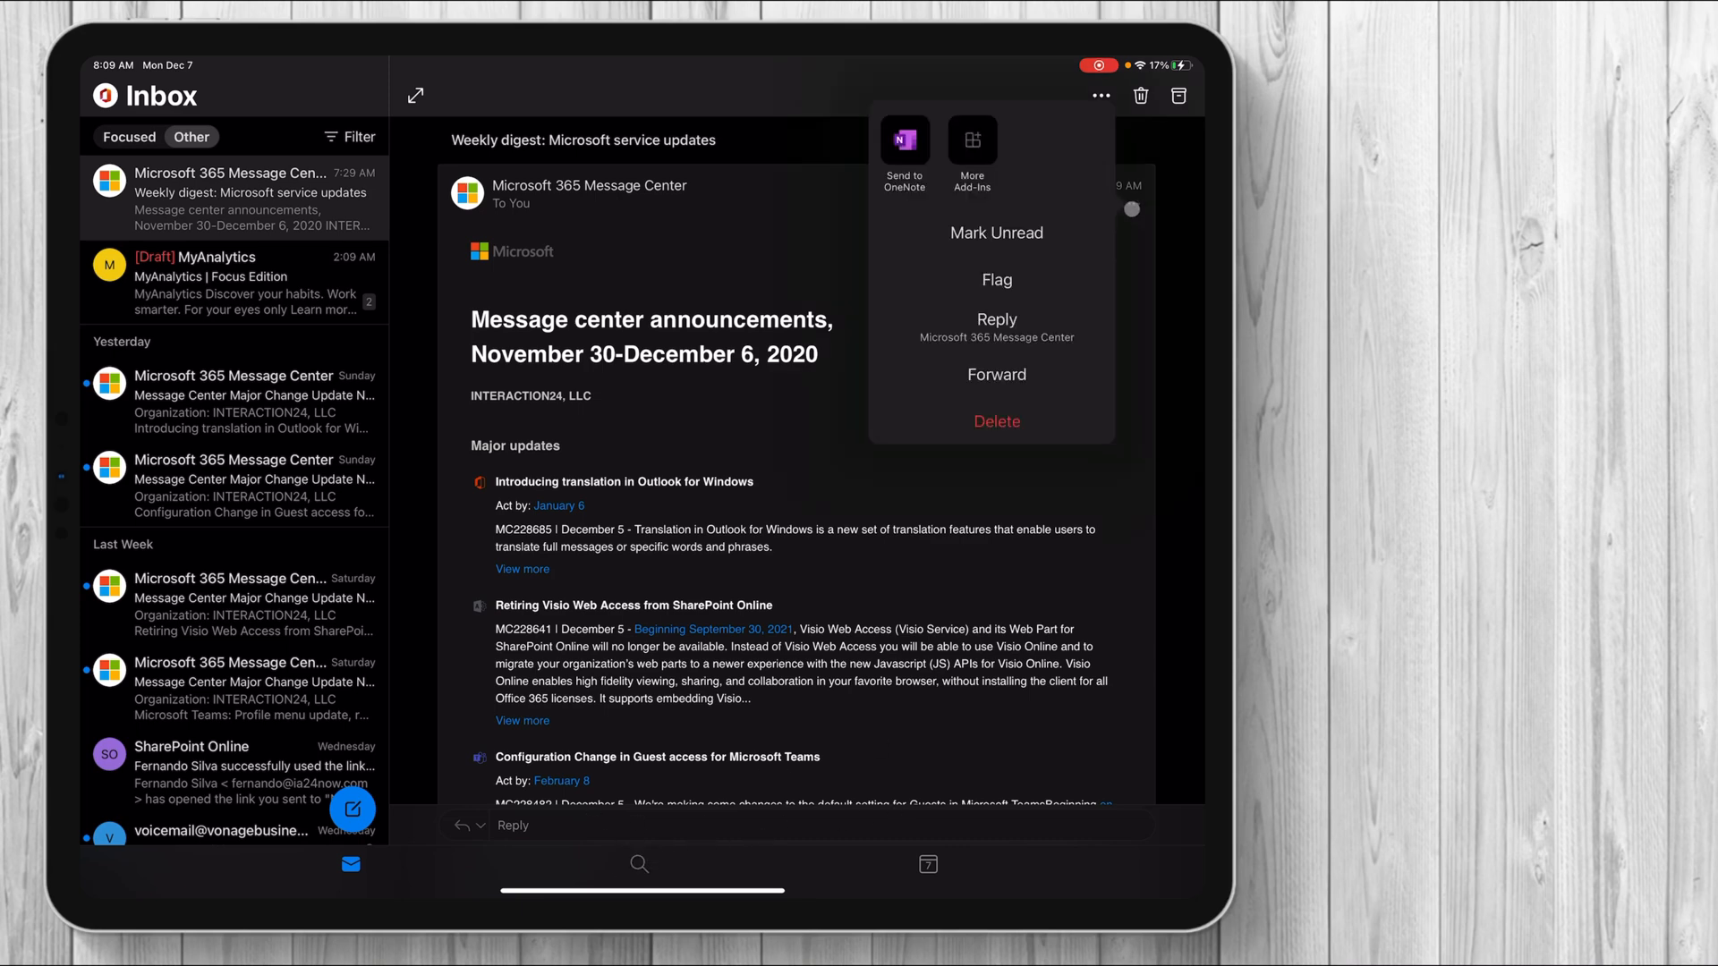
pyautogui.click(997, 320)
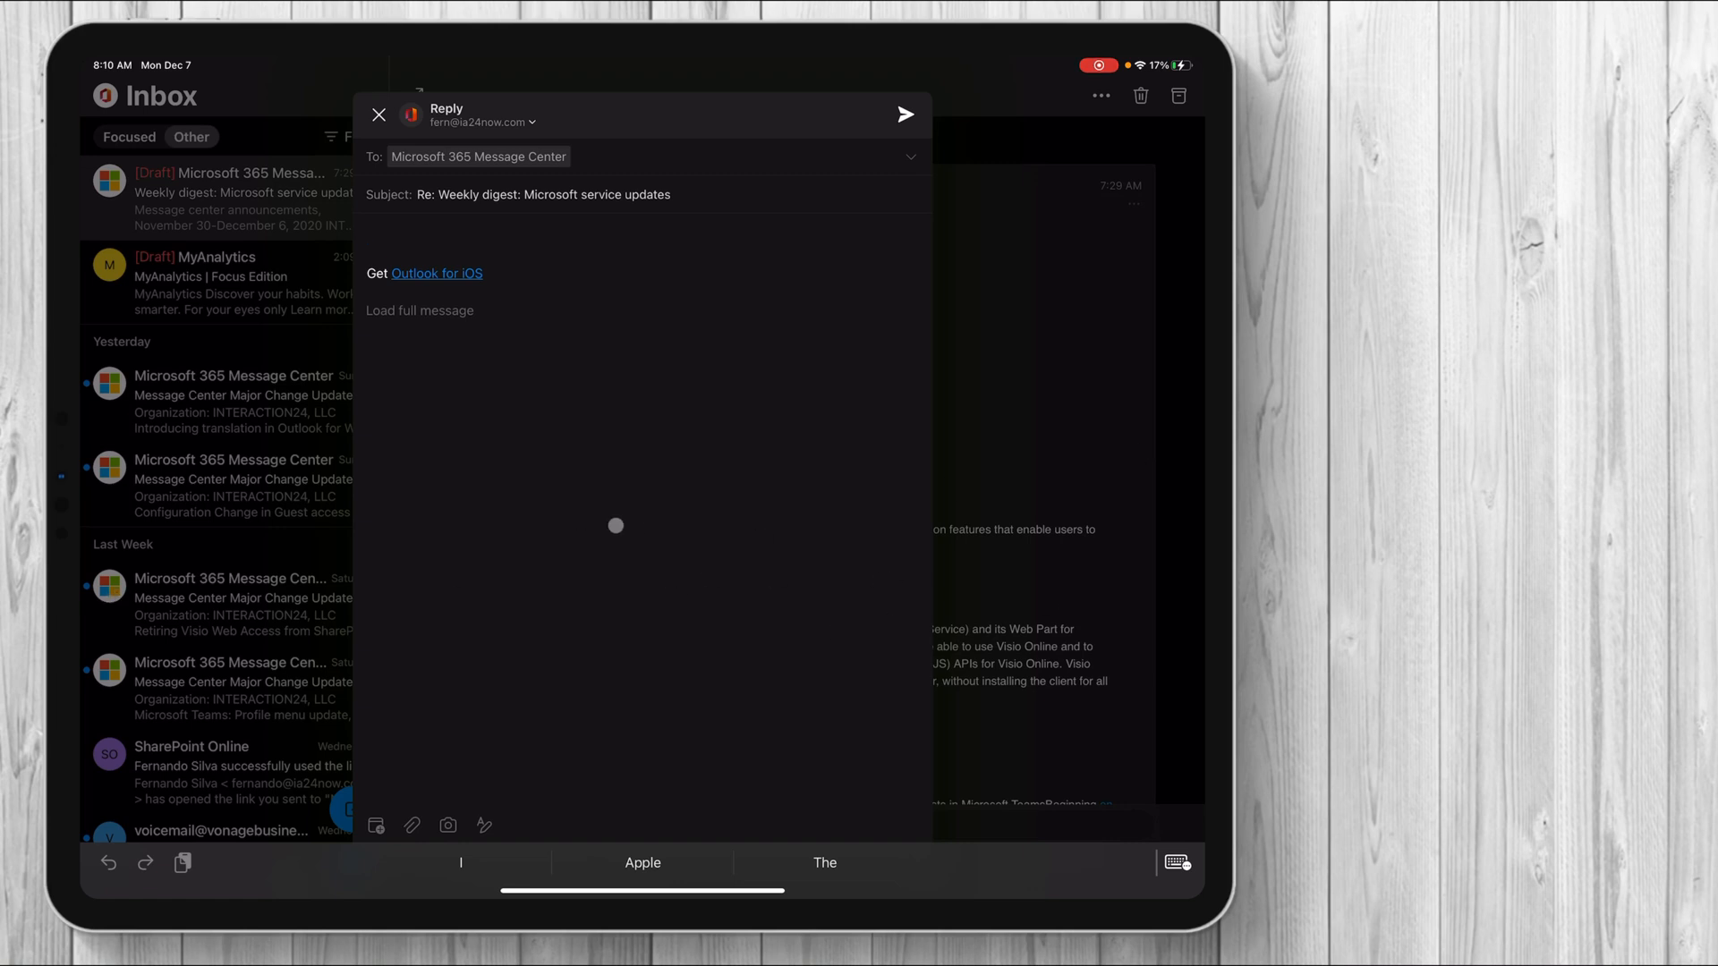
# - Type a note about the magic keyboard and load the full original digest
pyautogui.write("Hellllo. I'm on")
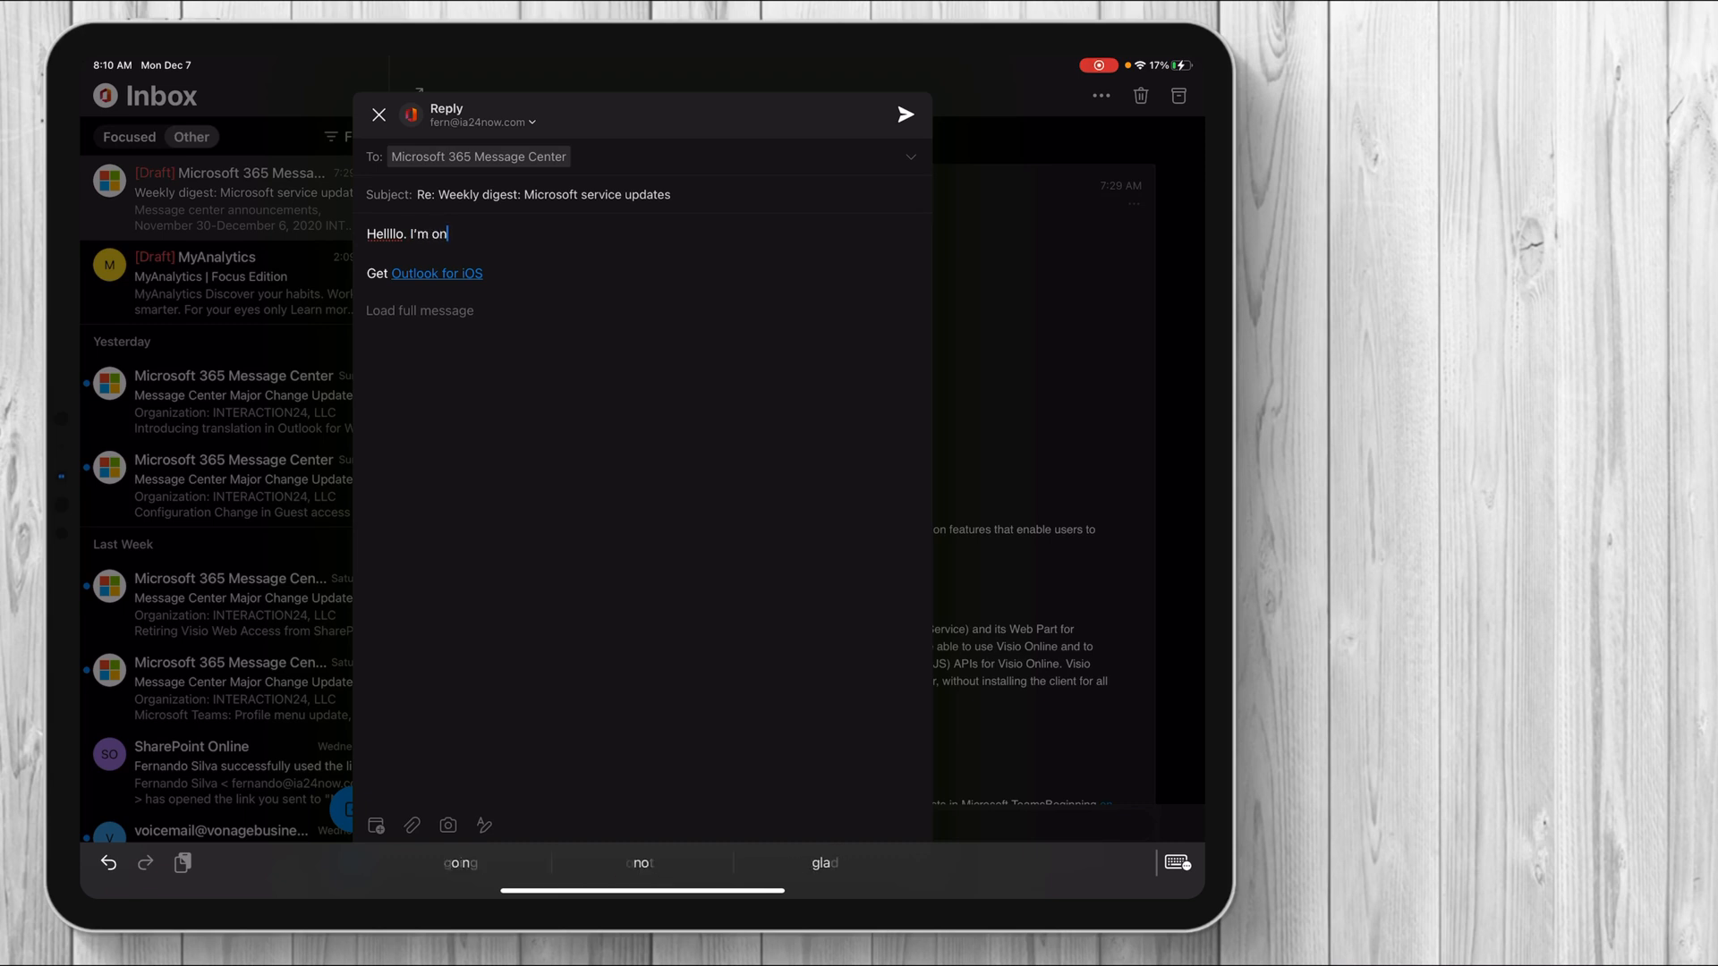
pyautogui.write('the magic jeyboard')
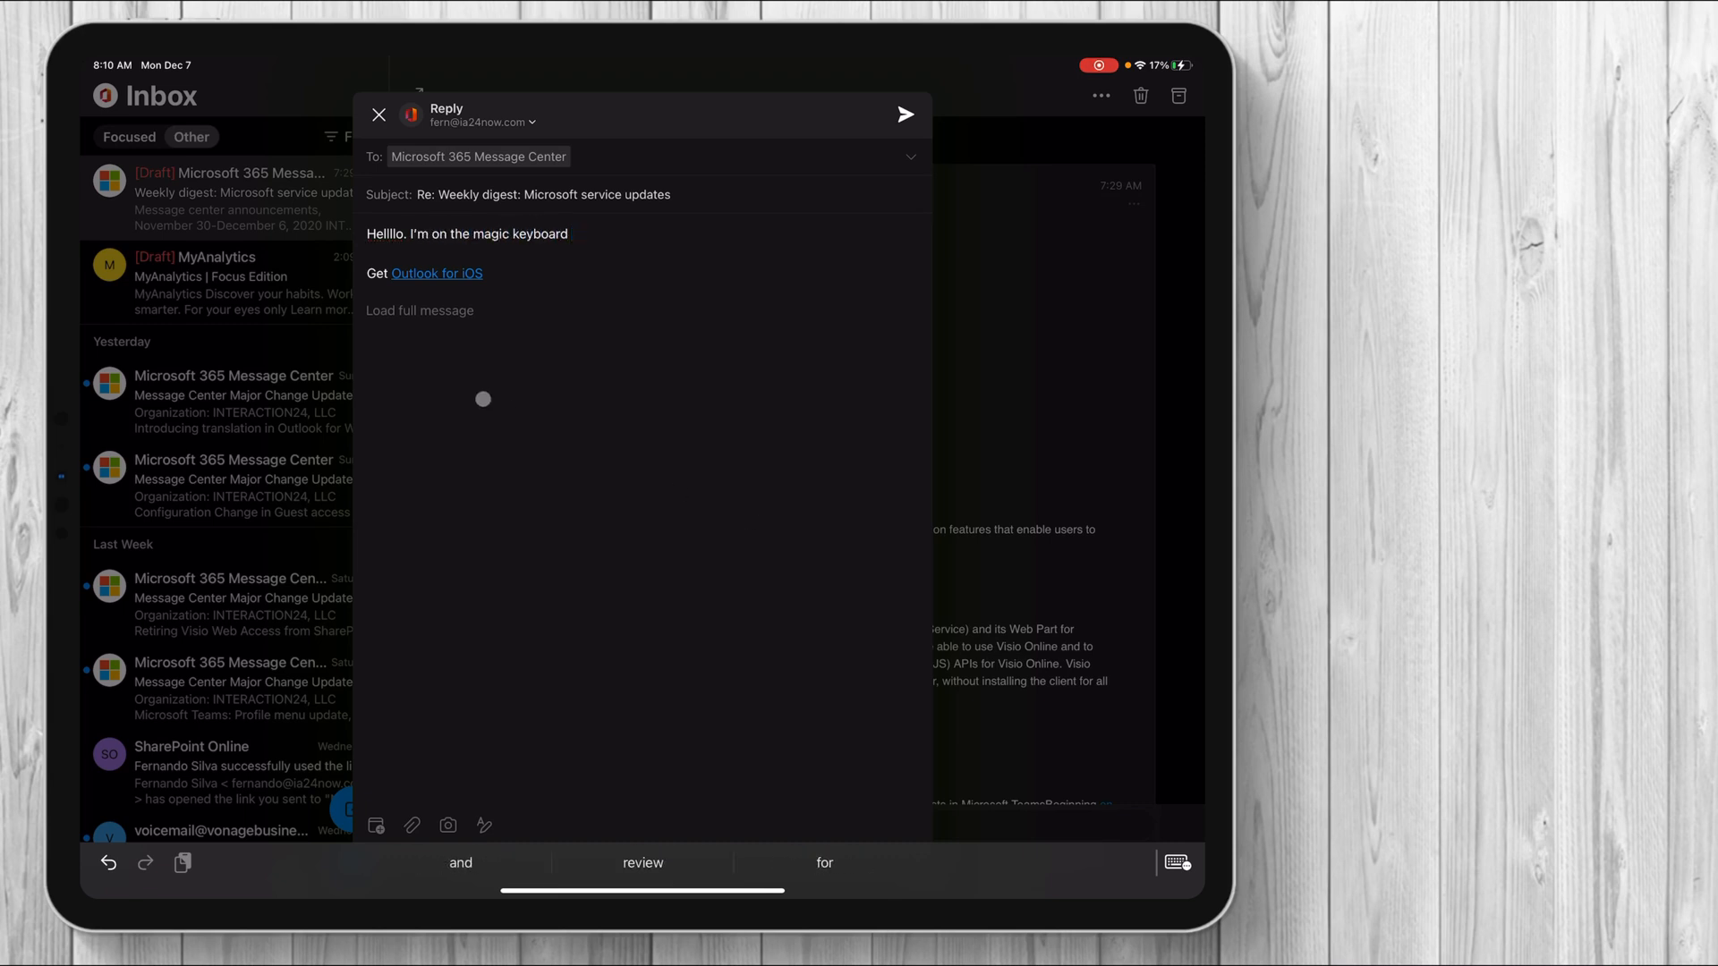
pyautogui.click(419, 310)
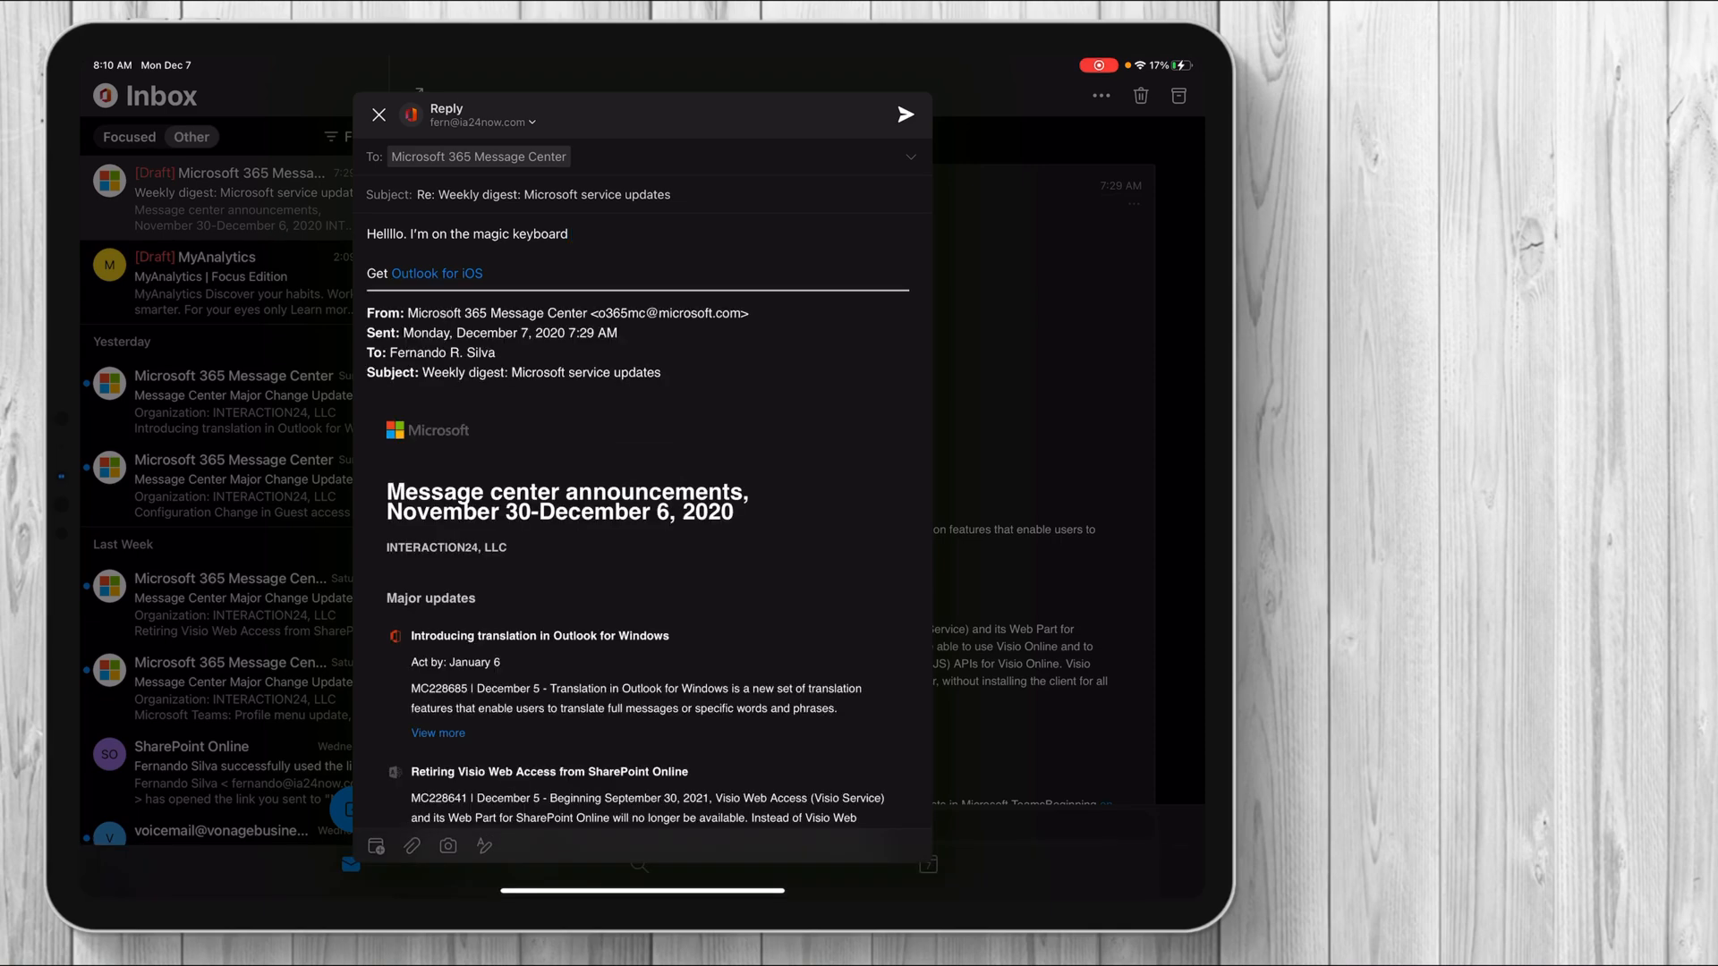
pyautogui.scroll(-3)
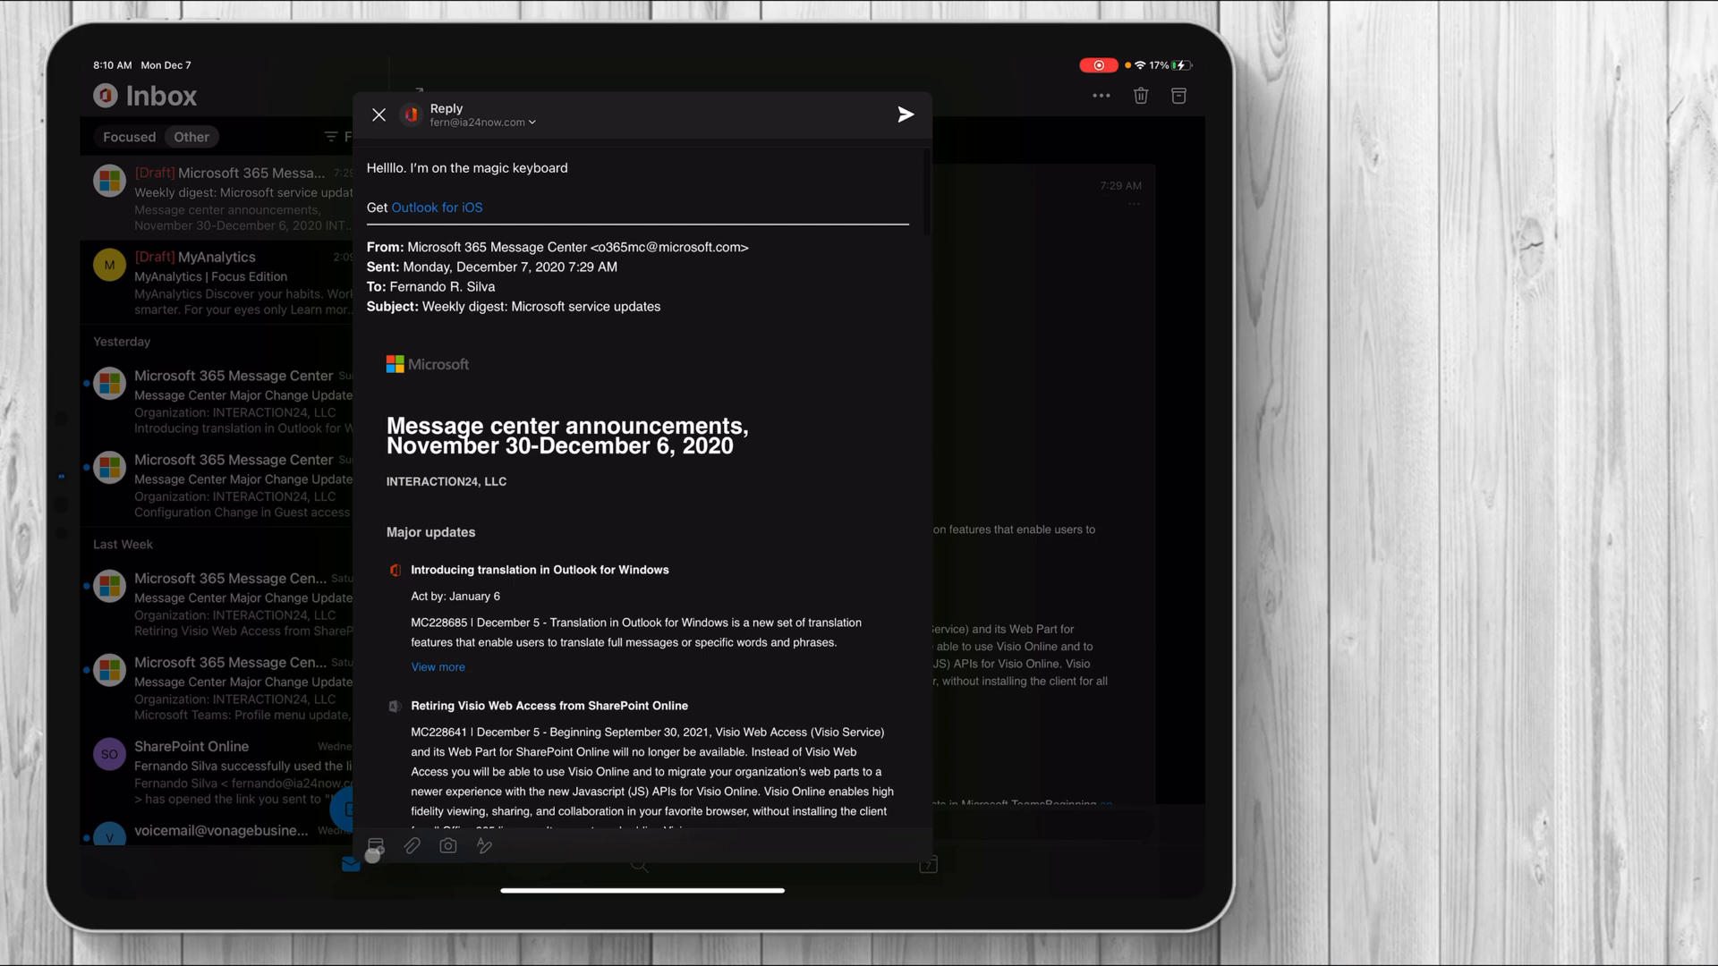
# - Show the To/Subject fields, hide the formatting toolbar, and close the reply
pyautogui.click(379, 845)
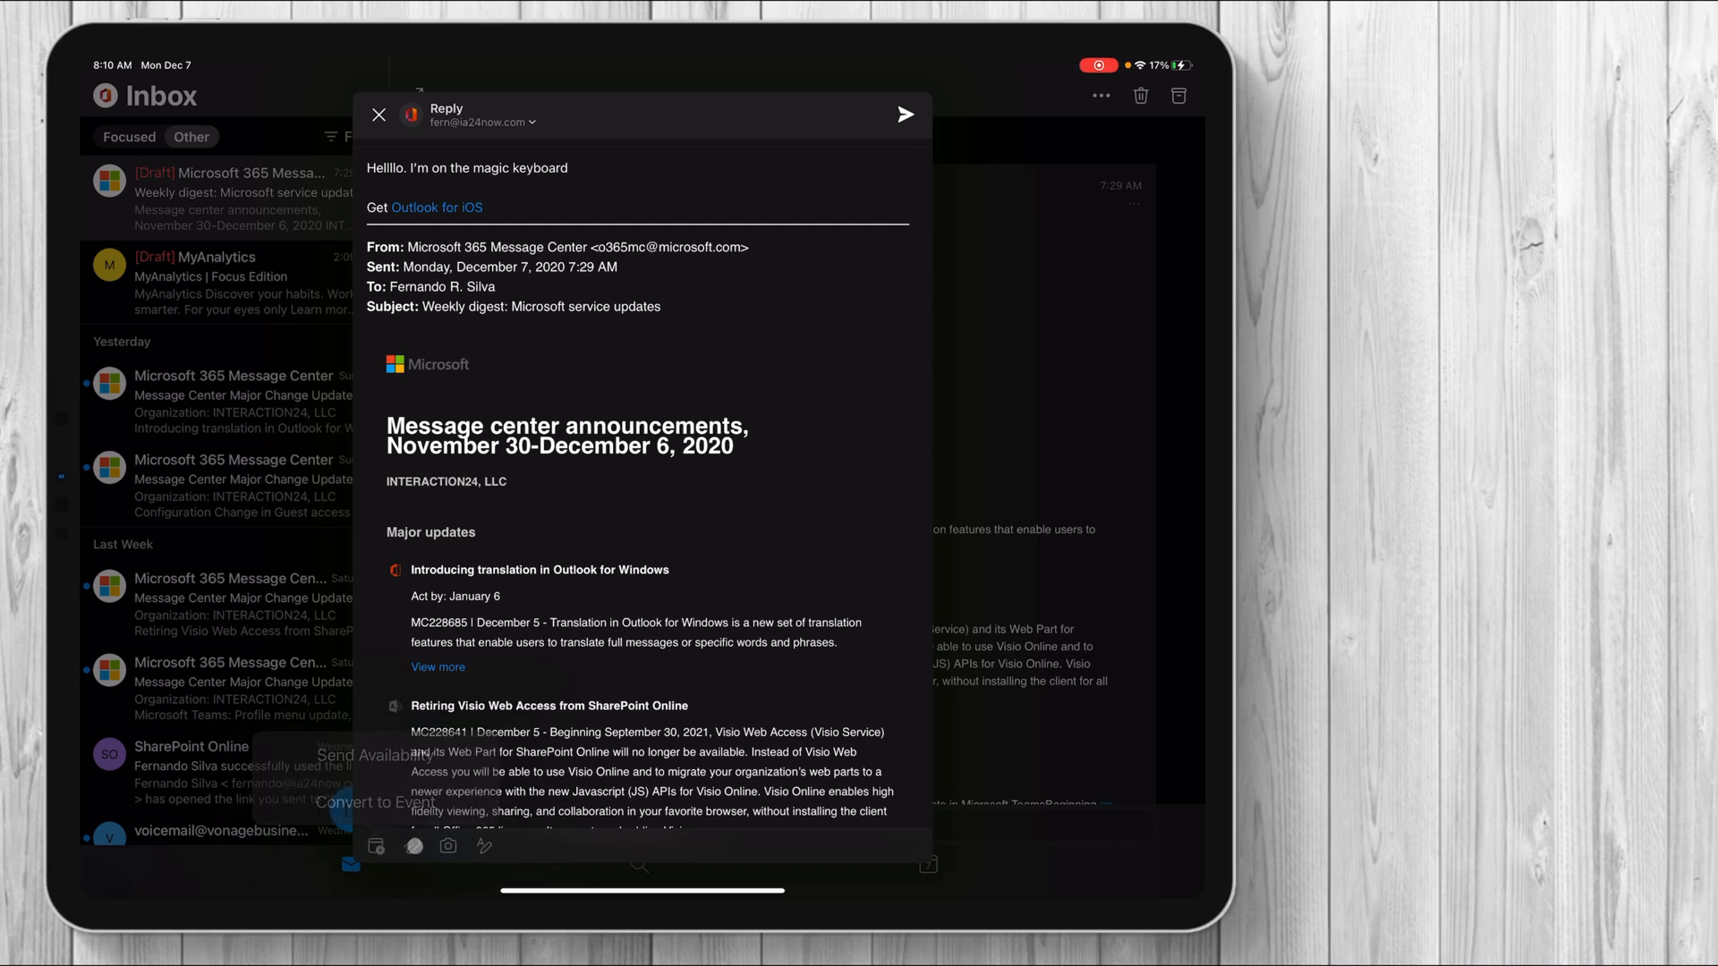
pyautogui.click(412, 846)
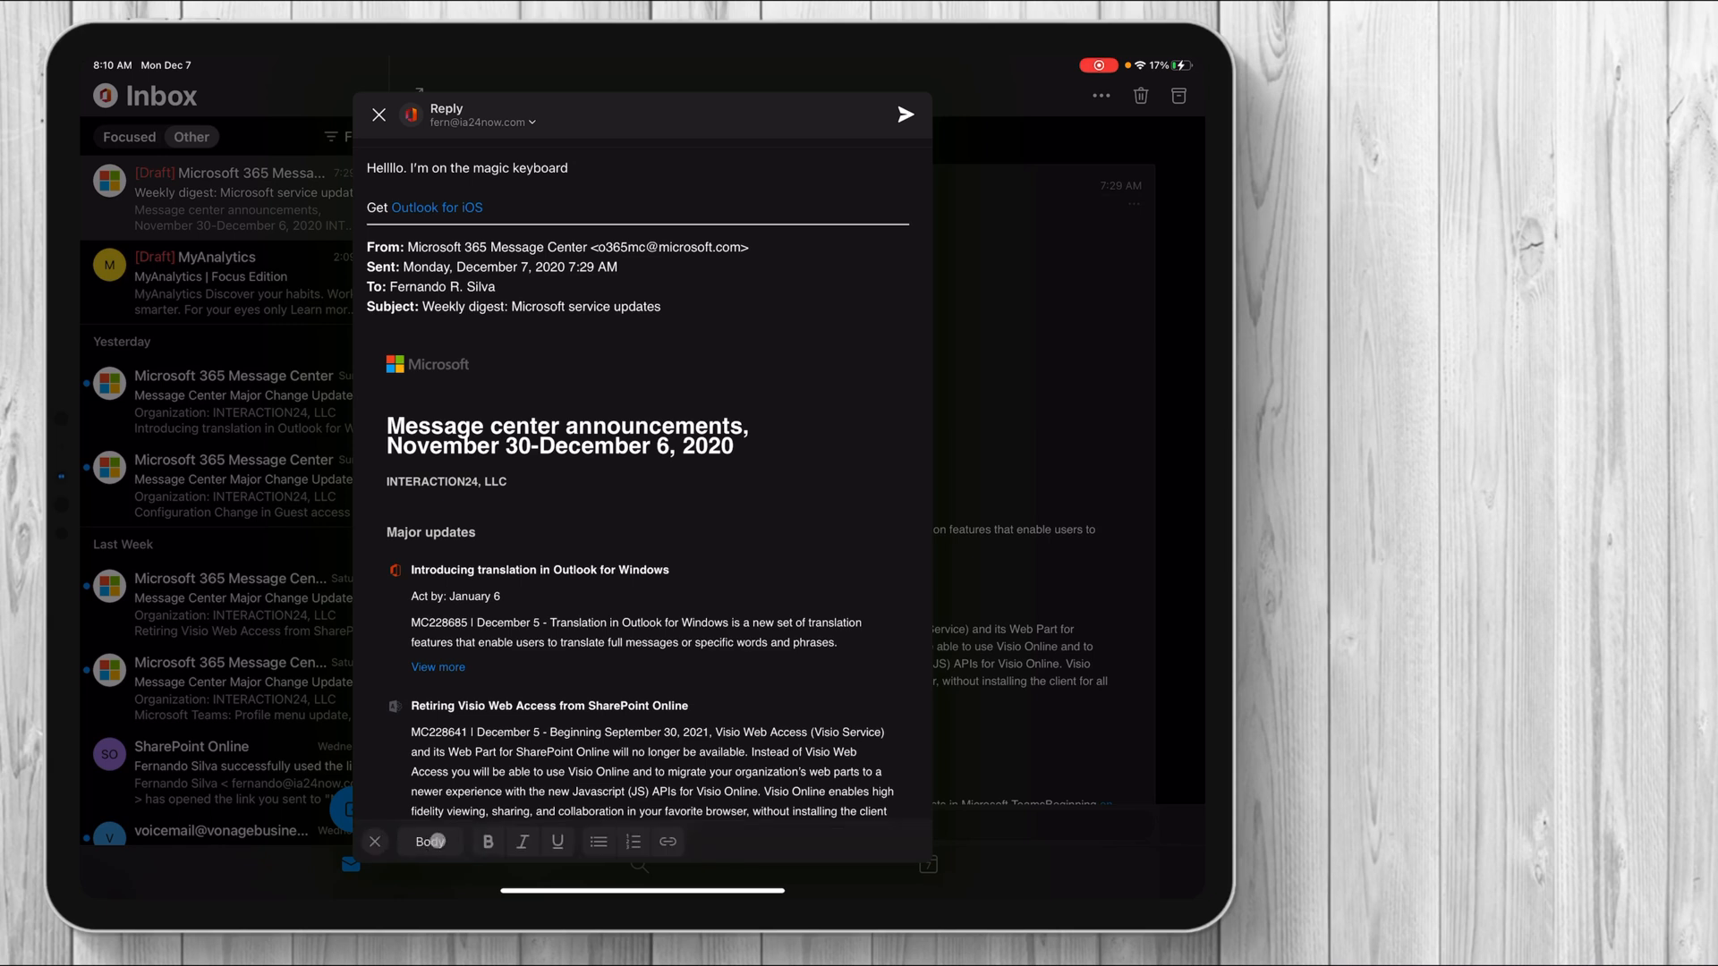
pyautogui.click(632, 842)
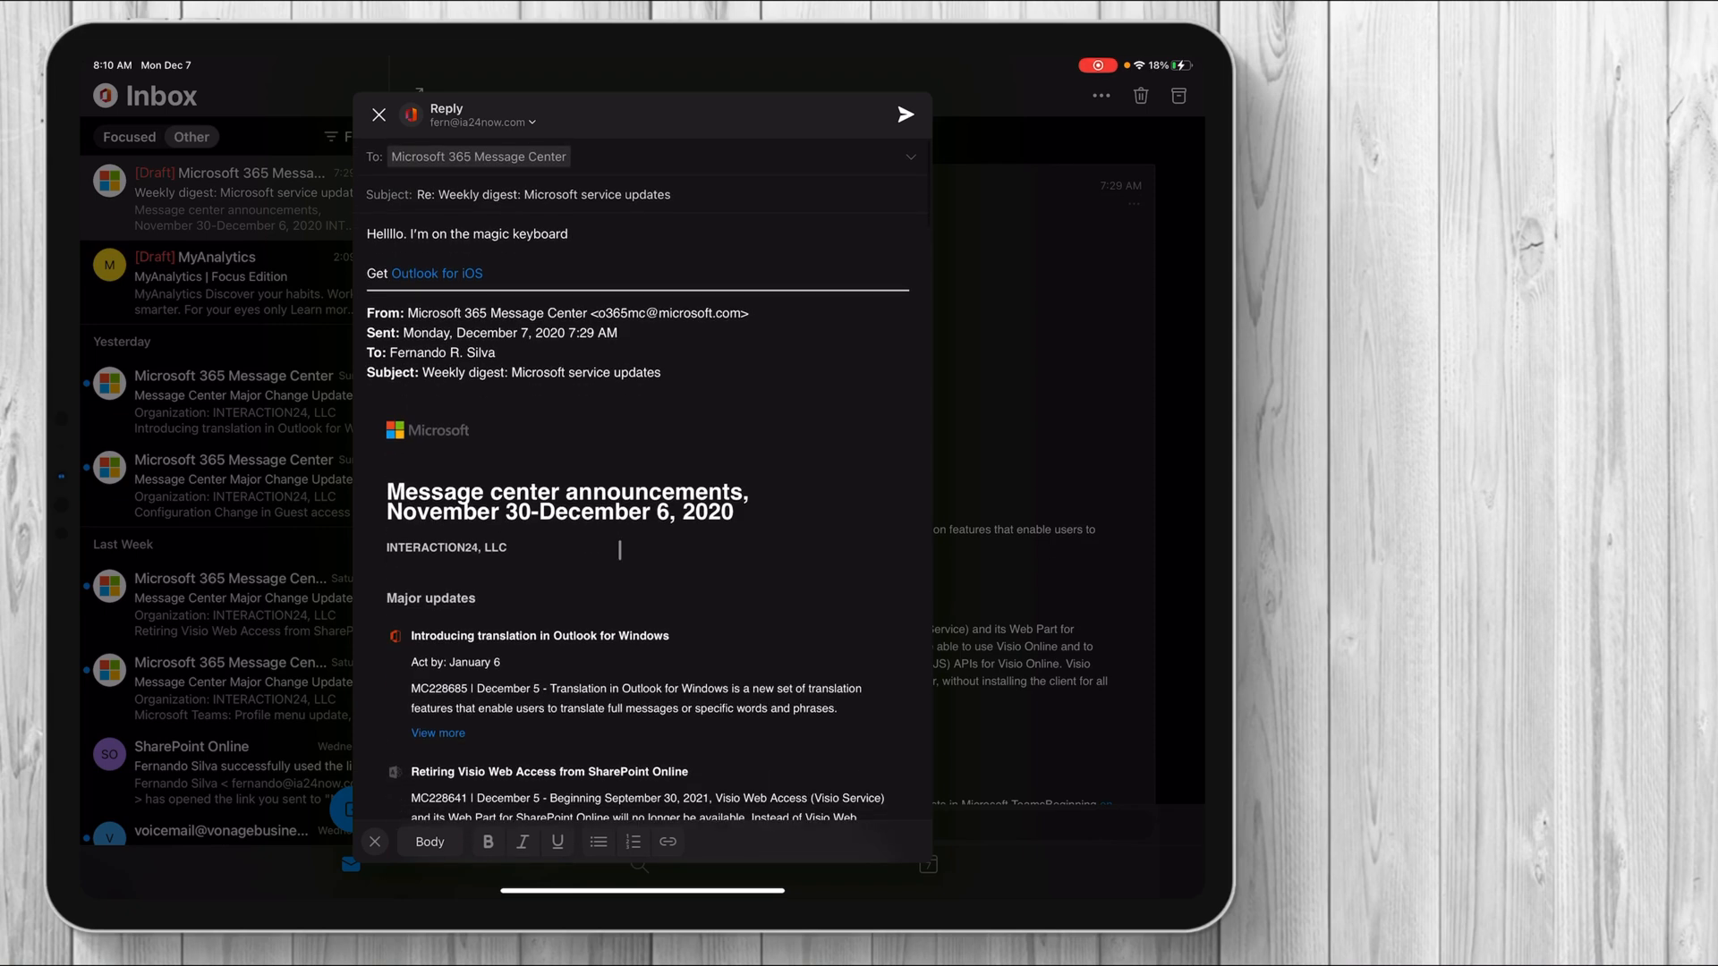
pyautogui.click(374, 842)
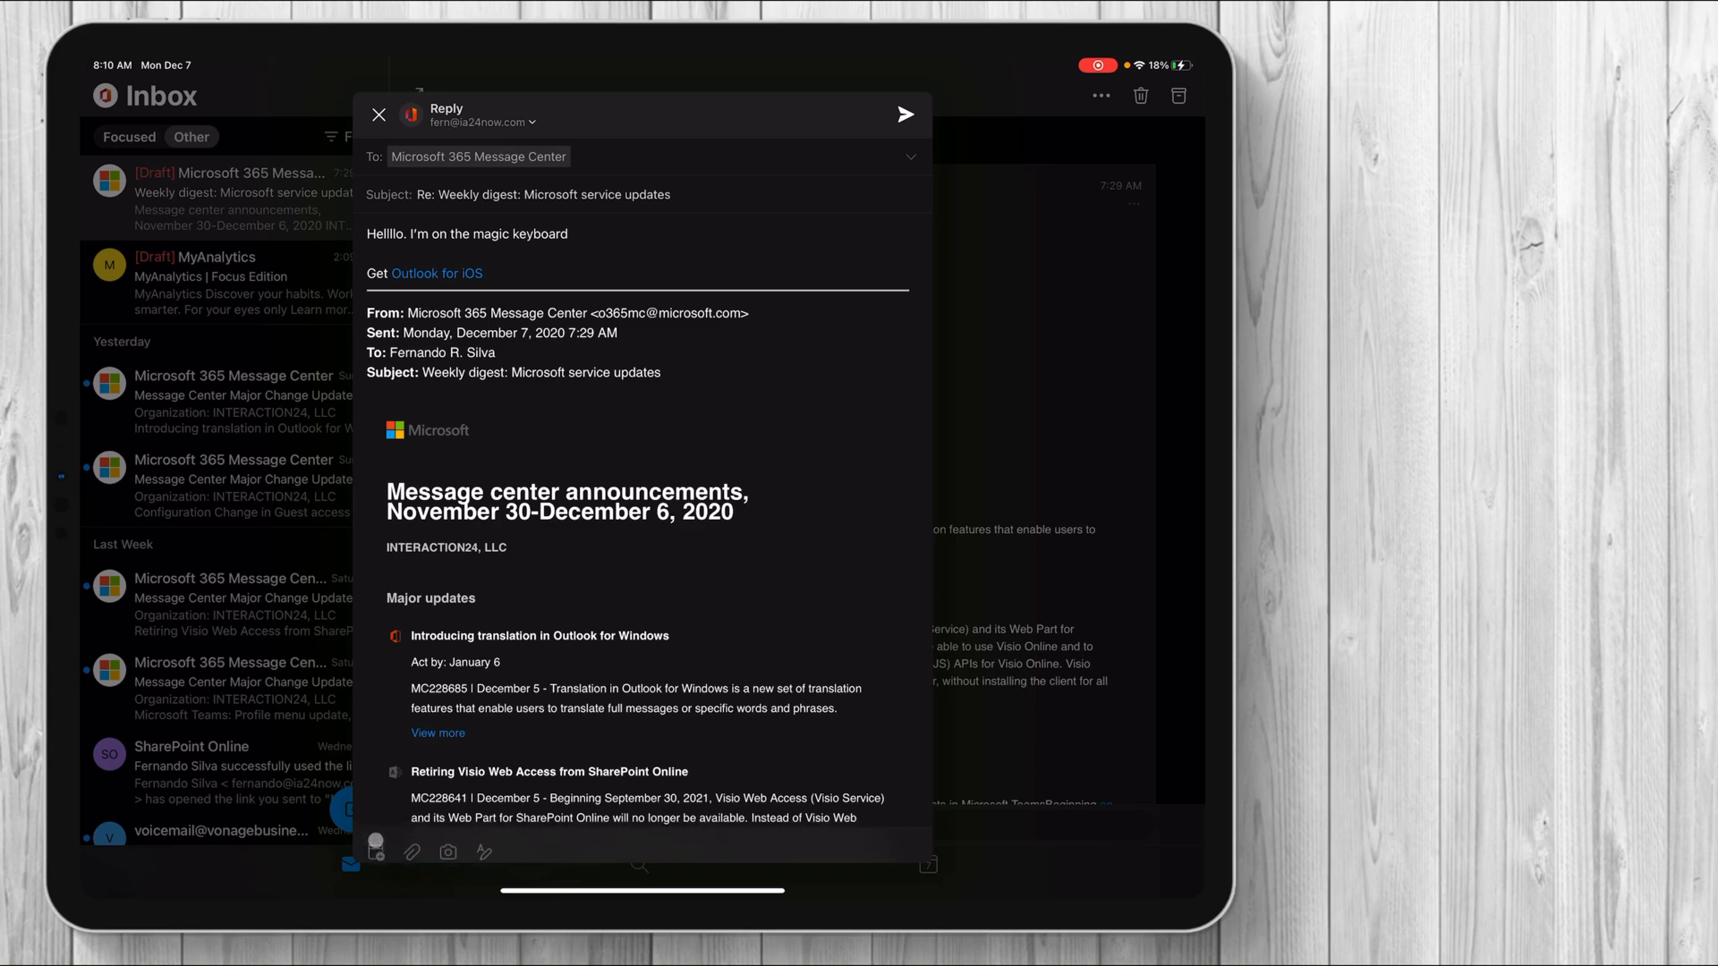
pyautogui.click(377, 114)
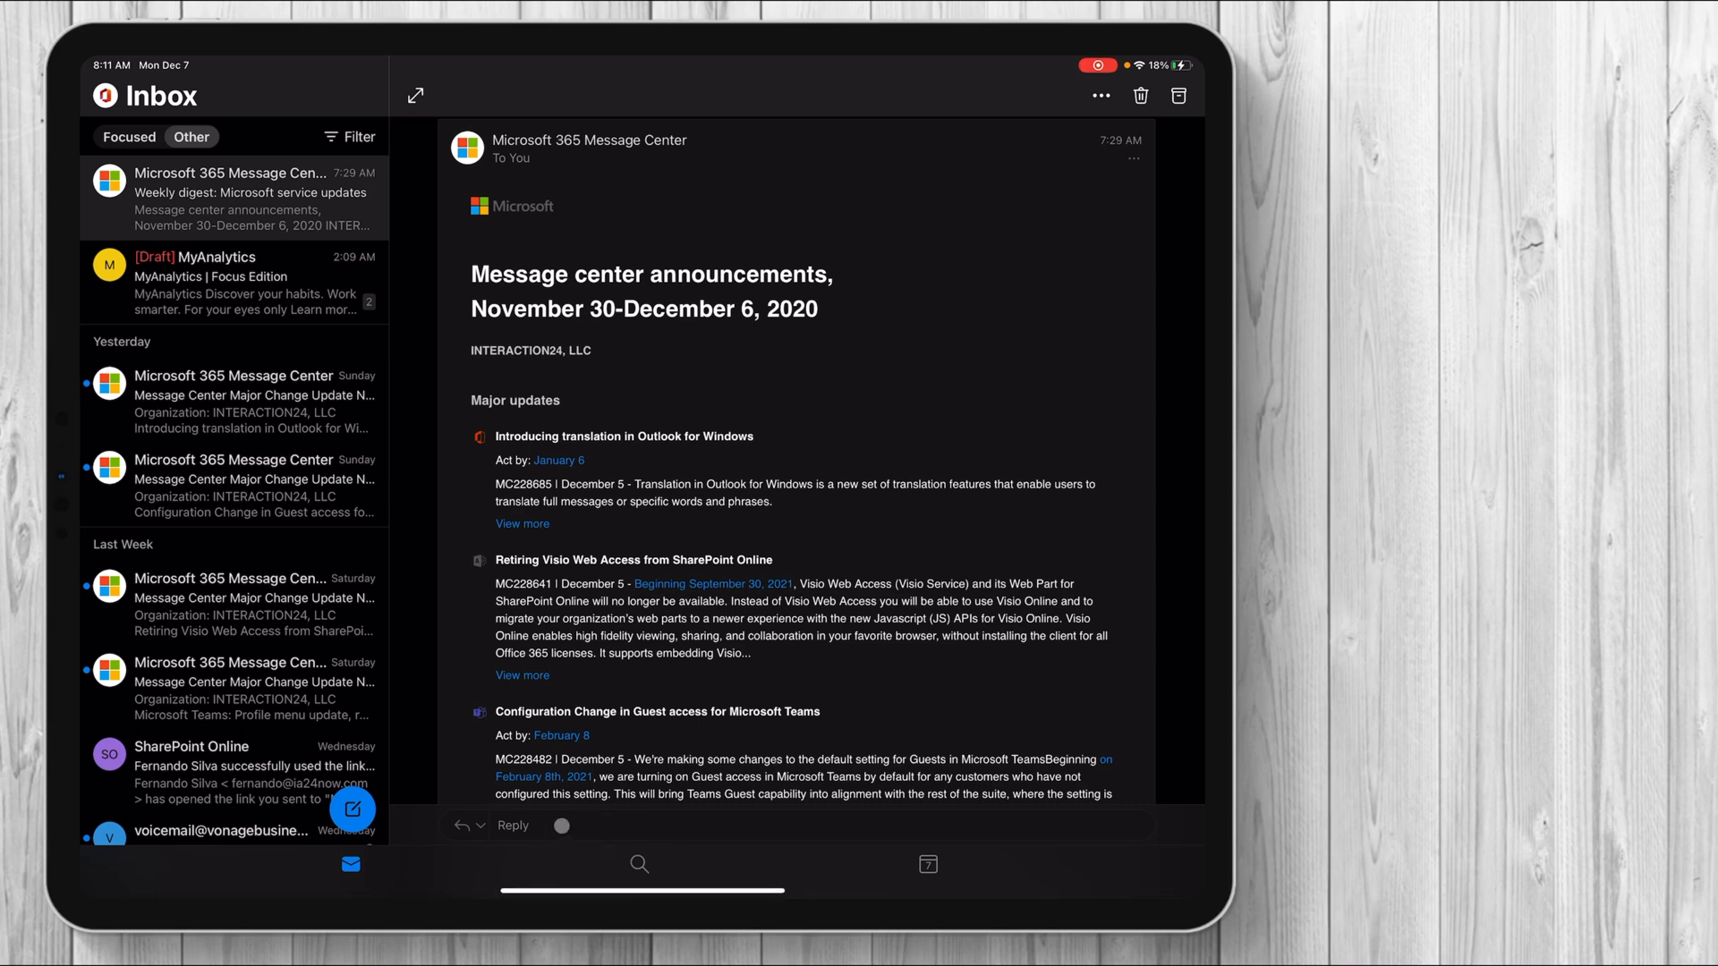
# - Quick-reply 'Hello for watching! Please sub to the channel', expand it, then close
pyautogui.click(513, 825)
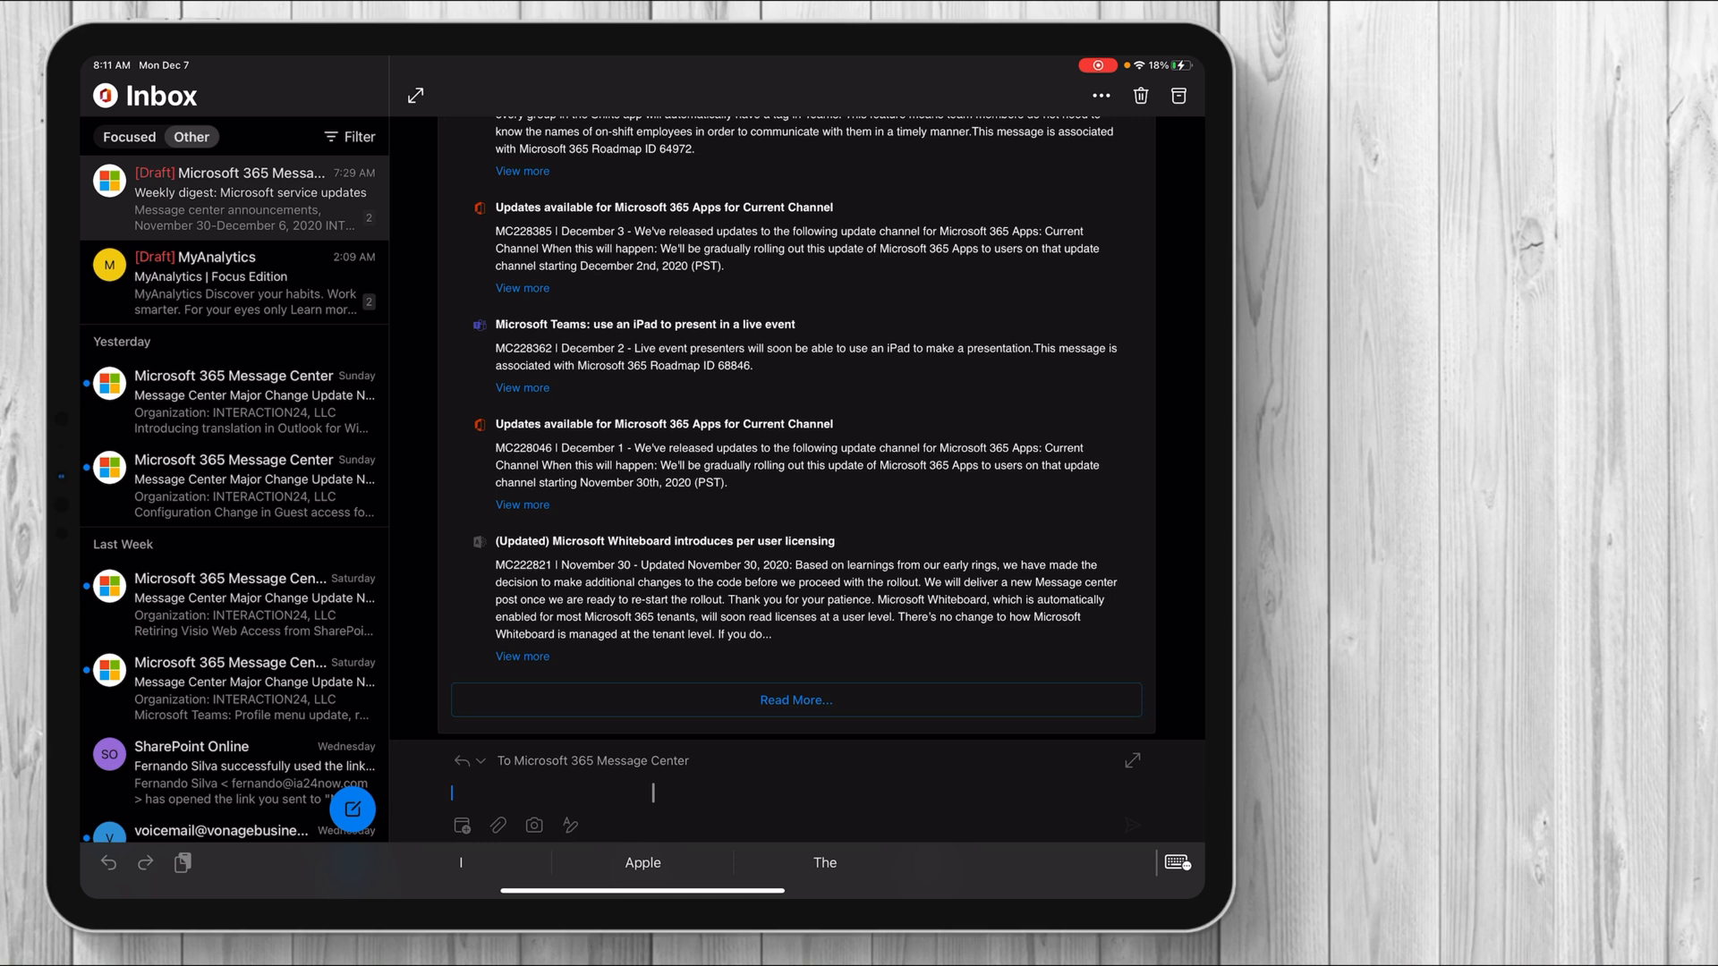
pyautogui.write('Hello thanks')
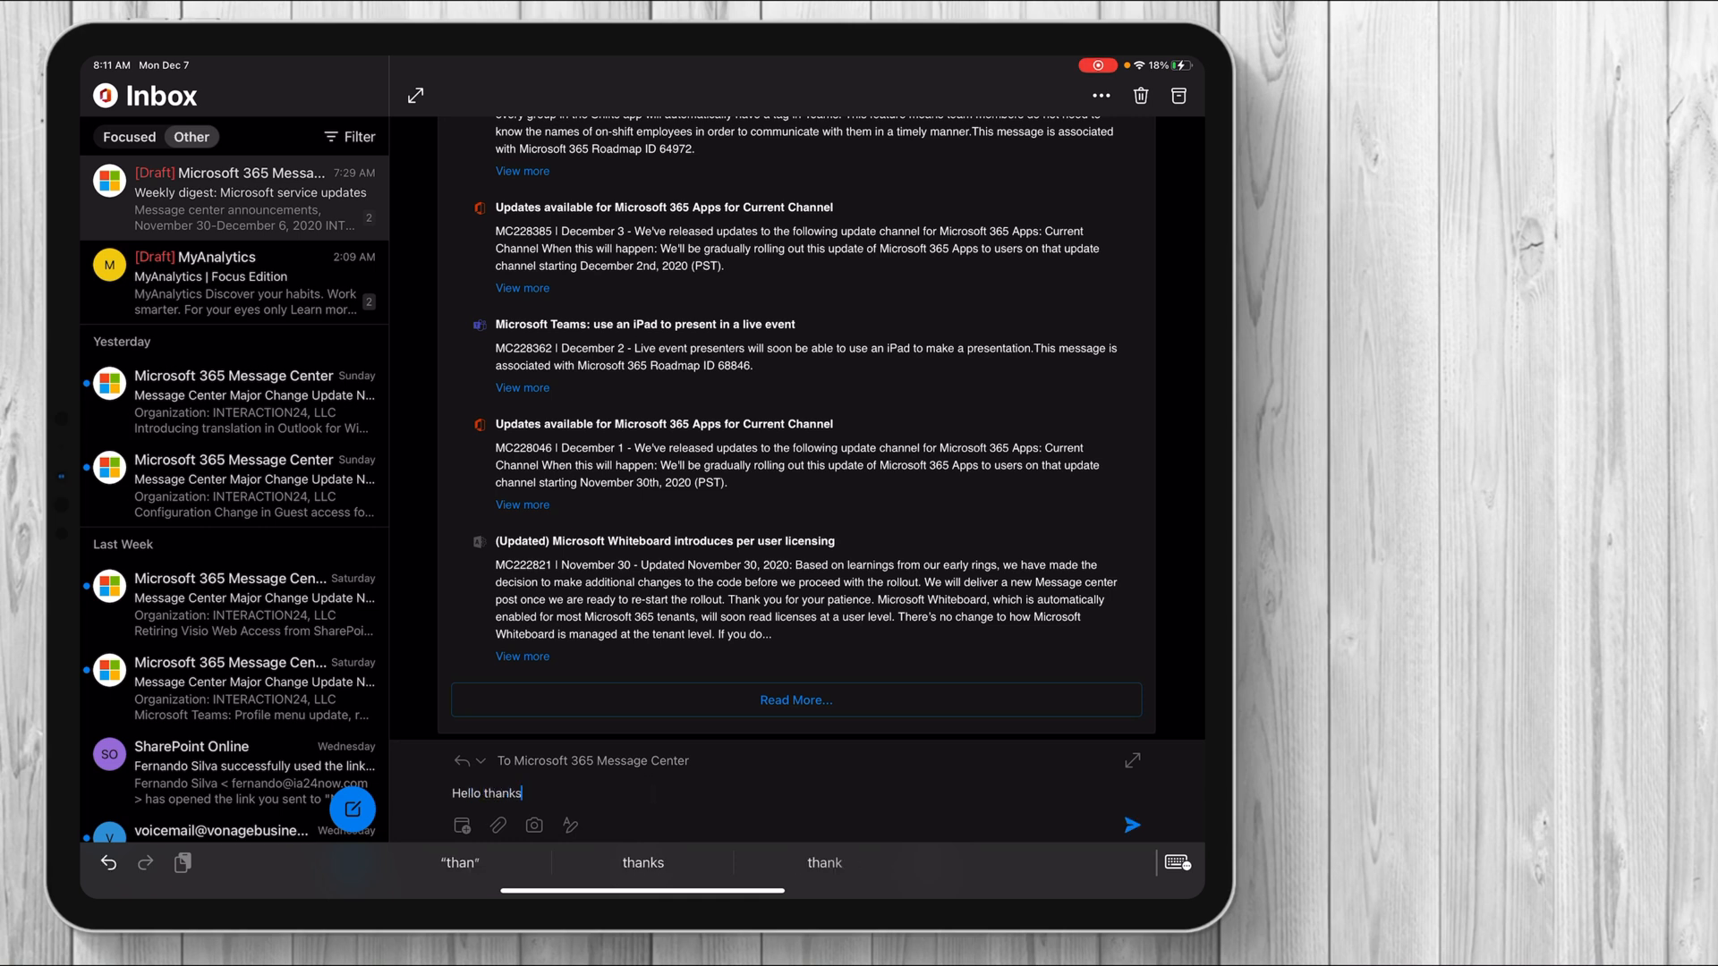
pyautogui.write('for watching')
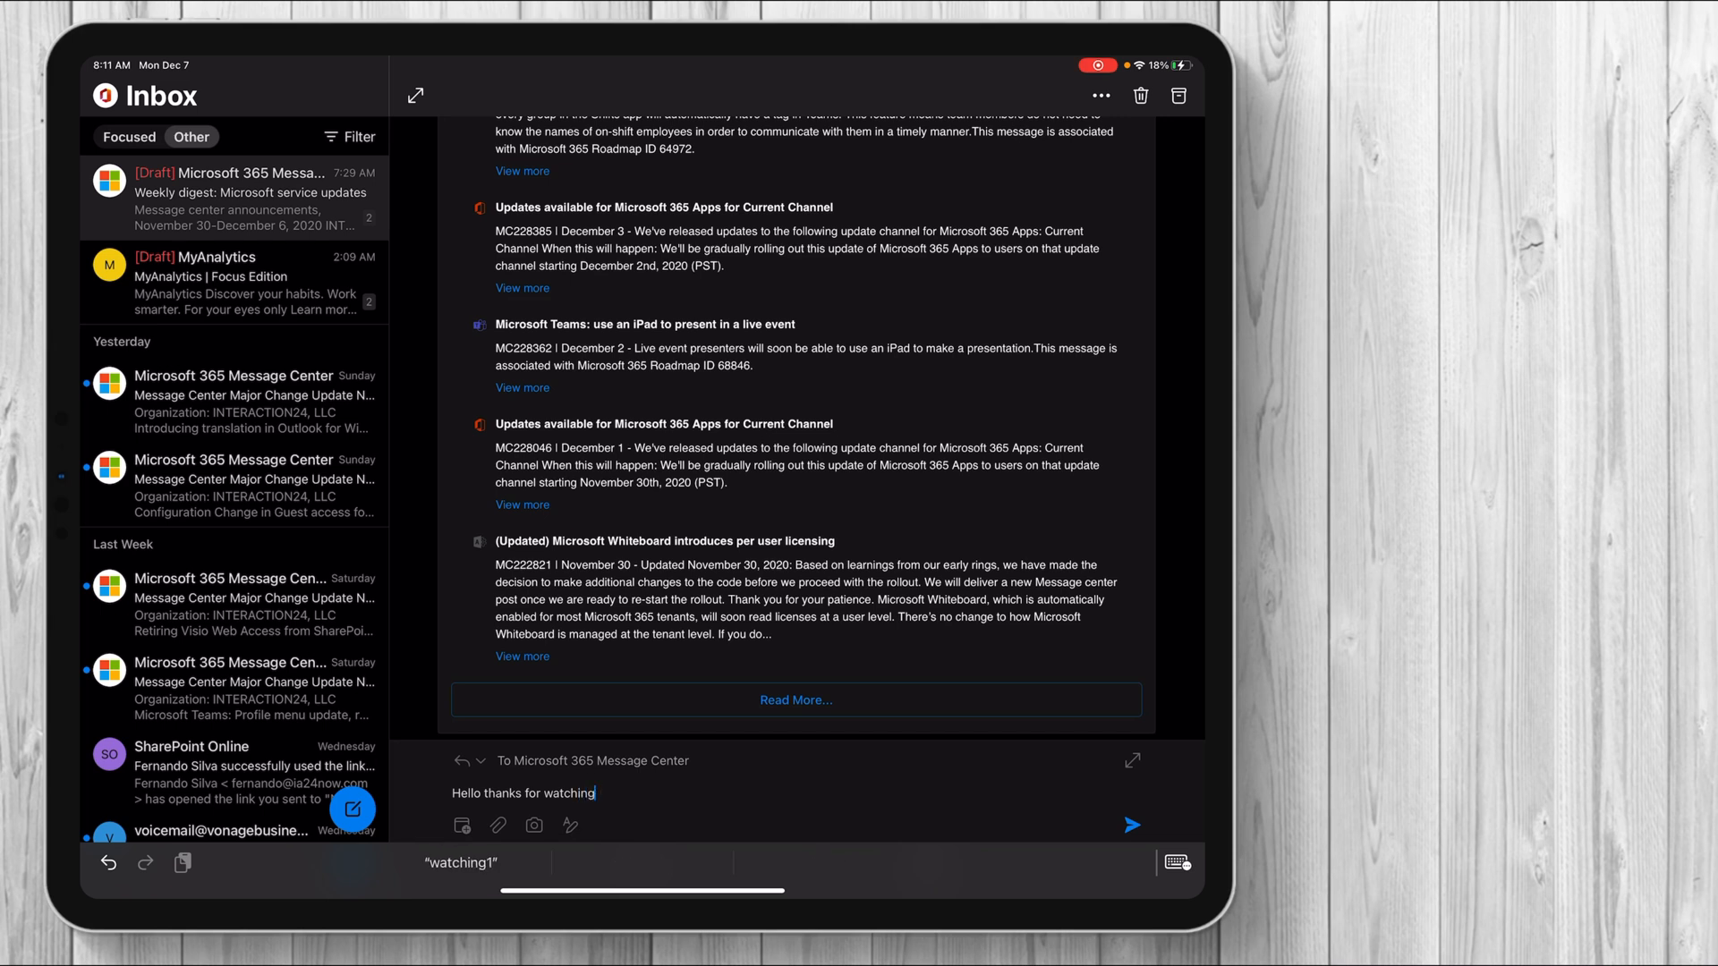
pyautogui.write('! PLease')
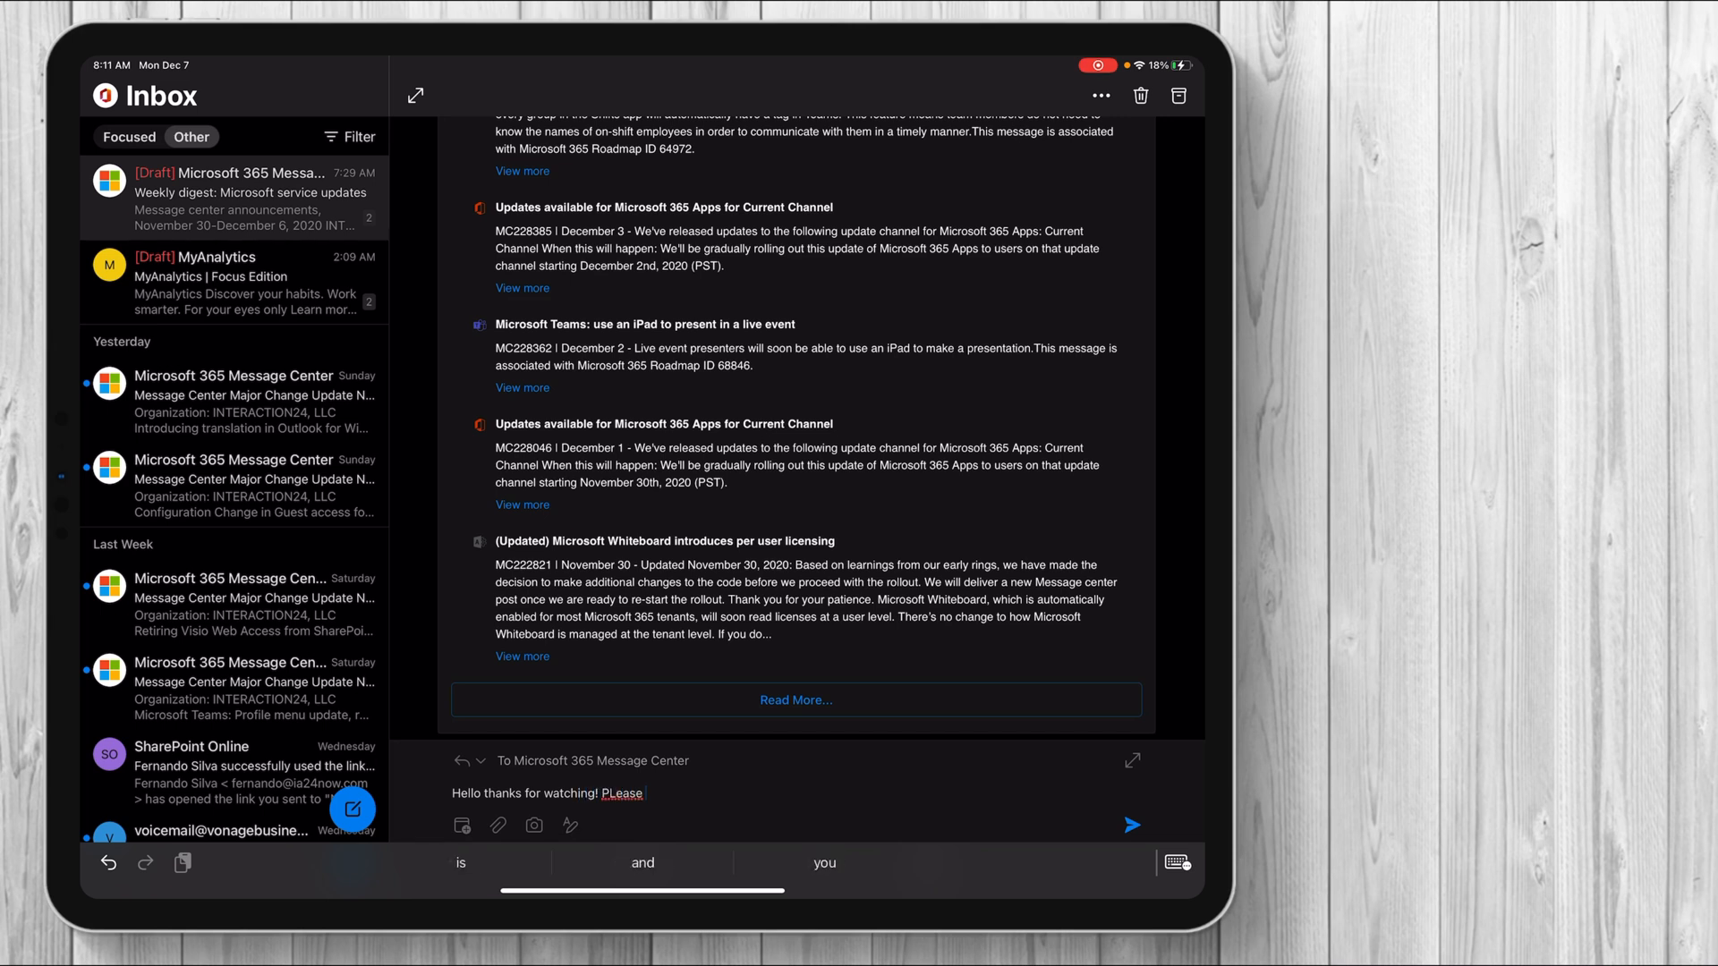
pyautogui.write('sub to the channel!')
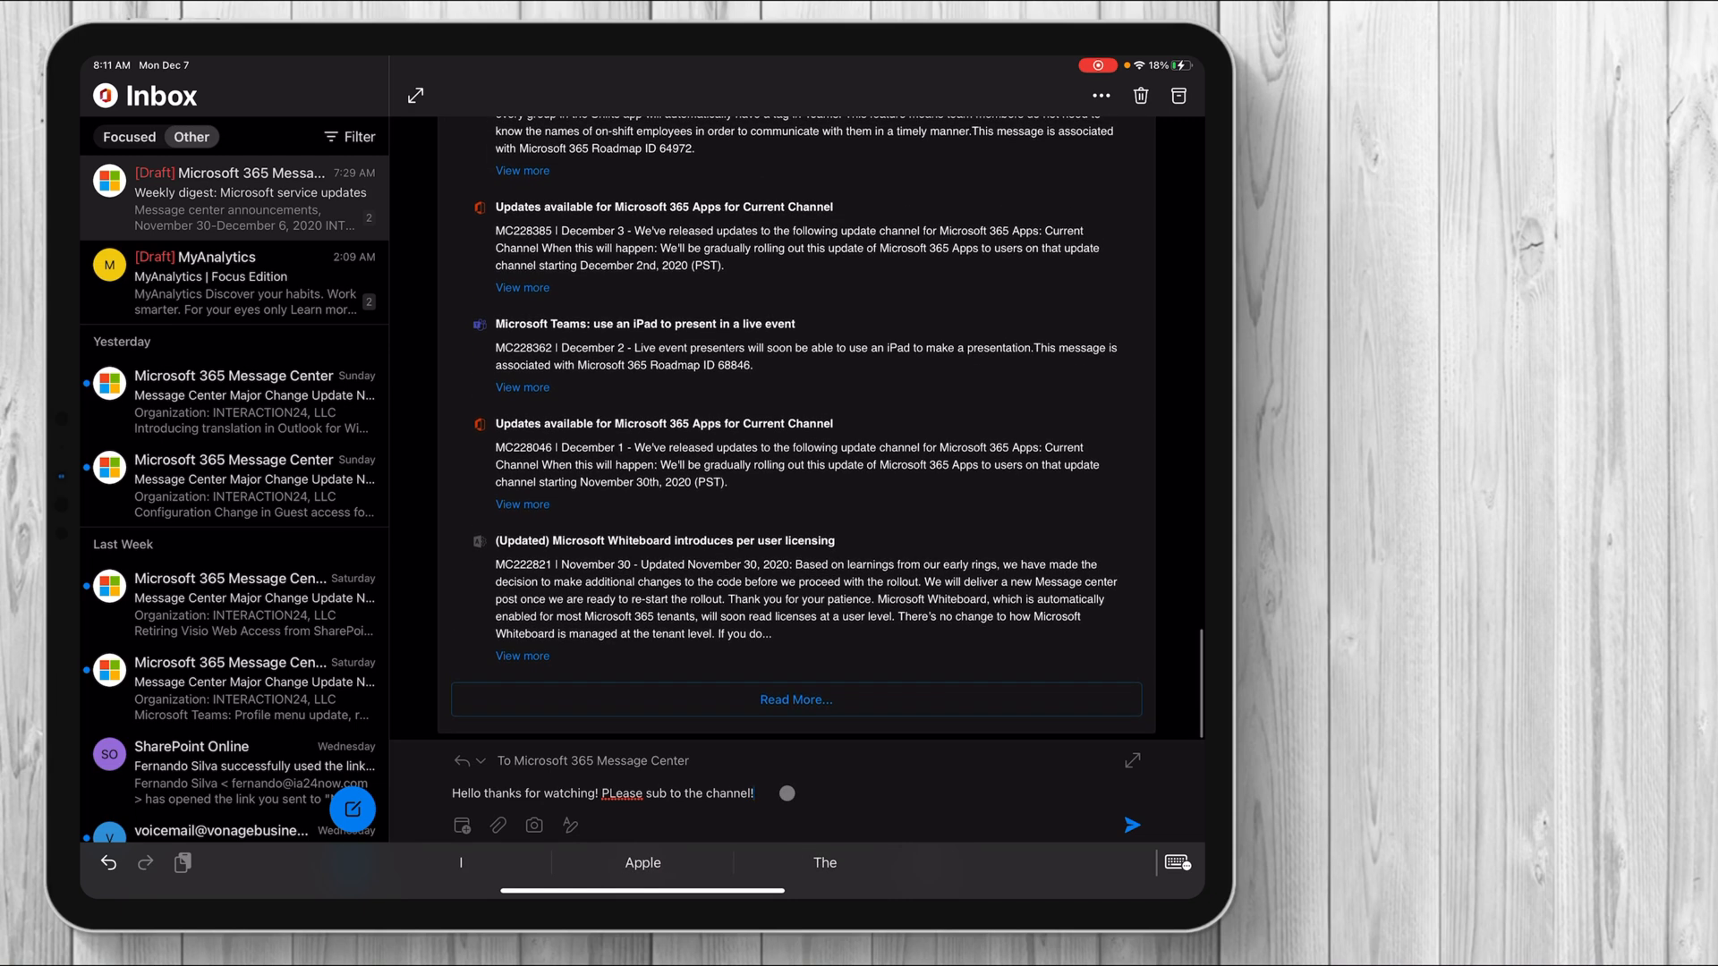
pyautogui.click(1132, 761)
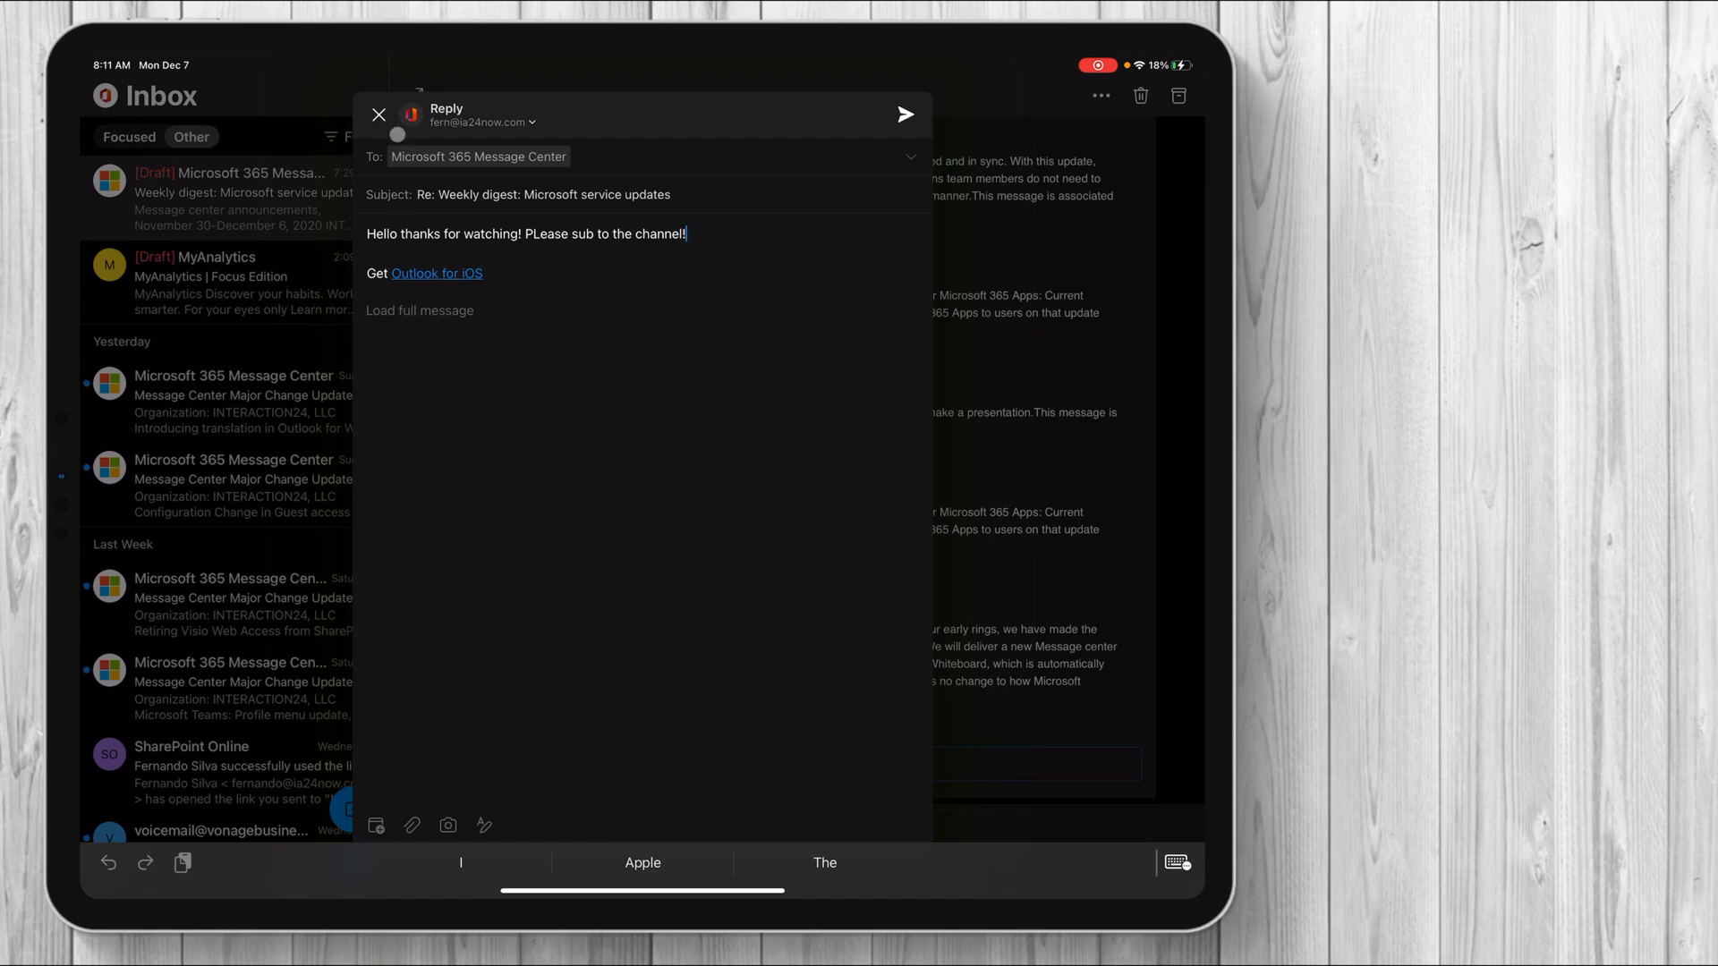
pyautogui.click(378, 115)
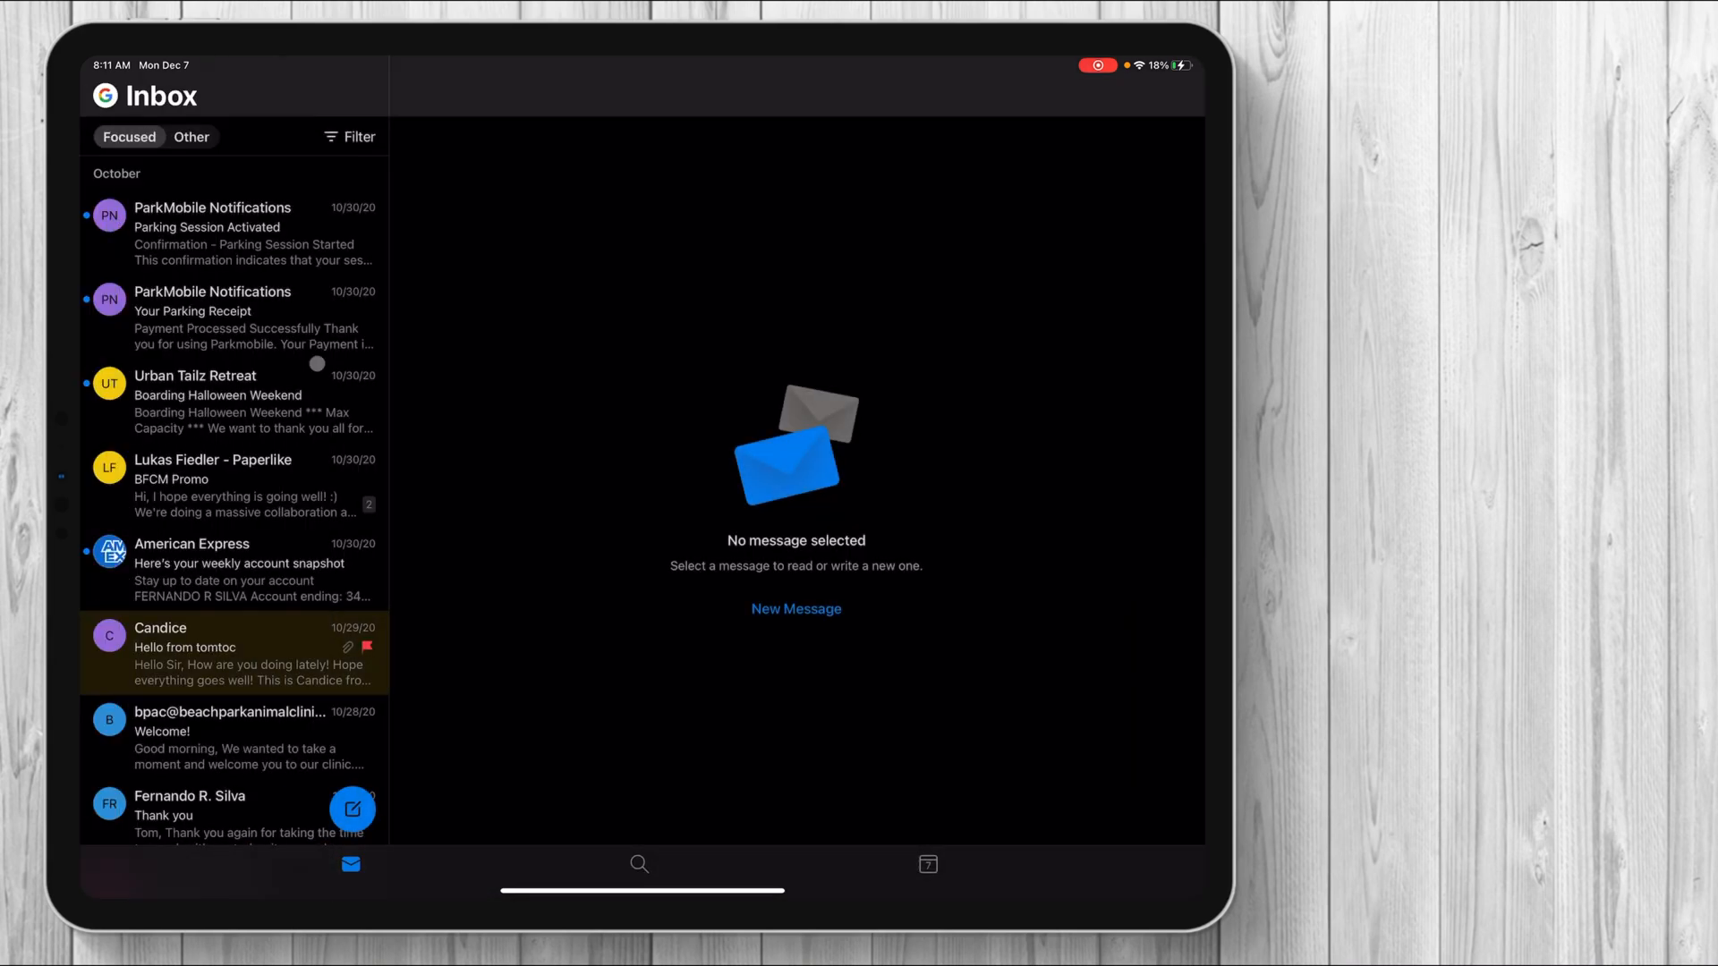
# - View Gmail's Other inbox, then Office 365's Other inbox, and go Home
pyautogui.click(190, 137)
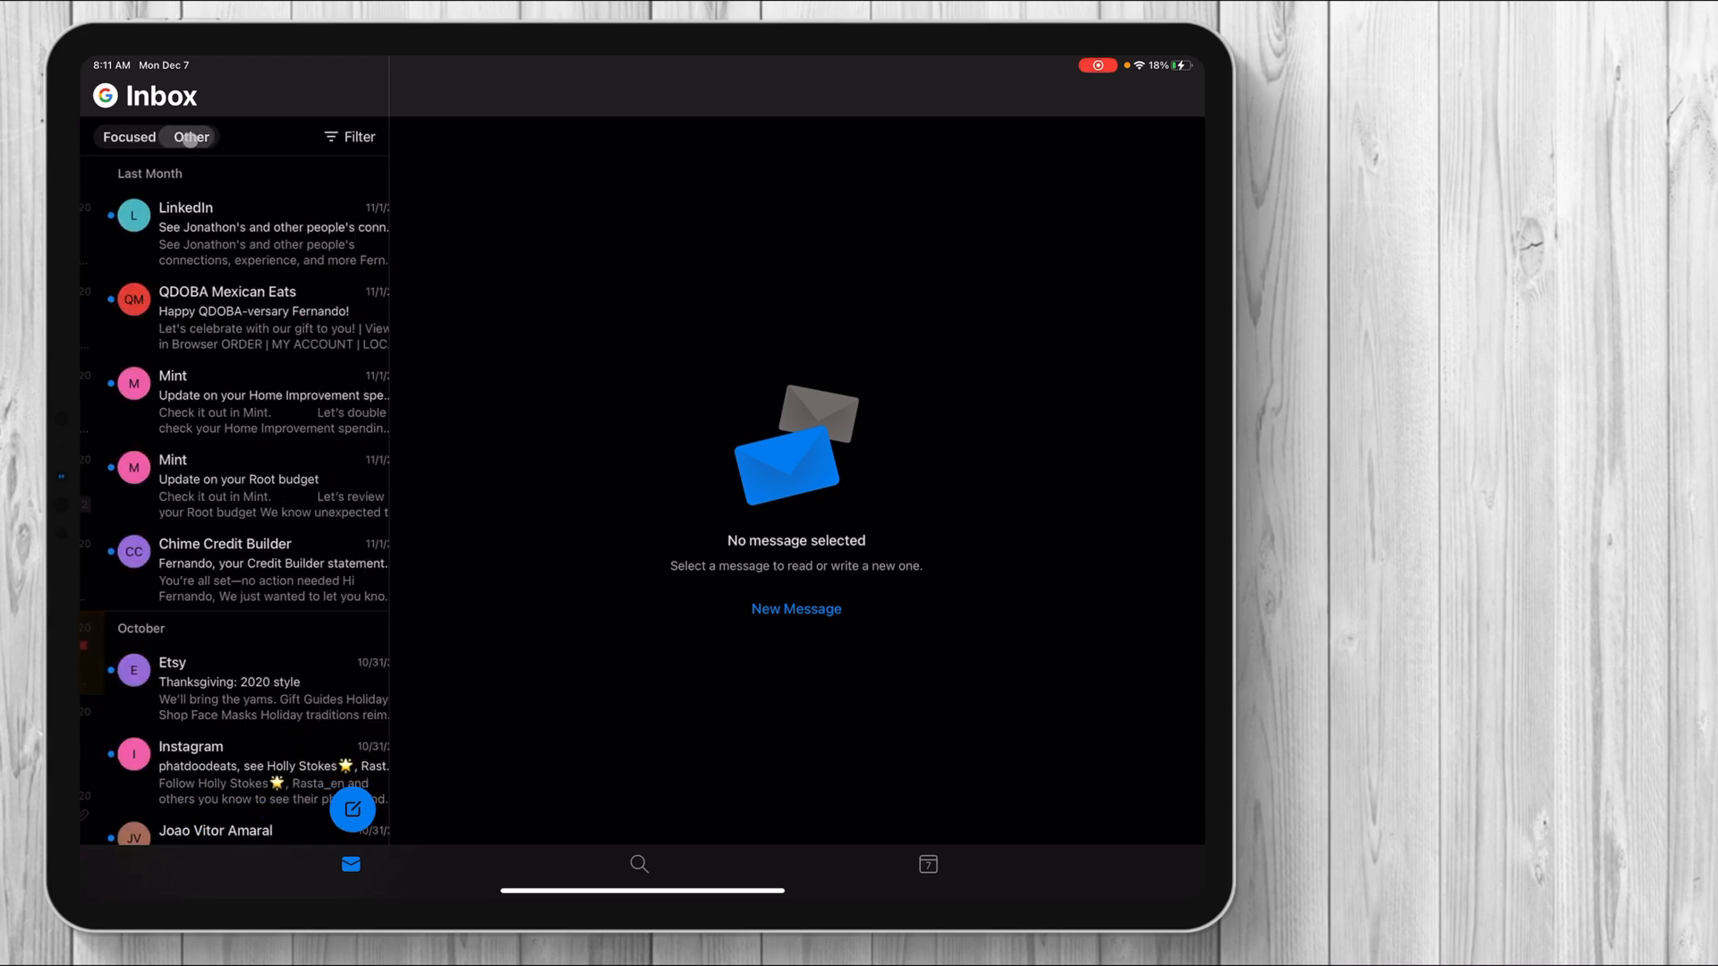
pyautogui.click(129, 137)
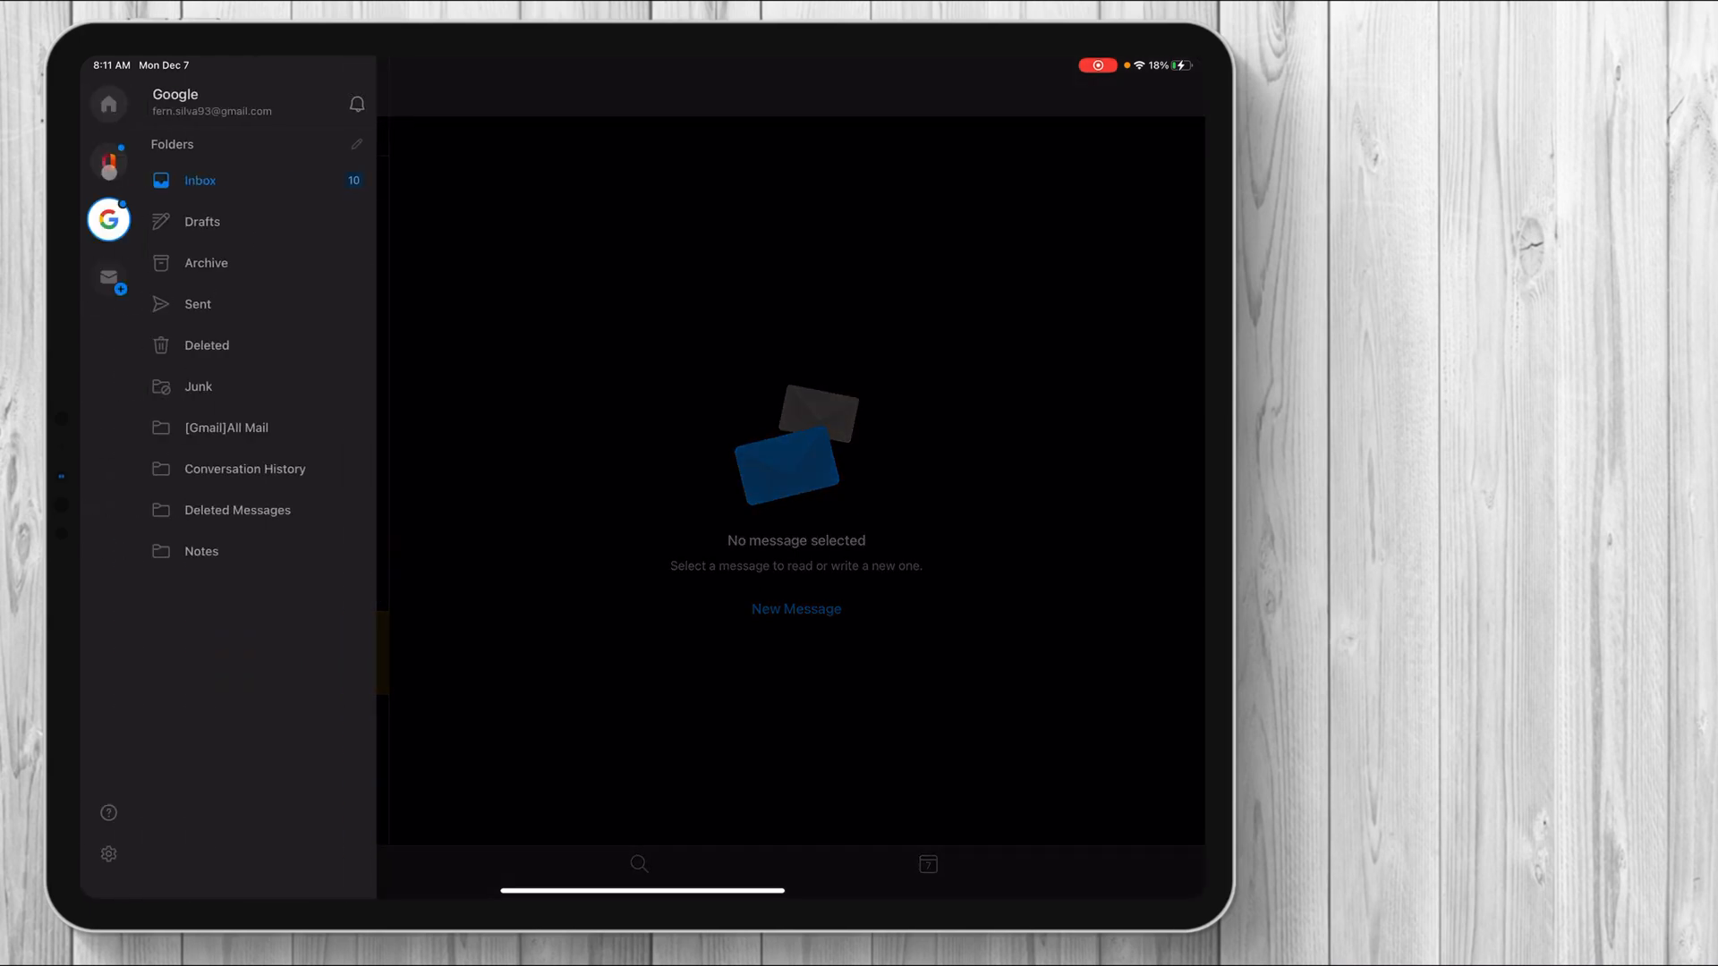
pyautogui.click(200, 181)
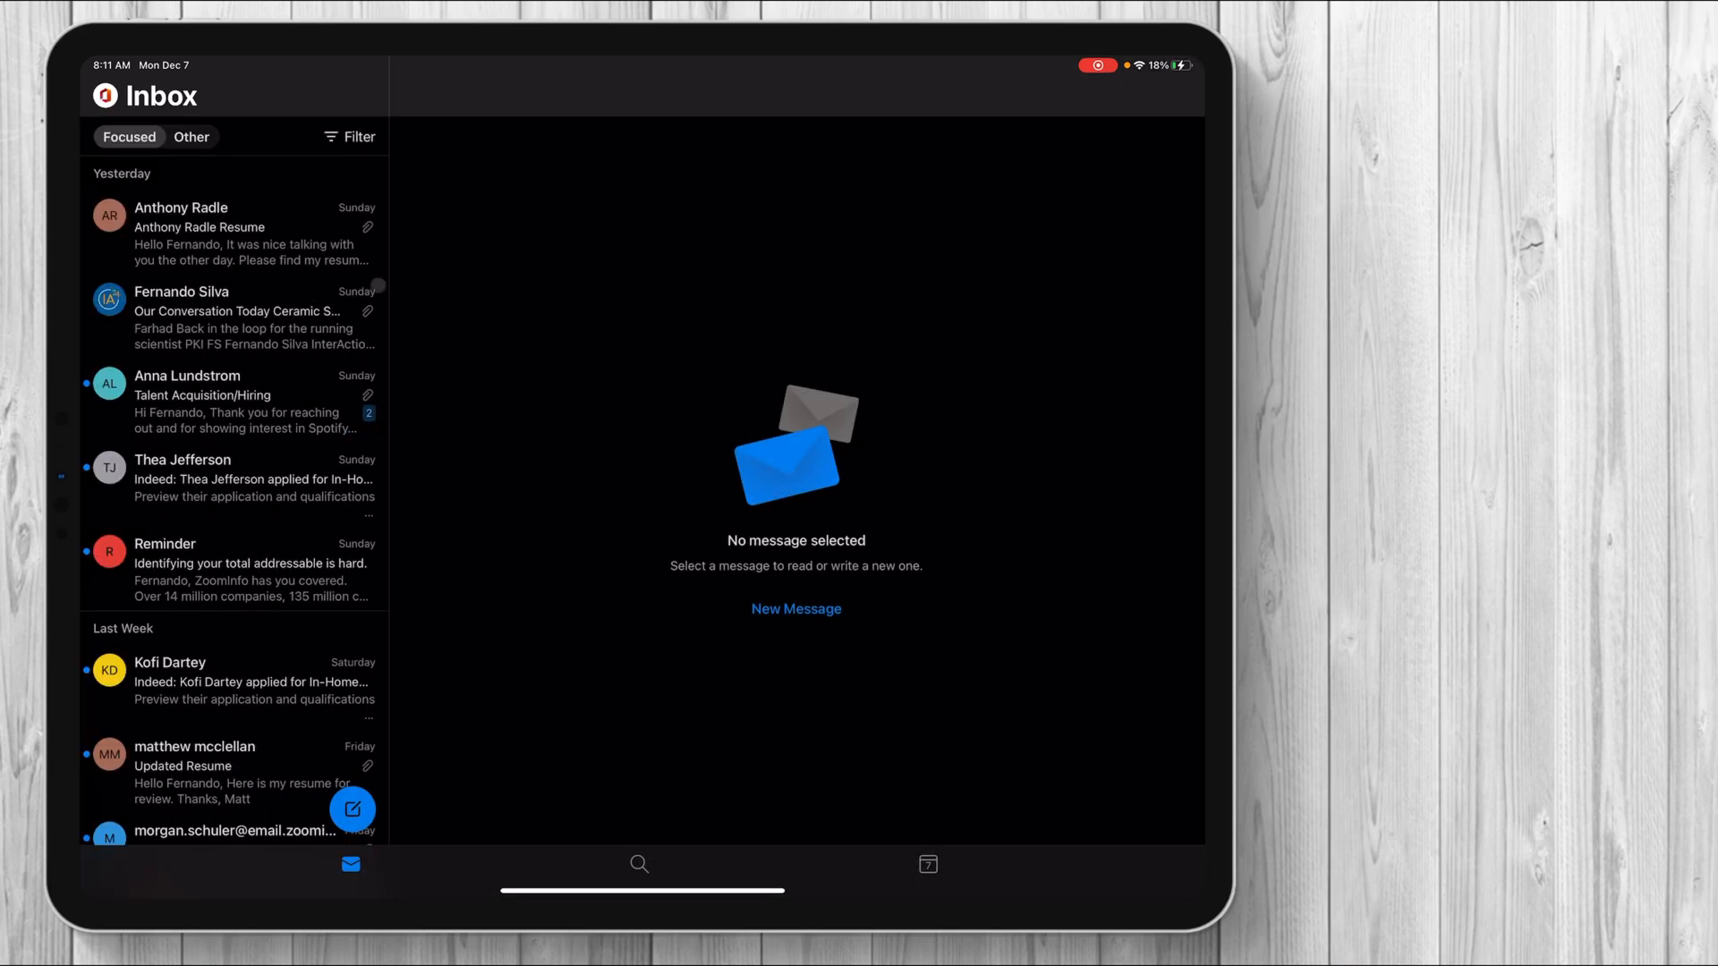
pyautogui.click(192, 137)
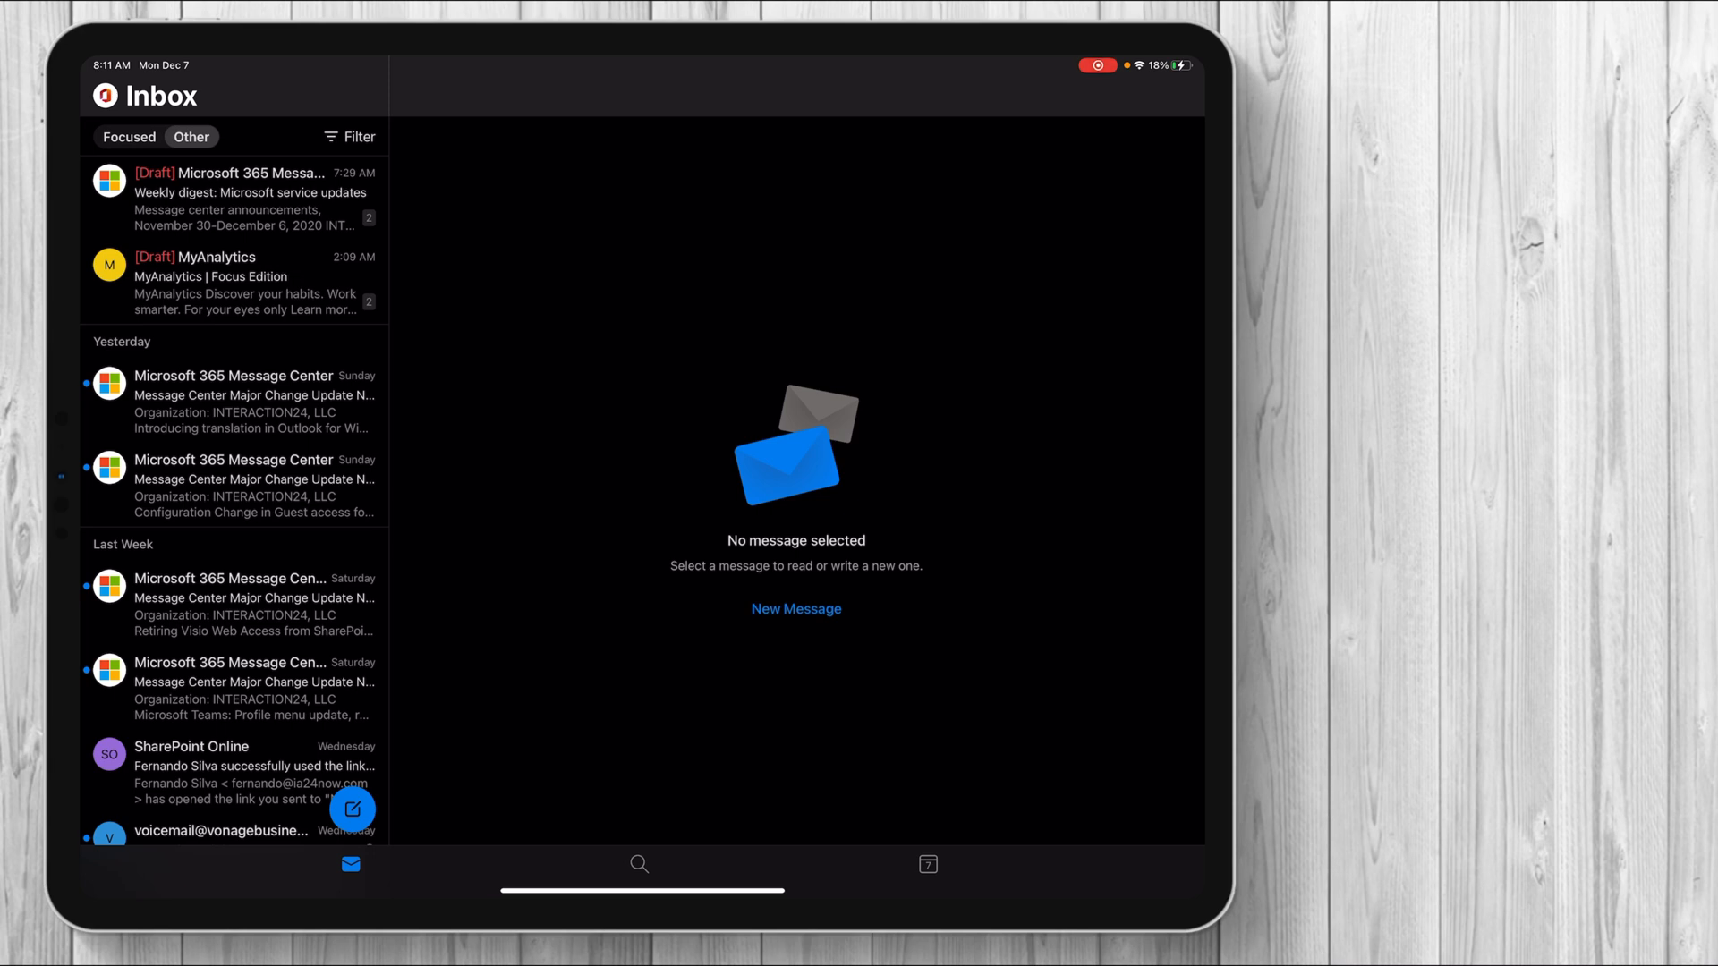
pyautogui.scroll(-3)
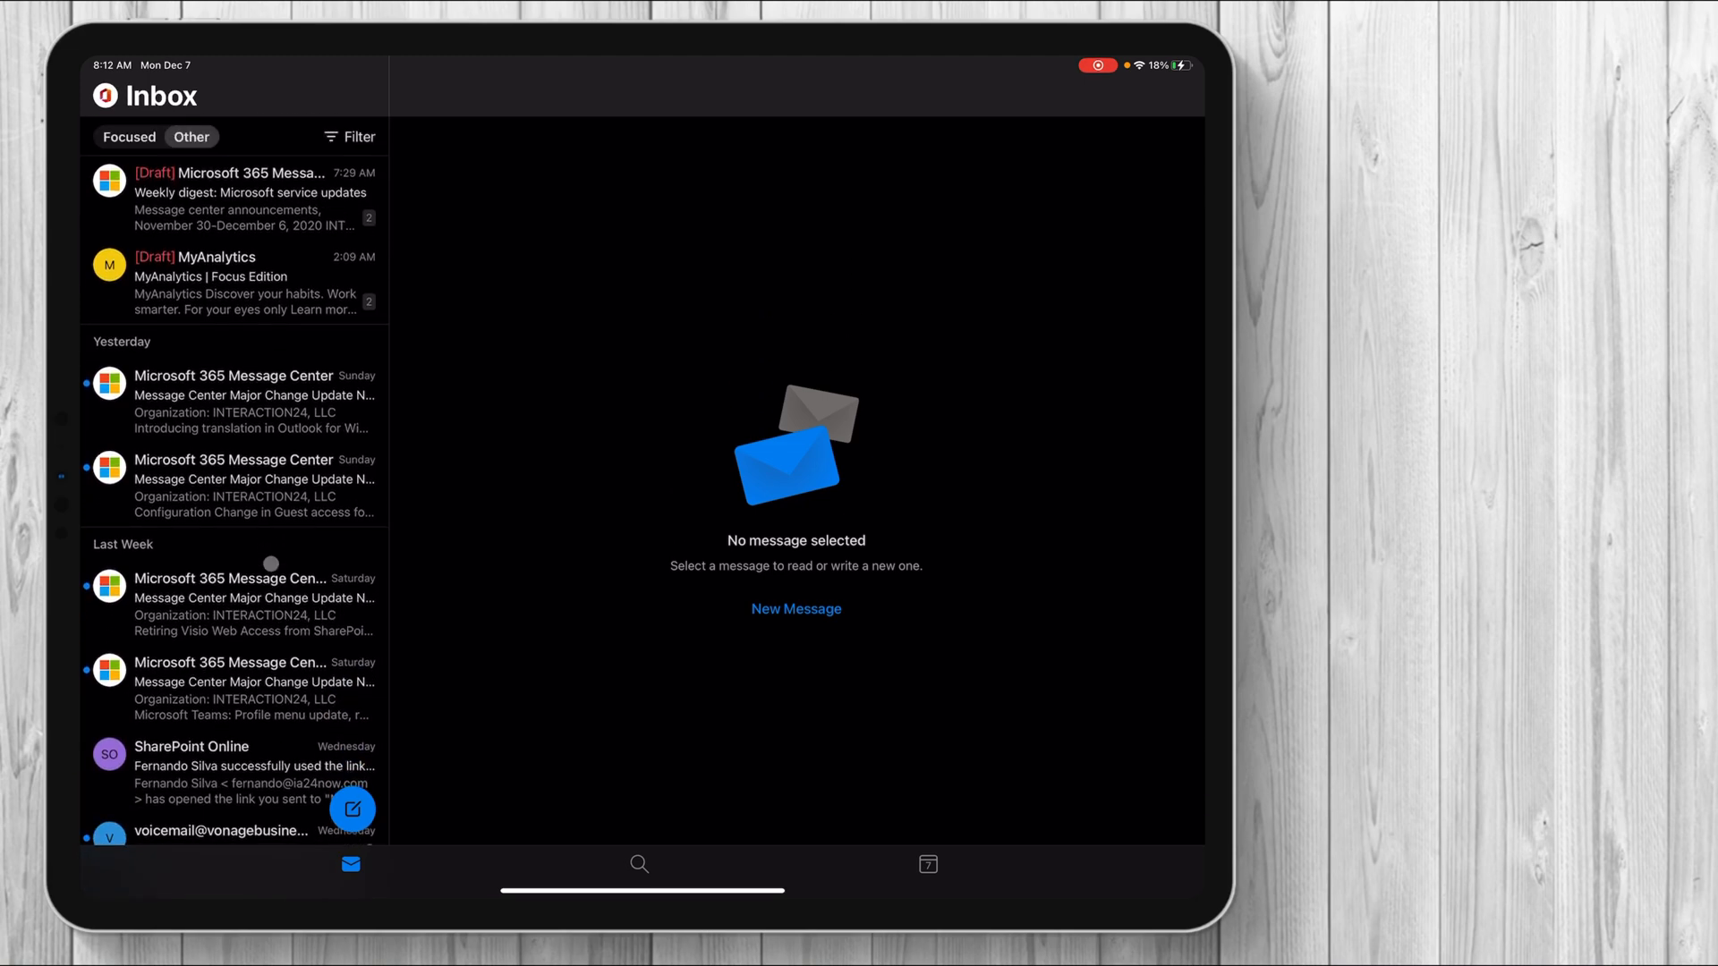
pyautogui.press('home')
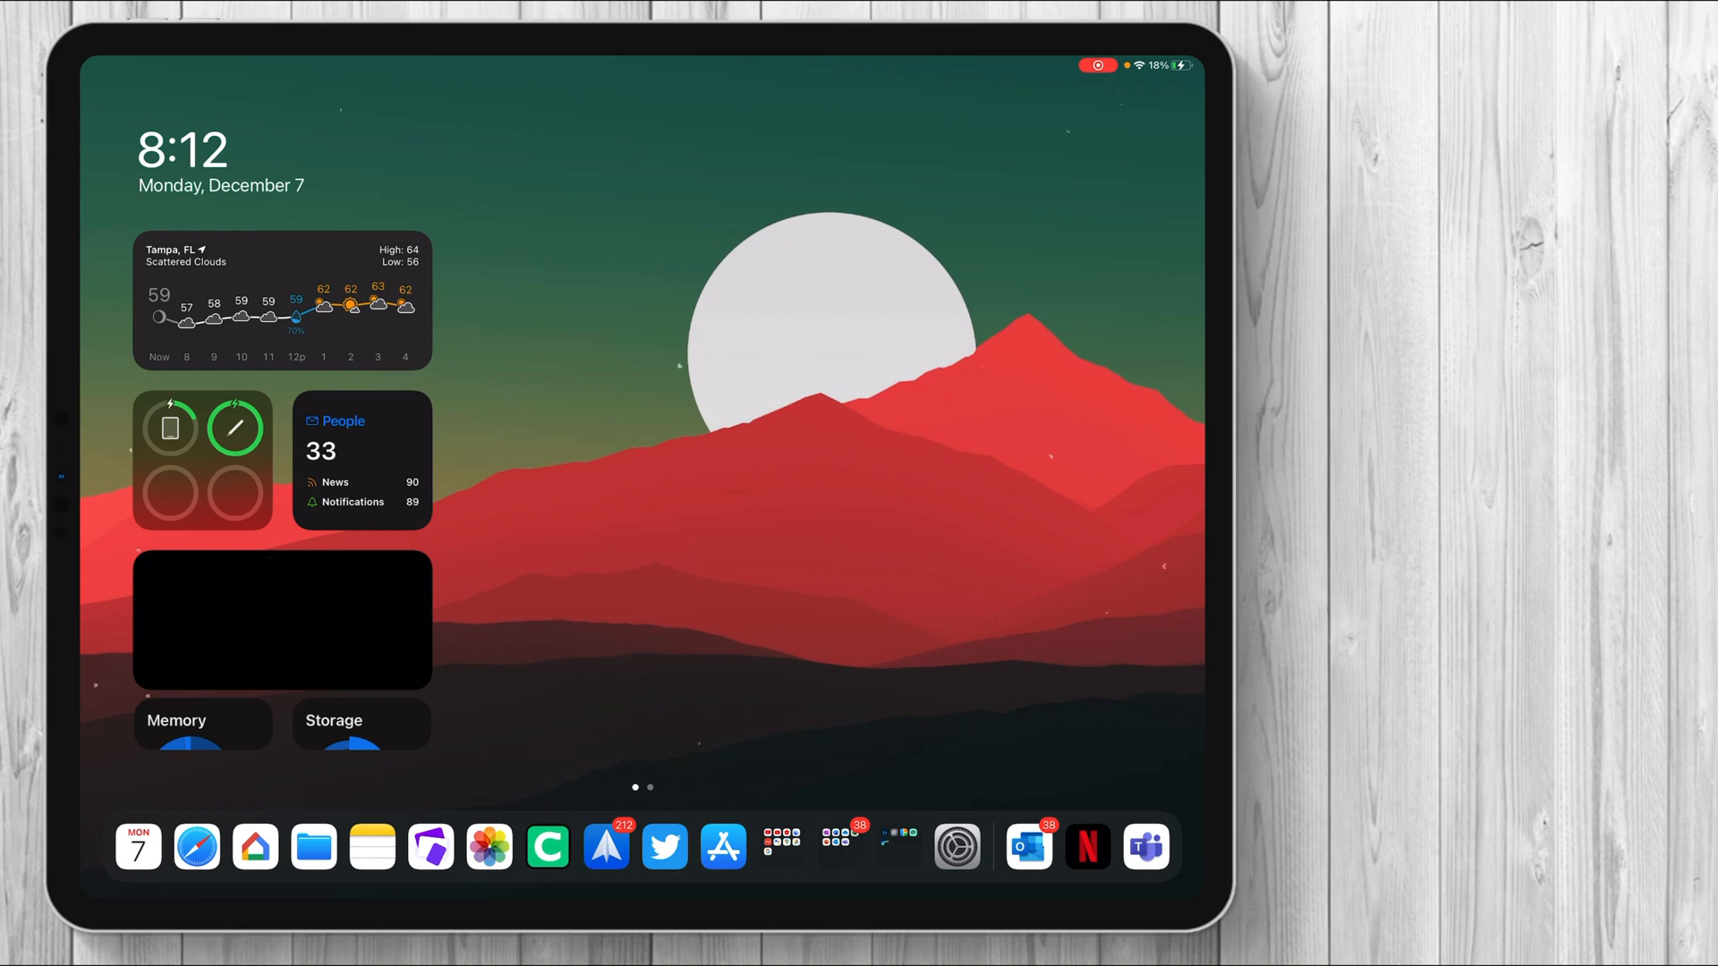
# - Launch Outlook from the home screen dock
pyautogui.click(1027, 849)
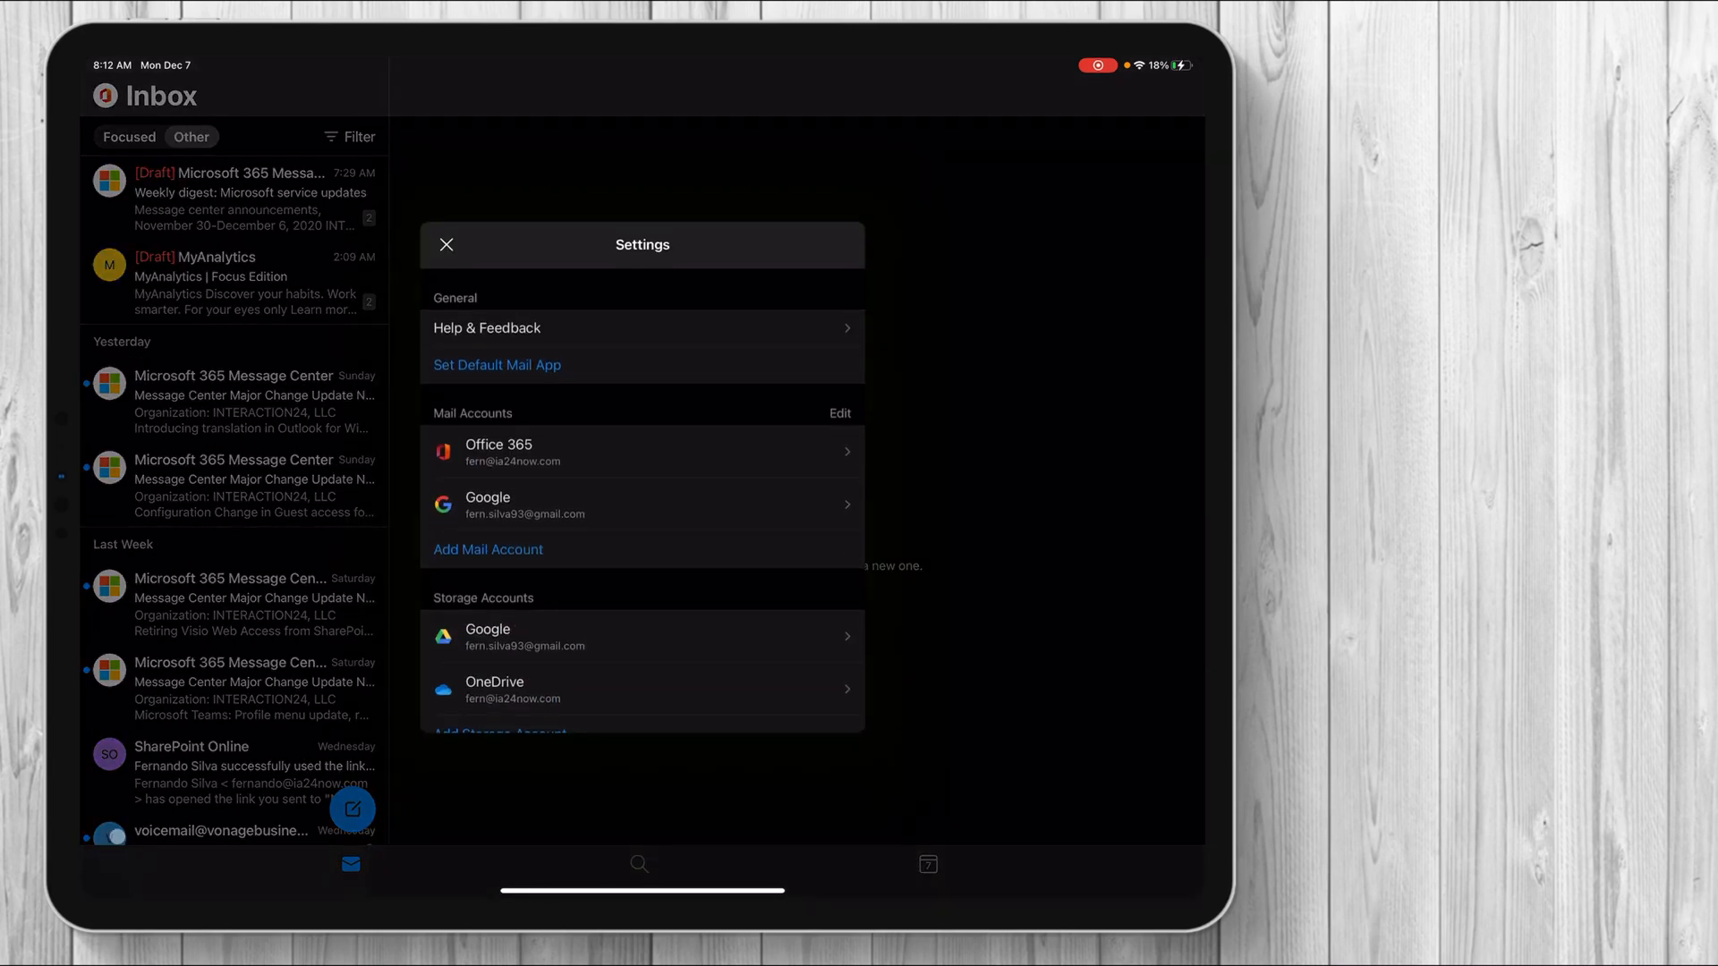
# - Review the 'Get Outlook for iOS' signature, Contacts and Calendar settings, then close Settings
pyautogui.scroll(-3)
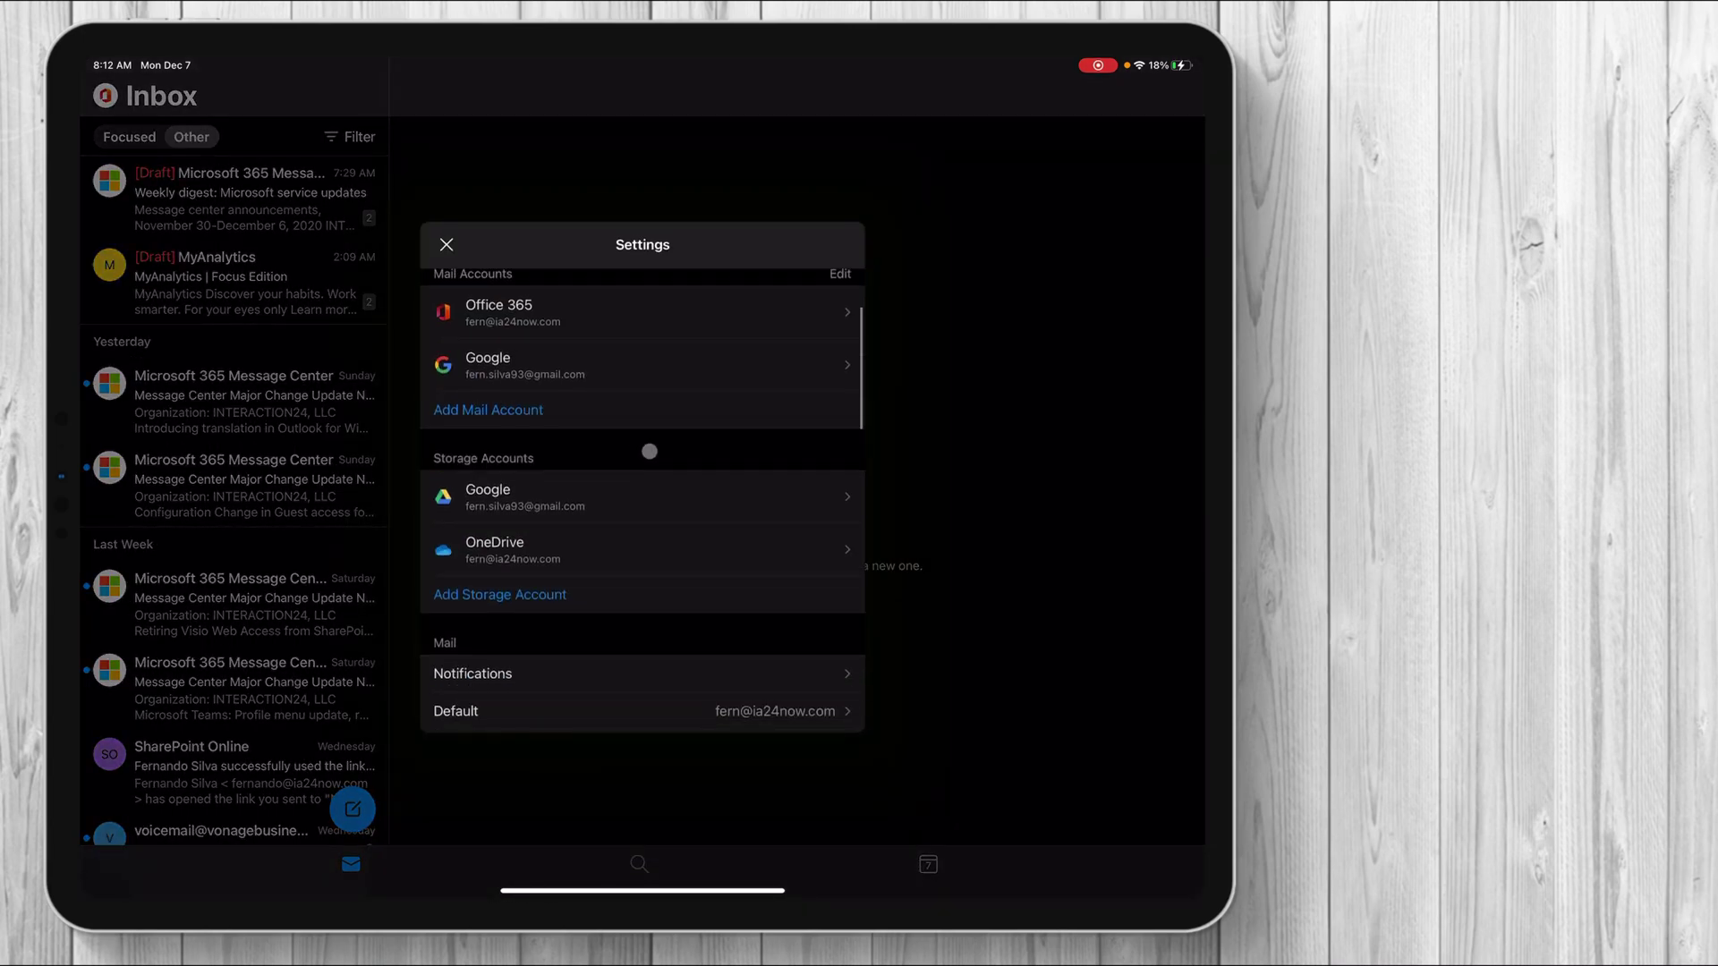
pyautogui.scroll(-3)
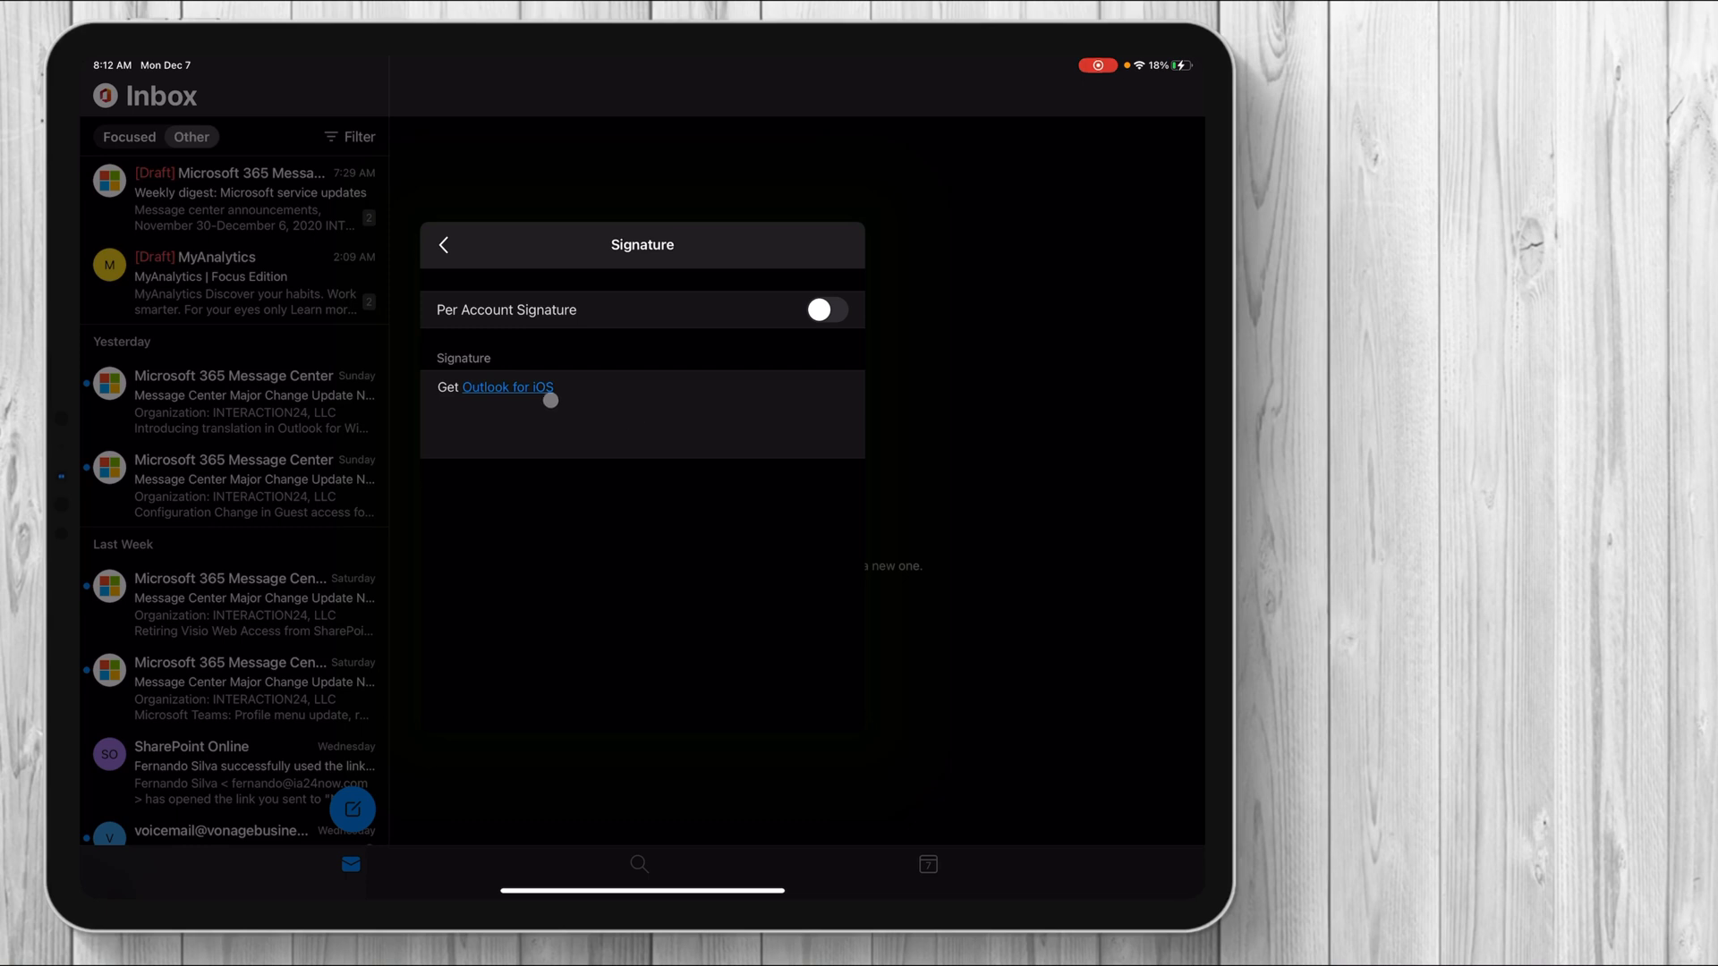
pyautogui.click(444, 245)
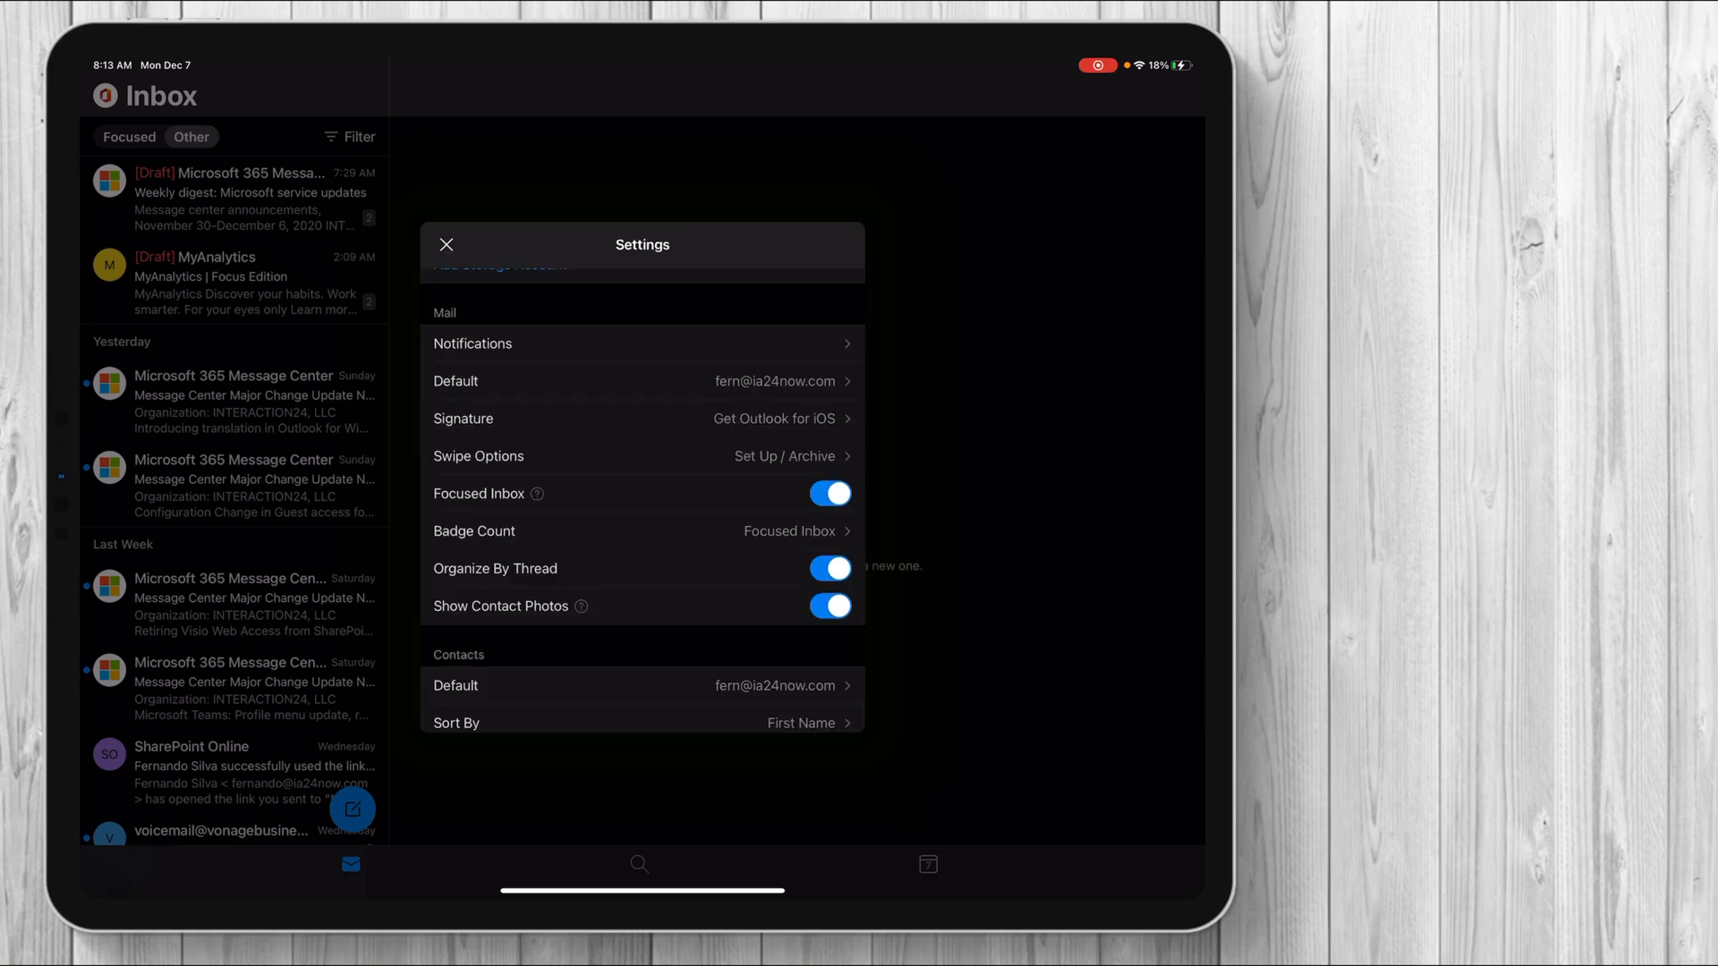
pyautogui.scroll(-3)
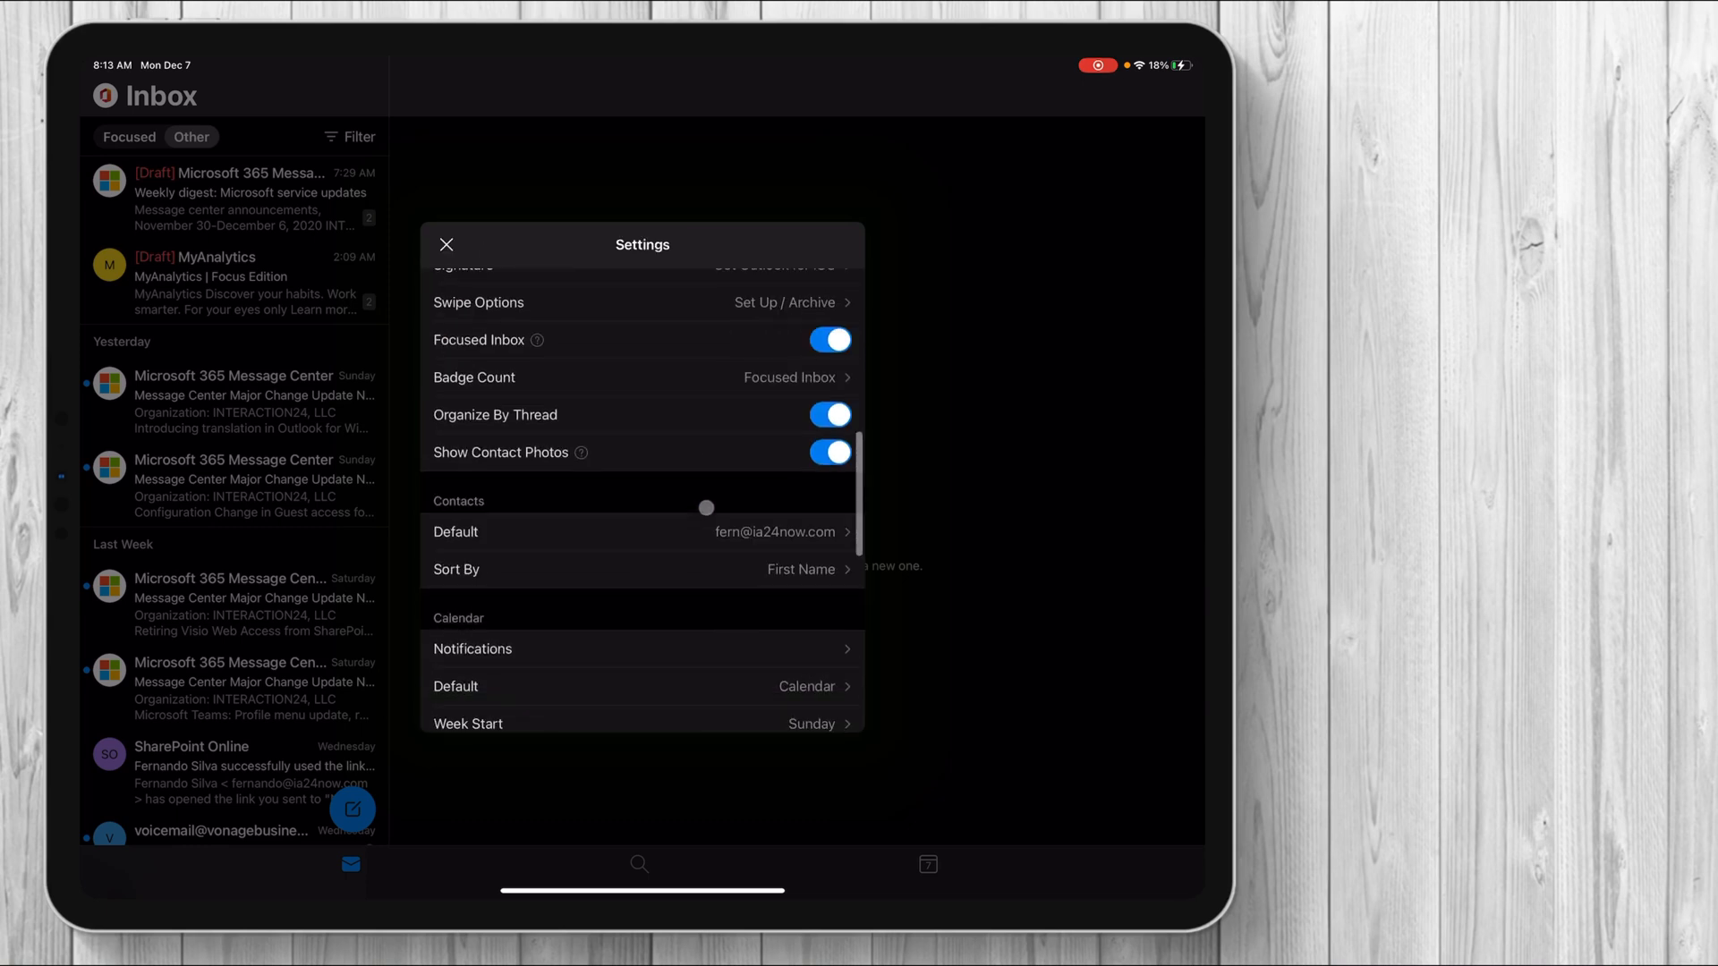
pyautogui.scroll(-3)
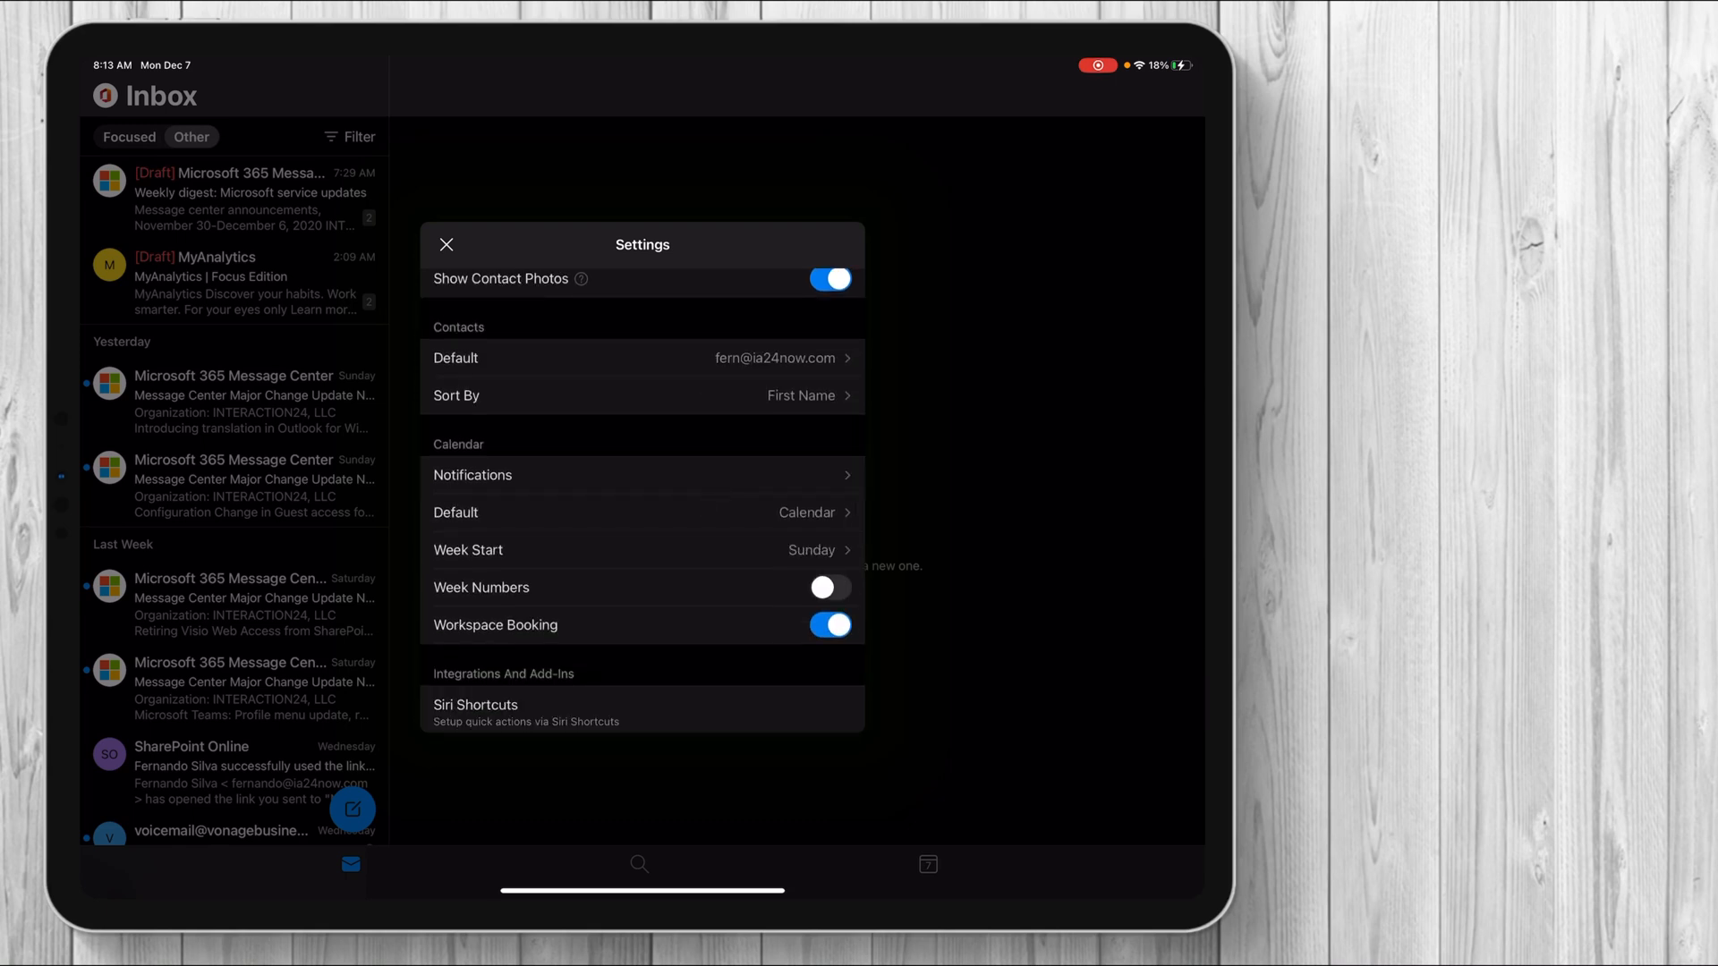
pyautogui.click(447, 245)
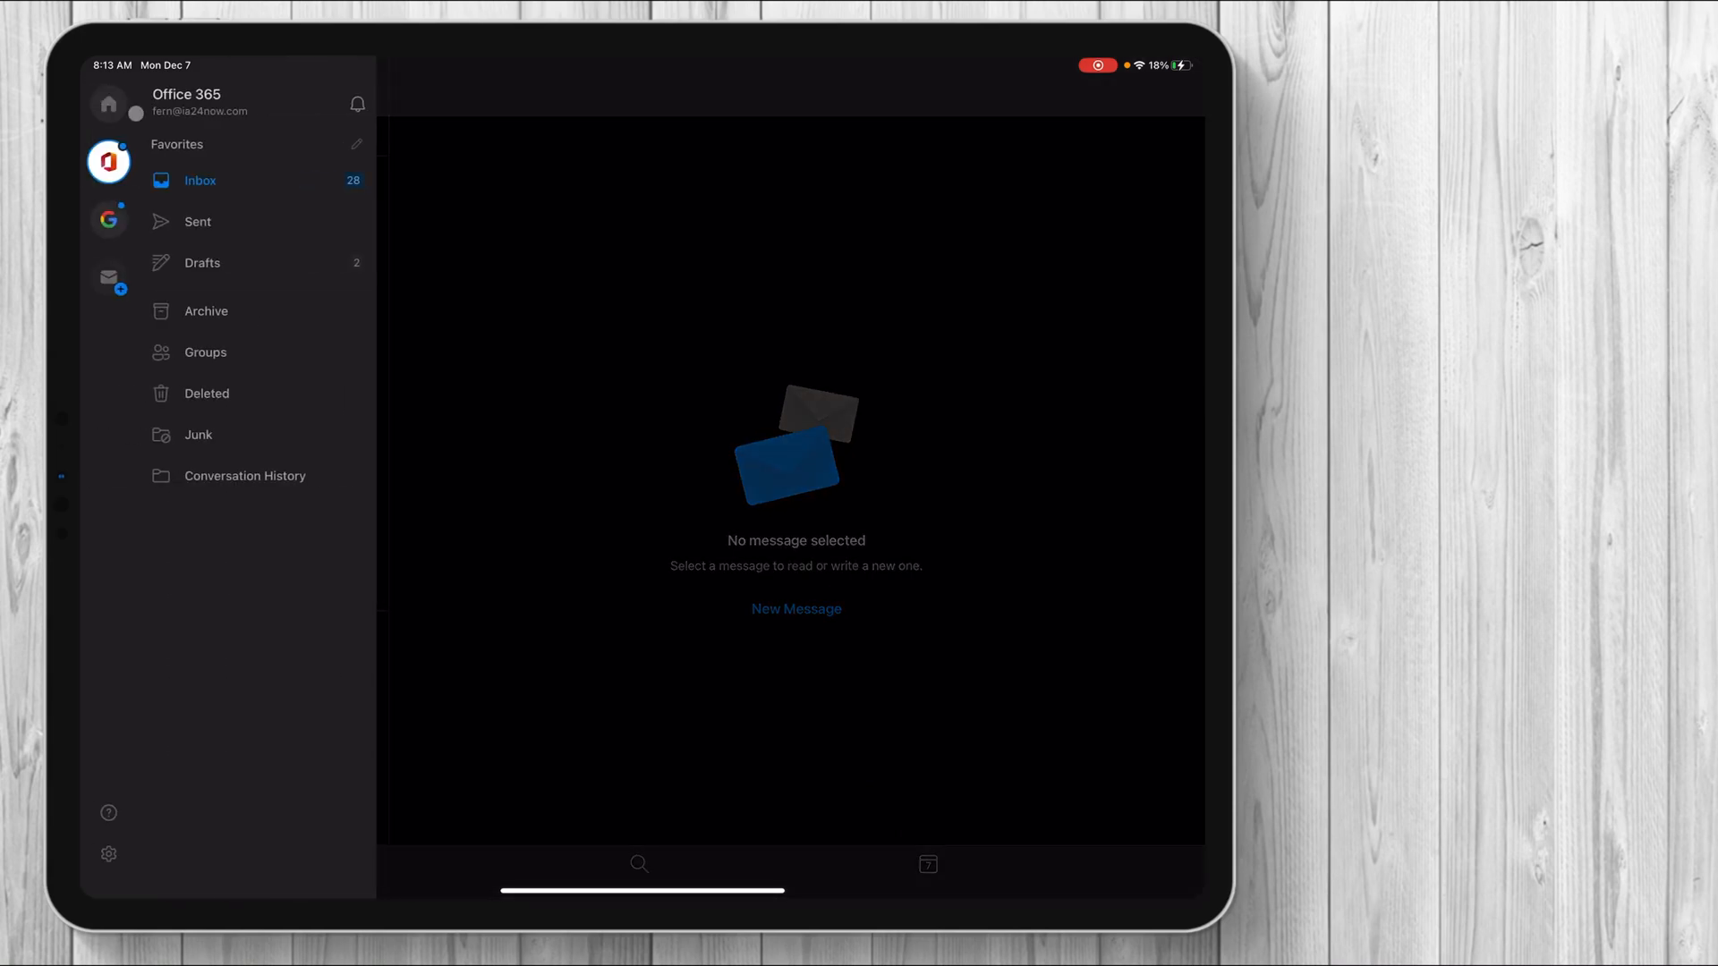
# - Add Junk to the Office 365 favorite folders and confirm the change
pyautogui.click(357, 144)
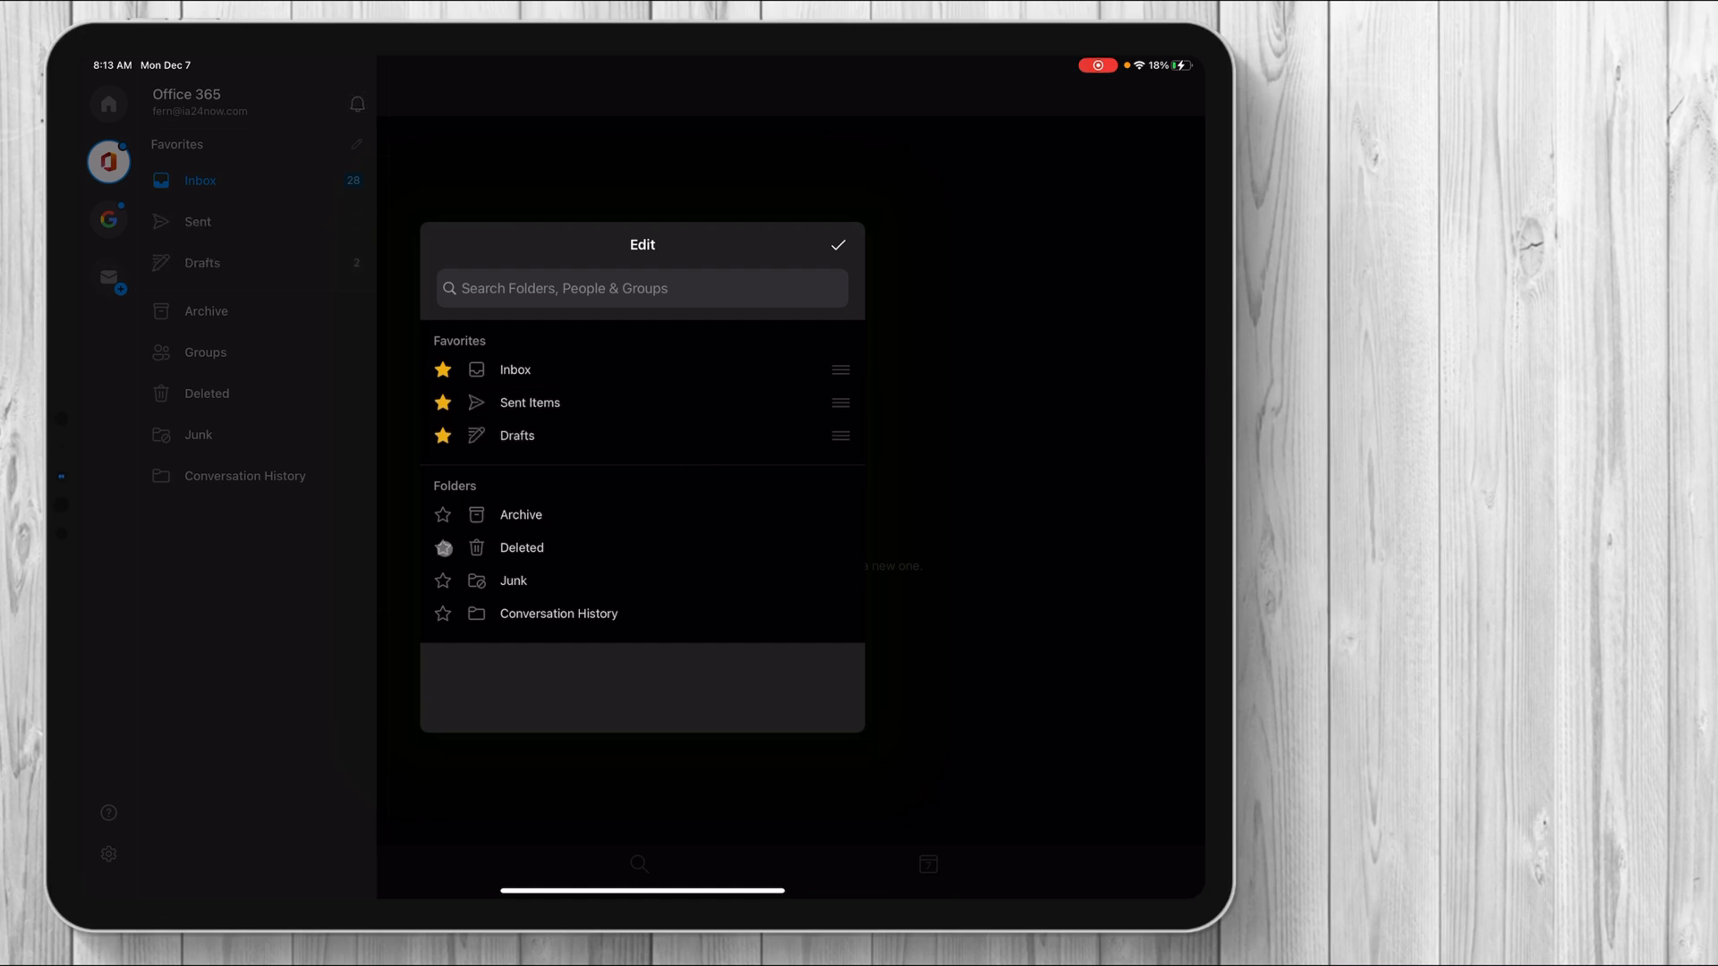
pyautogui.click(442, 581)
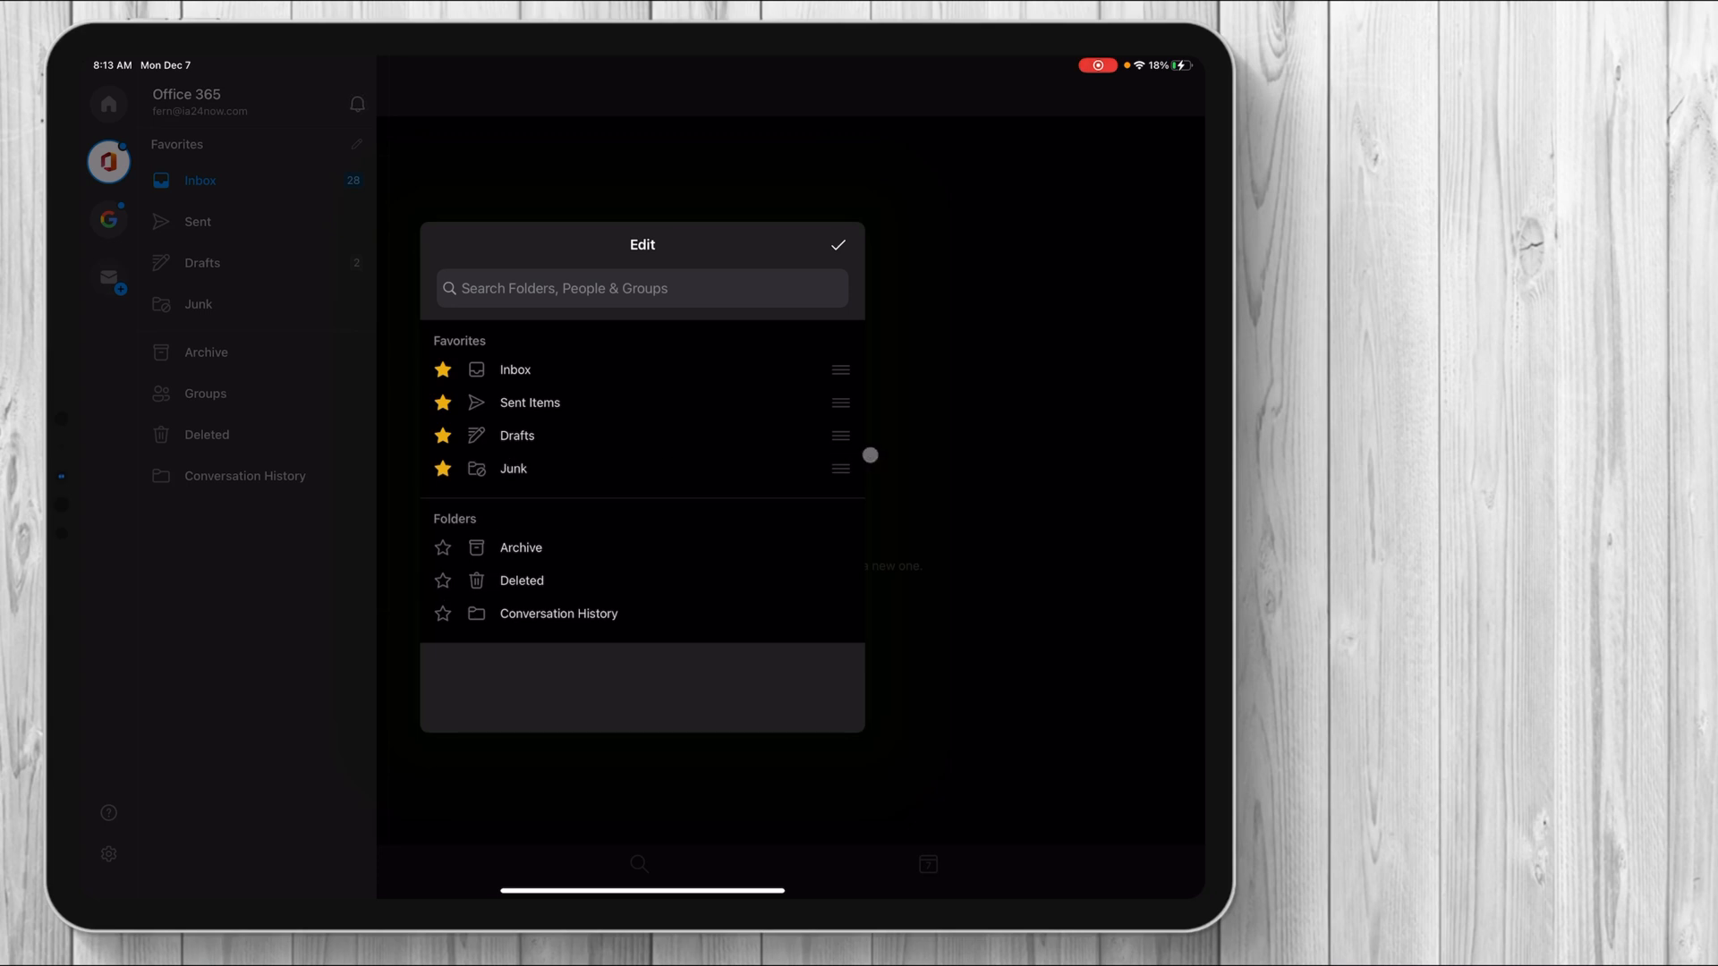
pyautogui.click(839, 245)
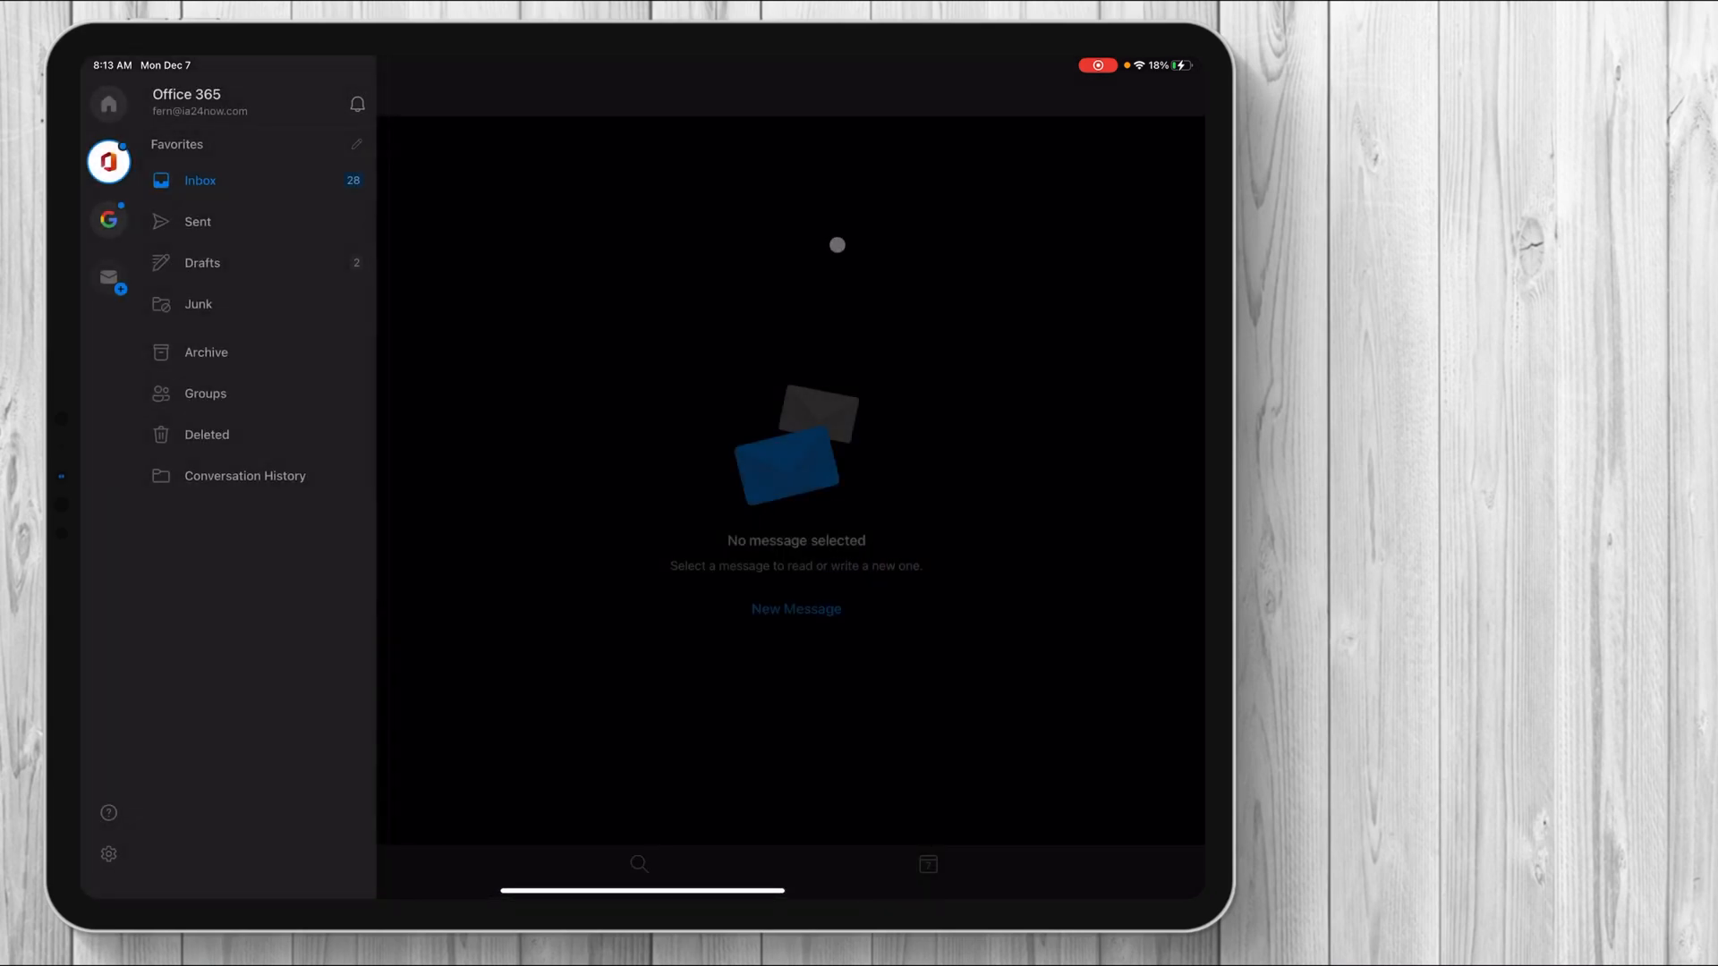
# - Close the folder sidebar and return to the iPad Home Screen
pyautogui.click(200, 180)
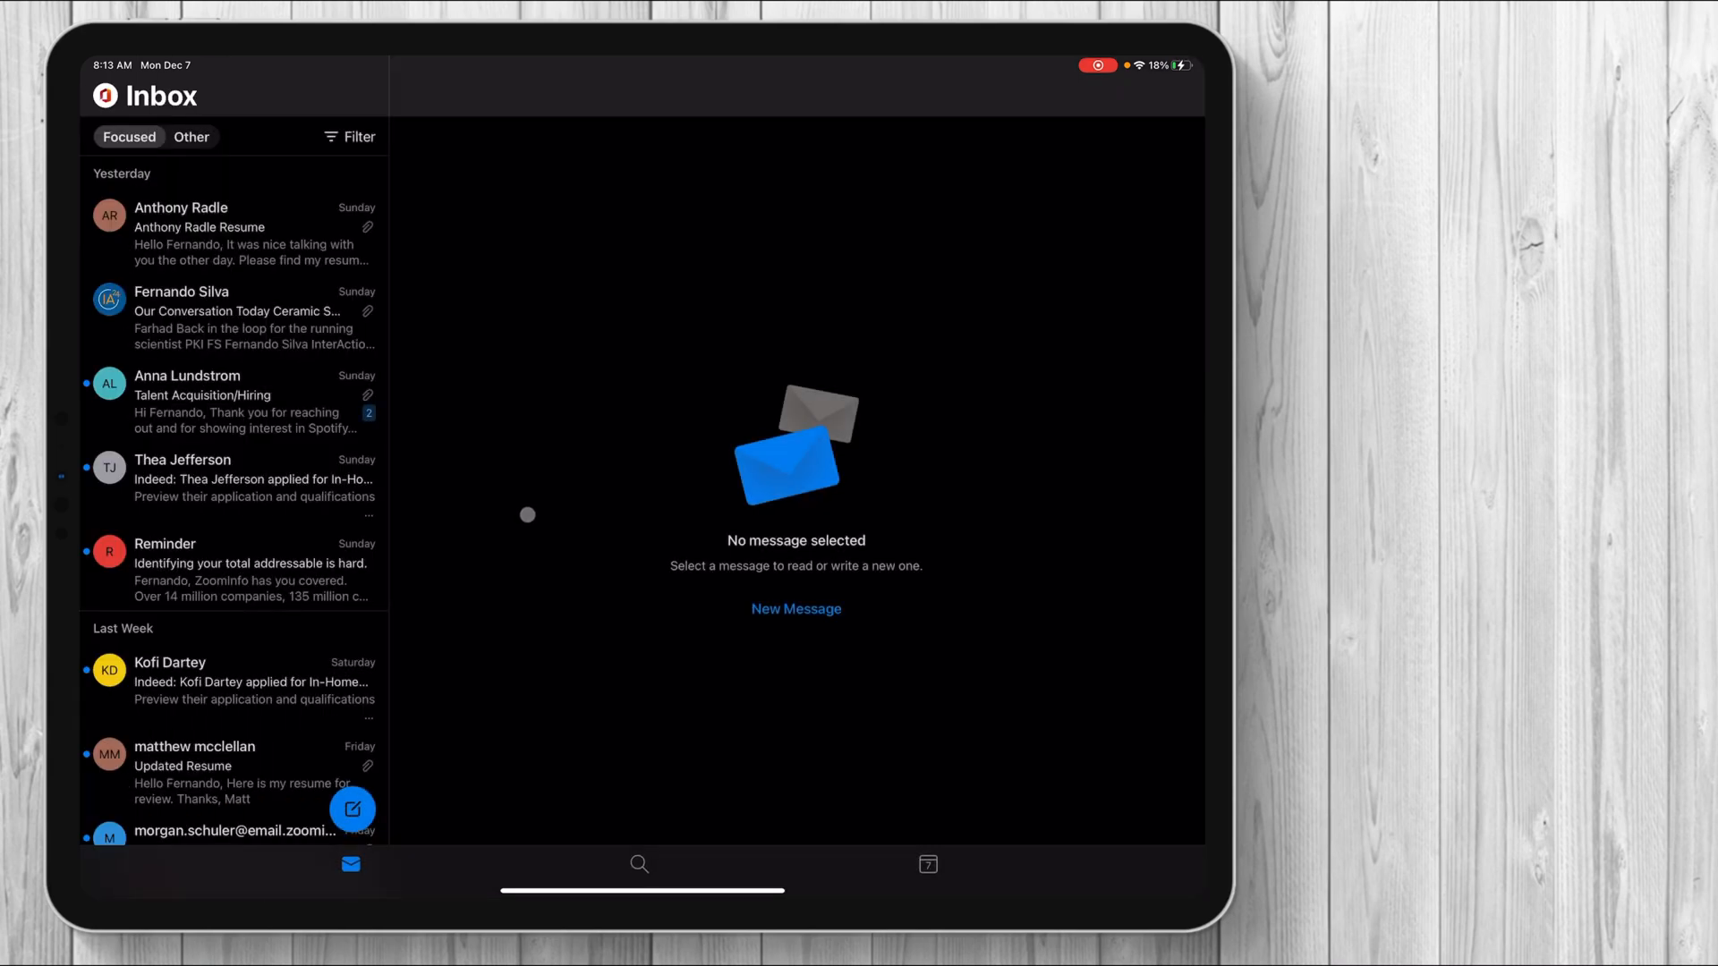
pyautogui.press('home')
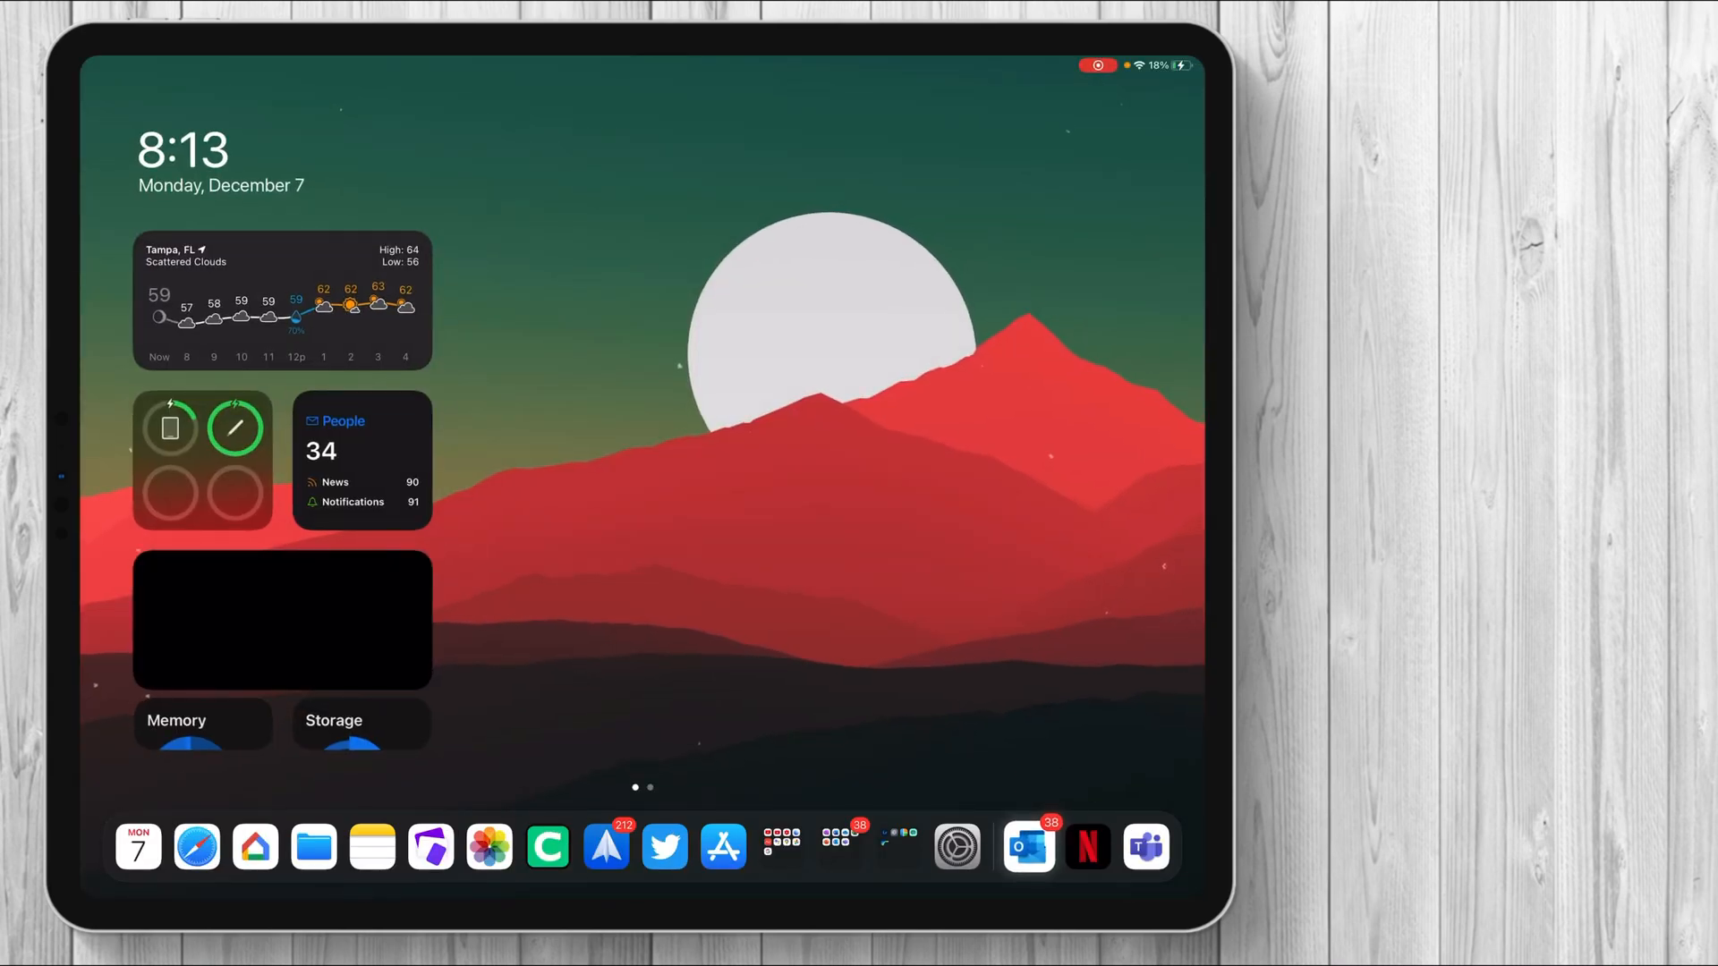